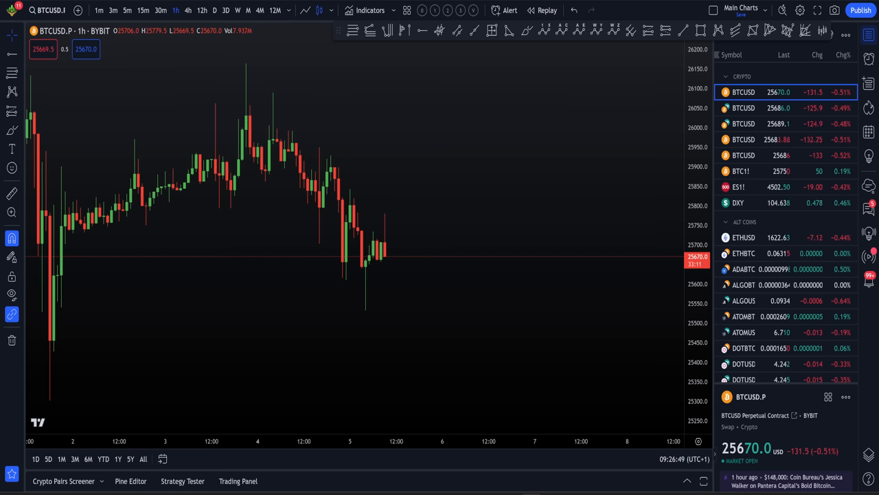
{"action": "mouse_move", "coordinate": [554, 162]}
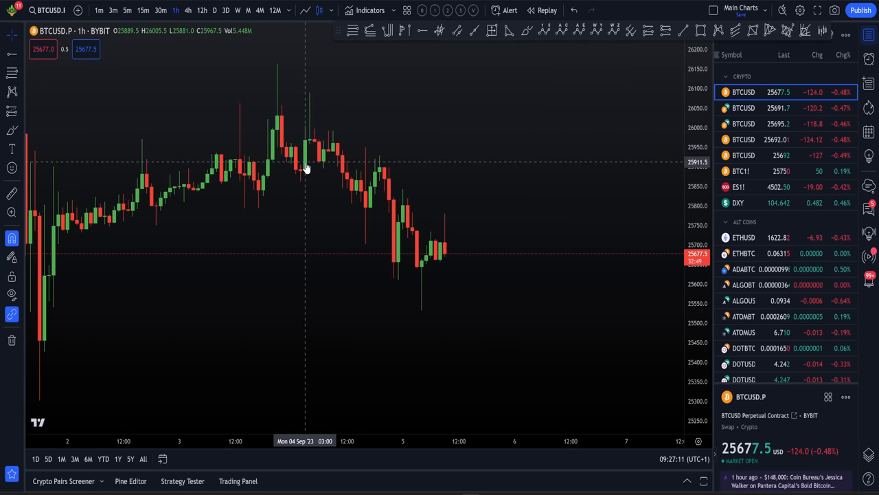
{"action": "mouse_move", "coordinate": [304, 141]}
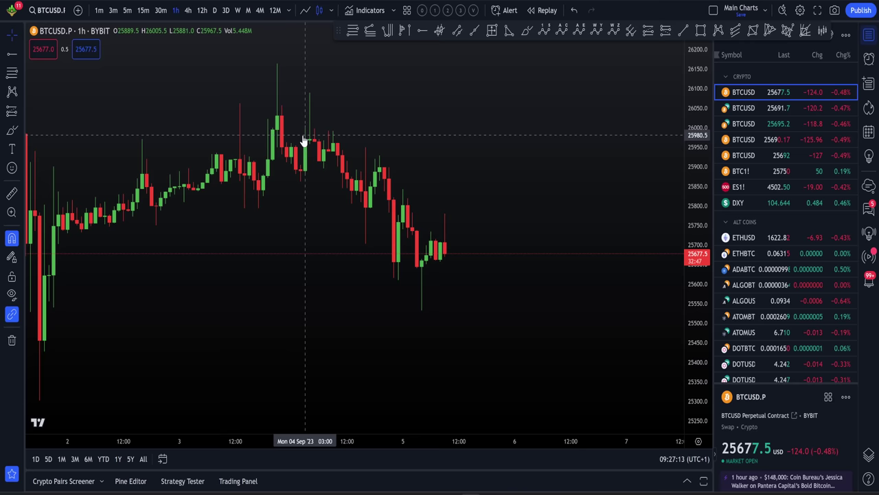
{"action": "mouse_move", "coordinate": [228, 129]}
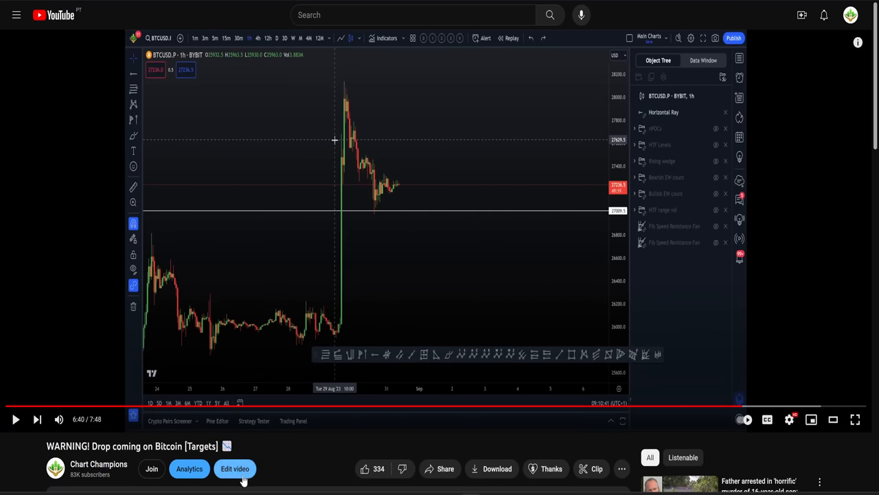
{"action": "mouse_move", "coordinate": [382, 176]}
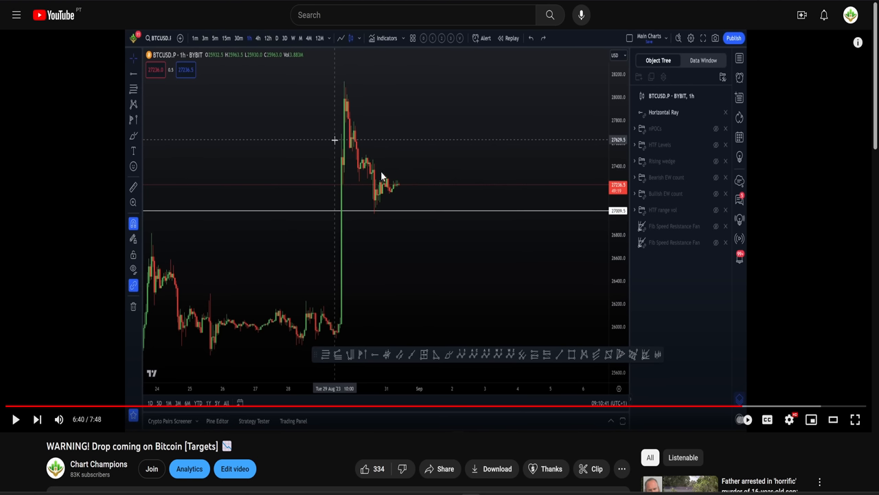
{"action": "mouse_move", "coordinate": [398, 185]}
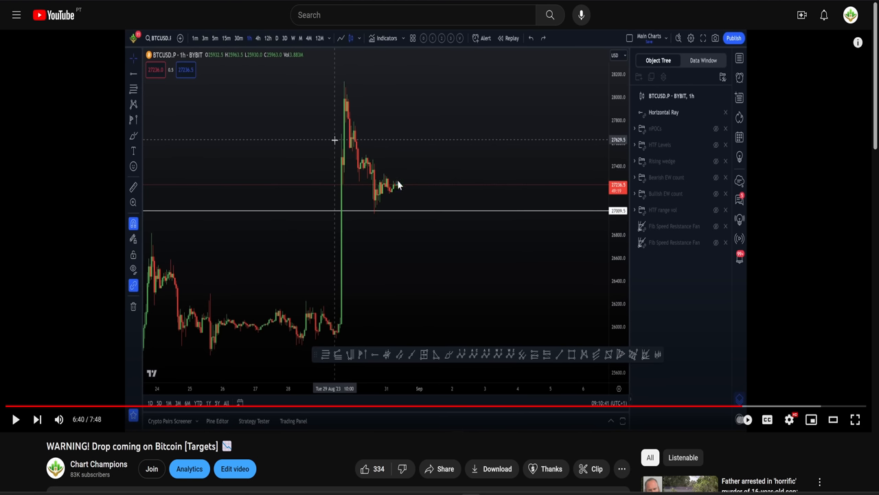
{"action": "mouse_move", "coordinate": [411, 221]}
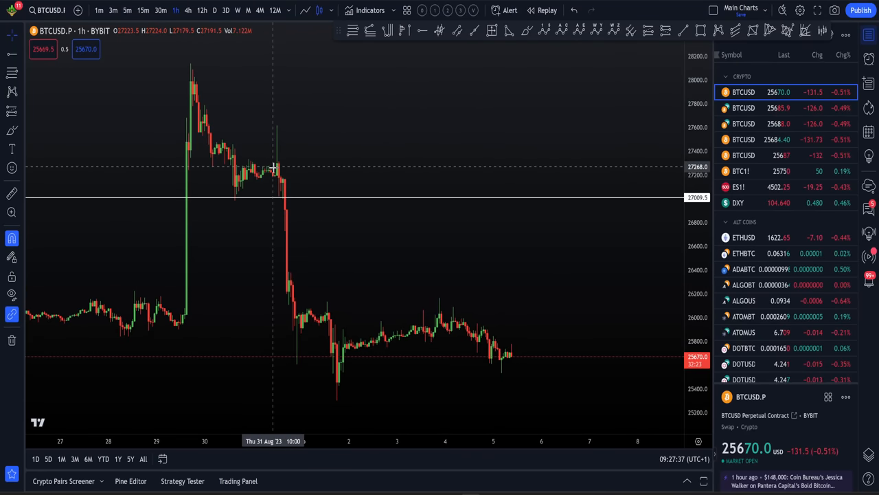
{"action": "mouse_move", "coordinate": [383, 362]}
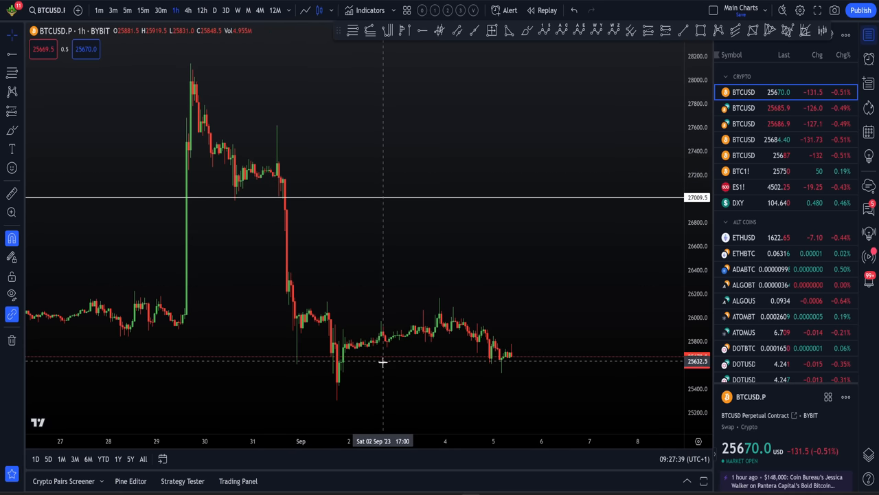
{"action": "mouse_move", "coordinate": [481, 343]}
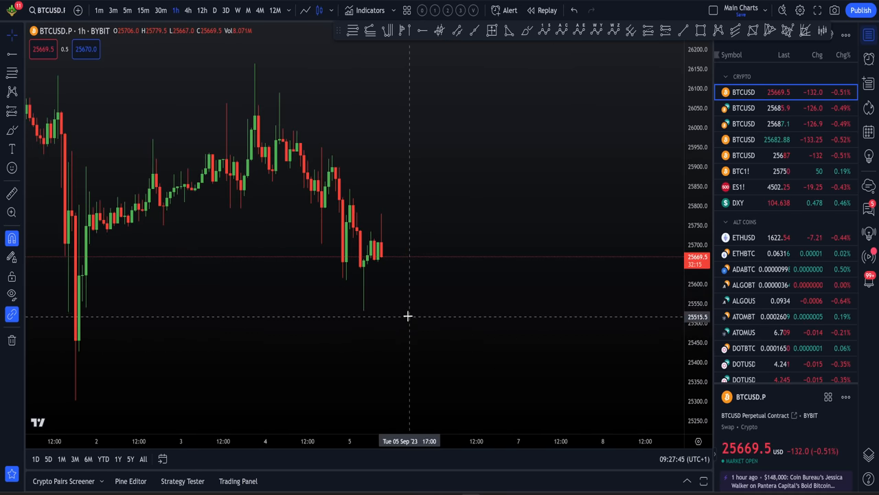
{"action": "mouse_move", "coordinate": [563, 393]}
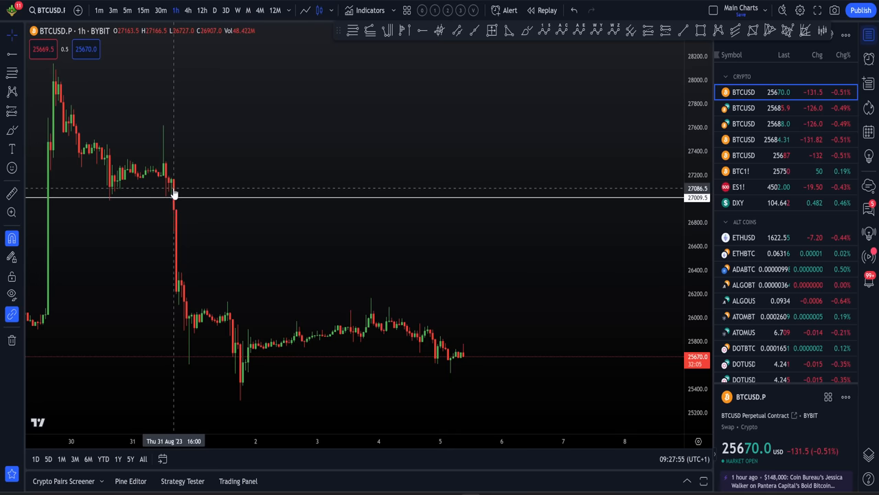
{"action": "mouse_move", "coordinate": [180, 179]}
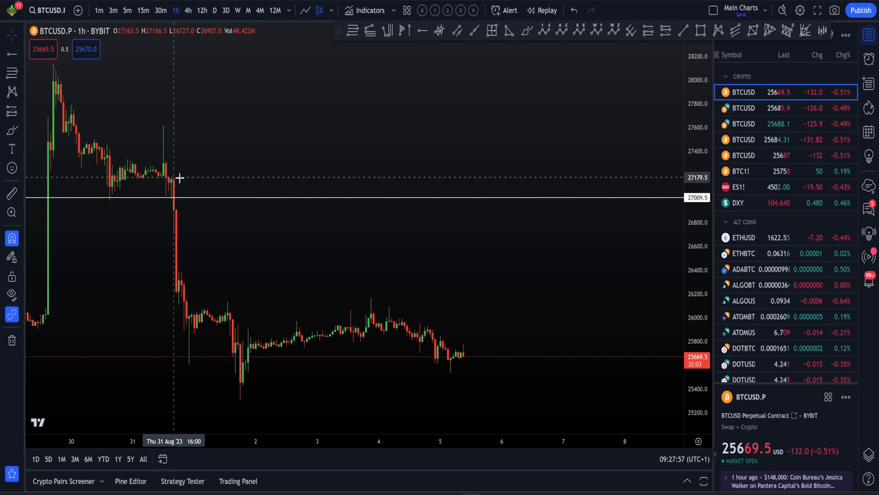
{"action": "mouse_move", "coordinate": [180, 178]}
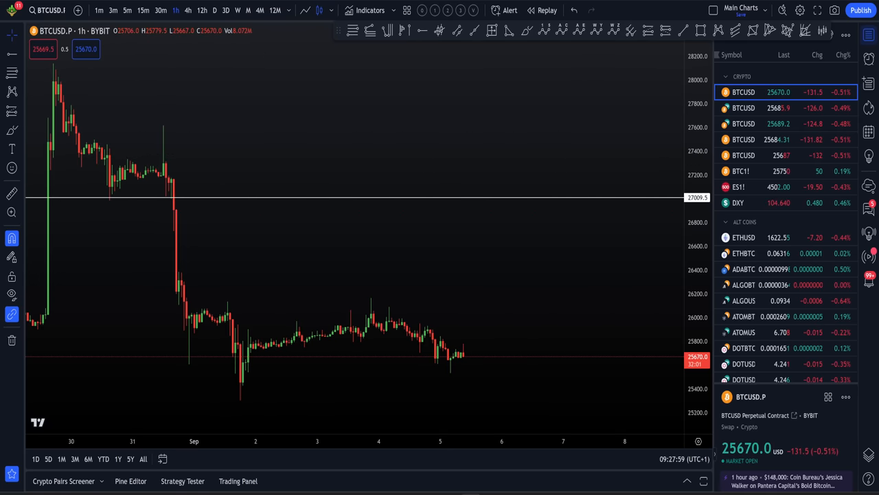
{"action": "mouse_move", "coordinate": [289, 135]}
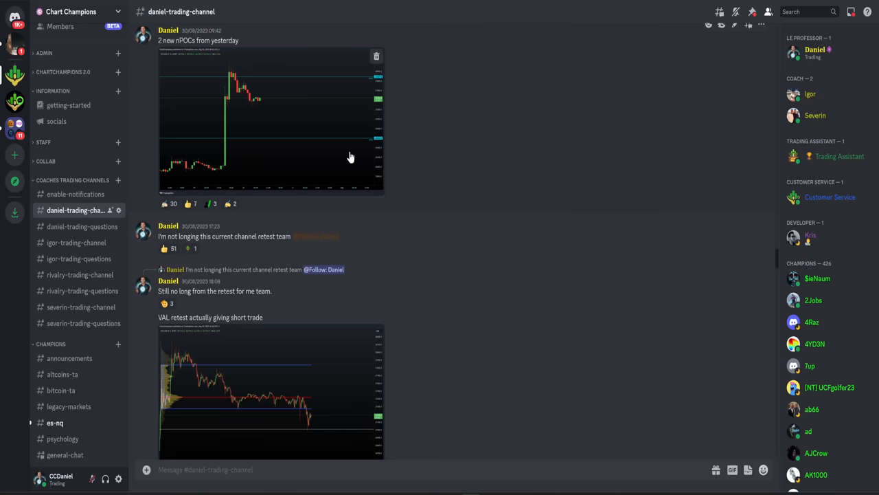
{"action": "mouse_move", "coordinate": [470, 225]}
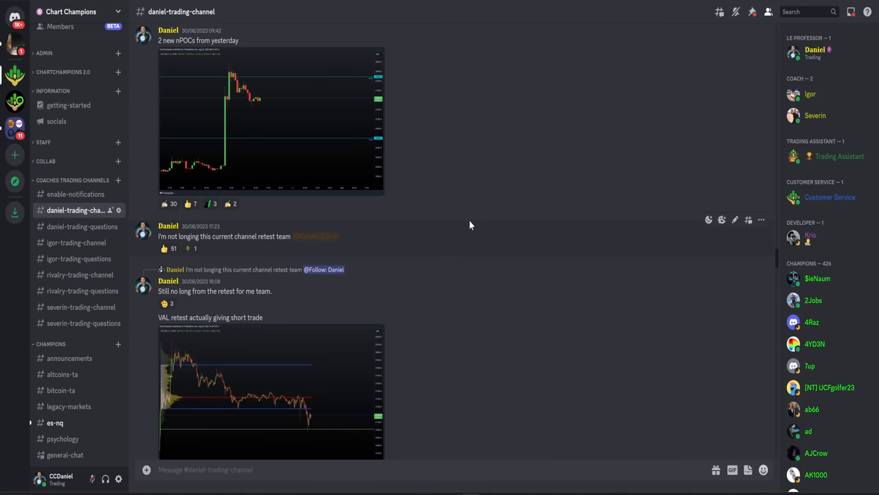
{"action": "mouse_move", "coordinate": [227, 201]}
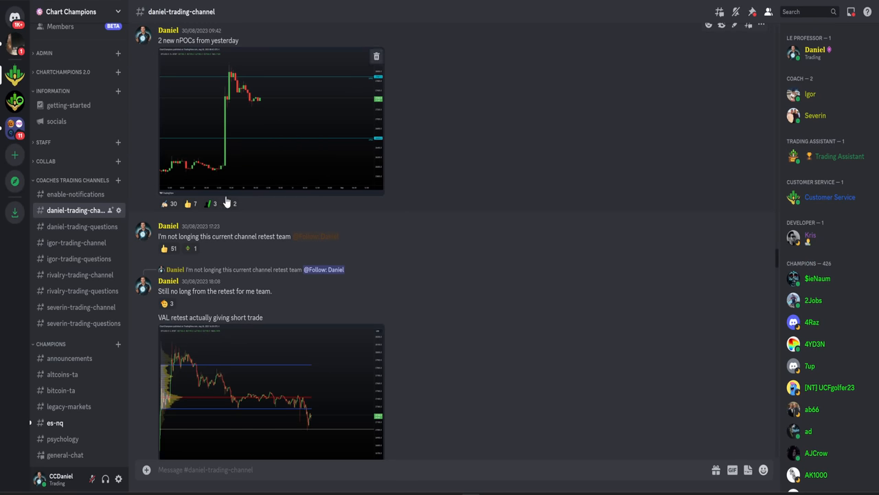
{"action": "mouse_move", "coordinate": [206, 241]}
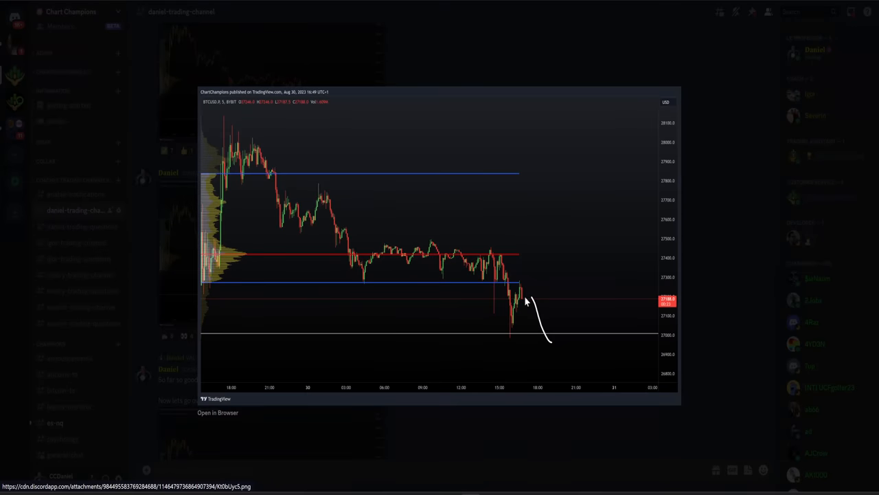
{"action": "mouse_move", "coordinate": [550, 332]}
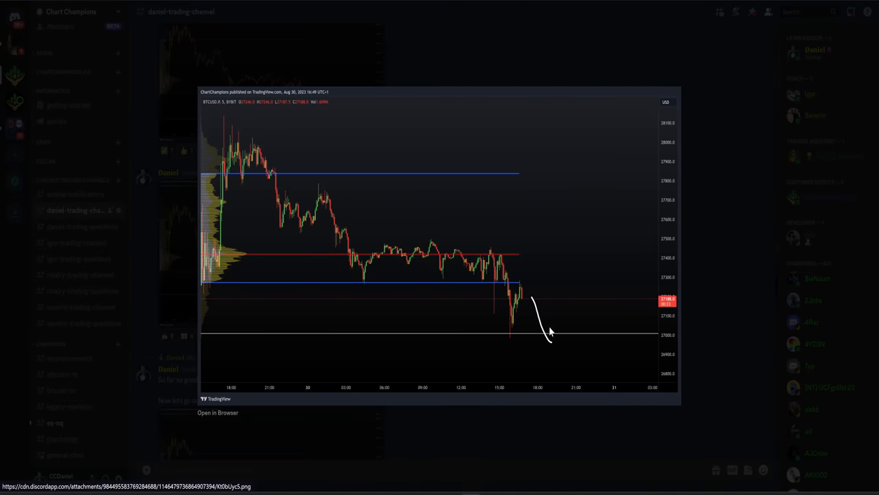
{"action": "mouse_move", "coordinate": [555, 345]}
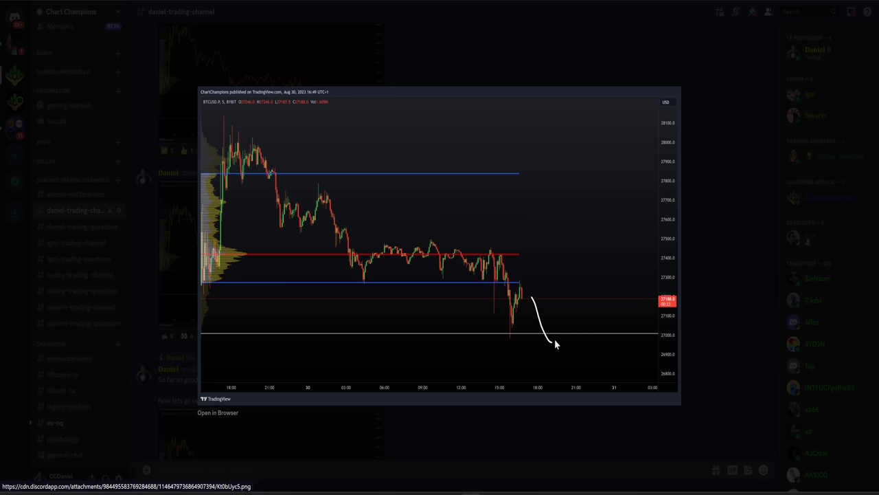
{"action": "mouse_move", "coordinate": [512, 254]}
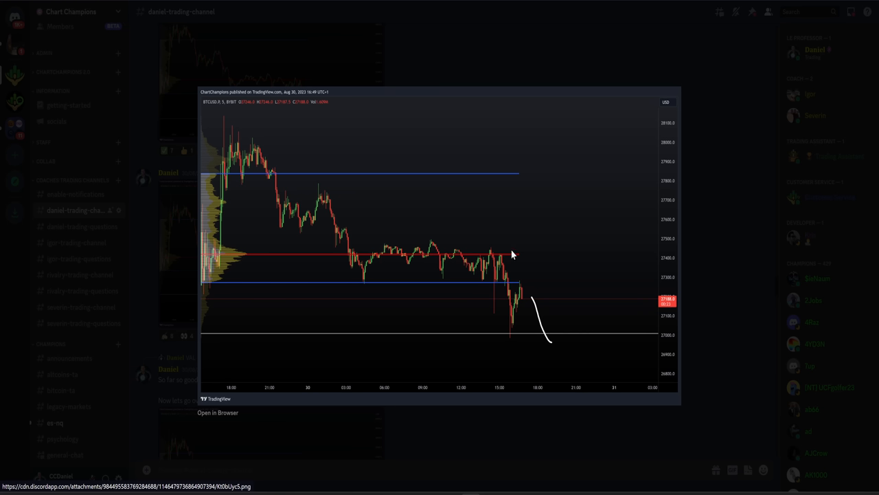
{"action": "mouse_move", "coordinate": [551, 282]}
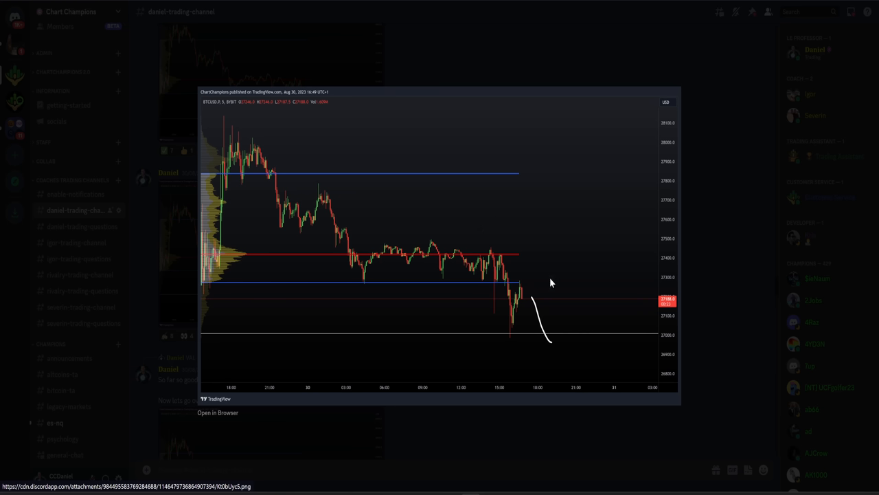
{"action": "mouse_move", "coordinate": [533, 292]}
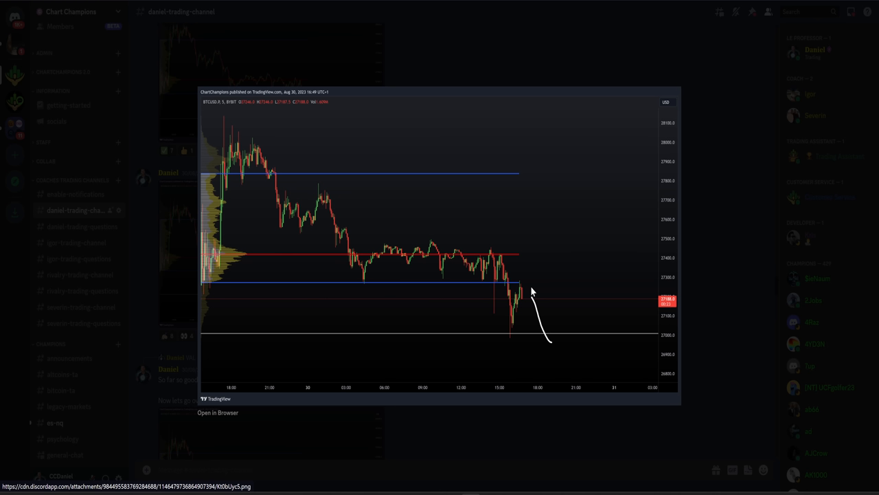
{"action": "mouse_move", "coordinate": [531, 301]}
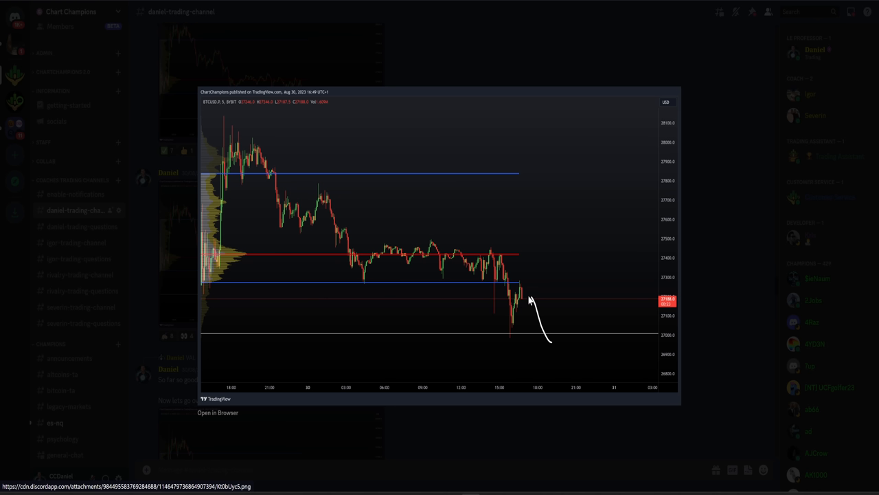
{"action": "mouse_move", "coordinate": [542, 345]}
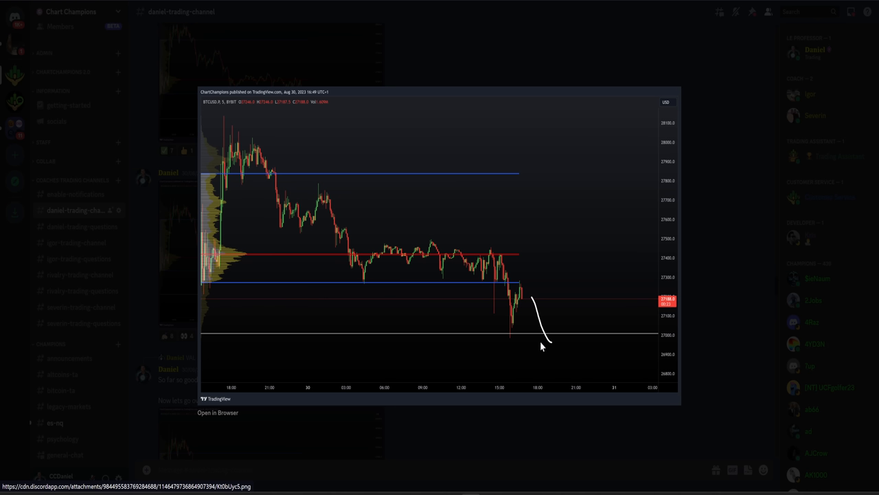
{"action": "mouse_move", "coordinate": [529, 346]}
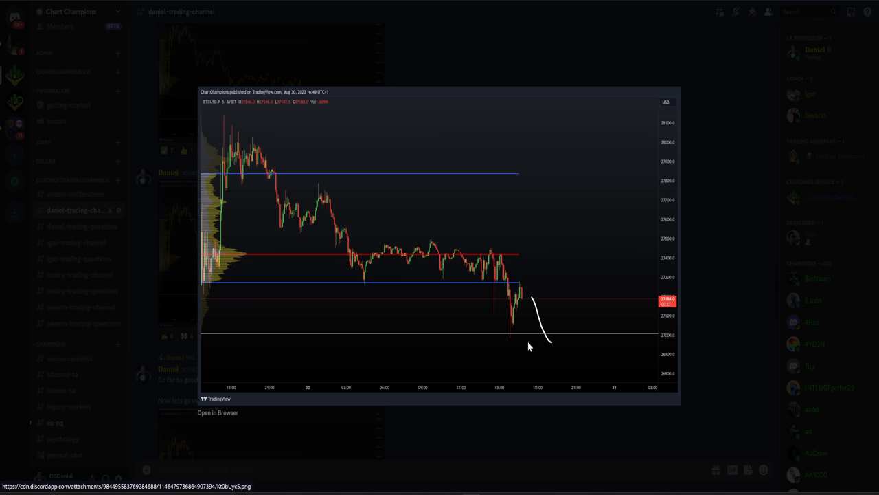
{"action": "mouse_move", "coordinate": [535, 294]}
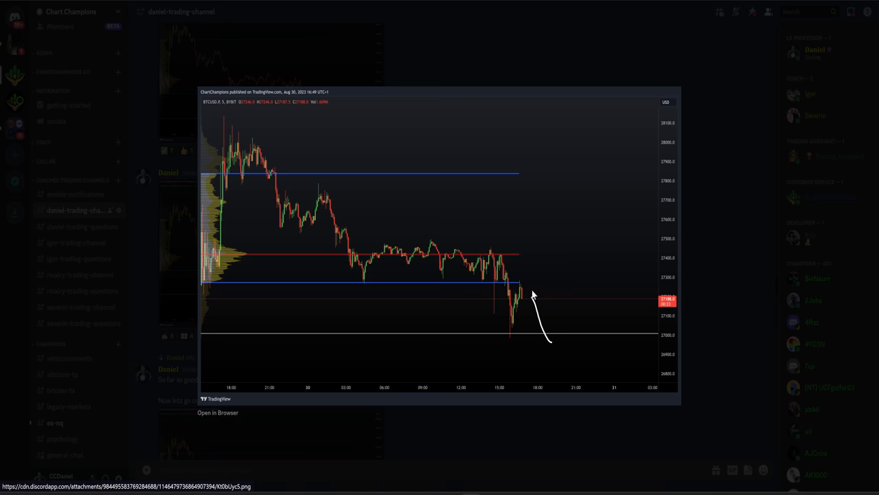
{"action": "mouse_move", "coordinate": [548, 340]}
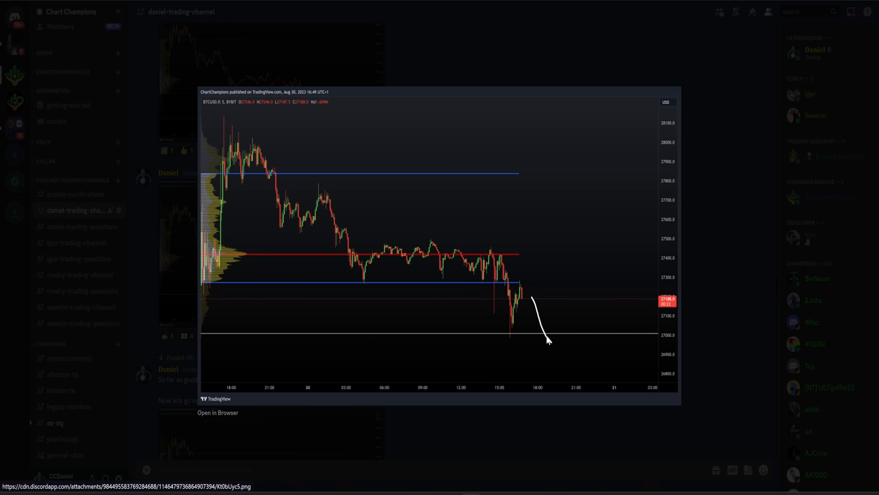
{"action": "mouse_move", "coordinate": [713, 263]}
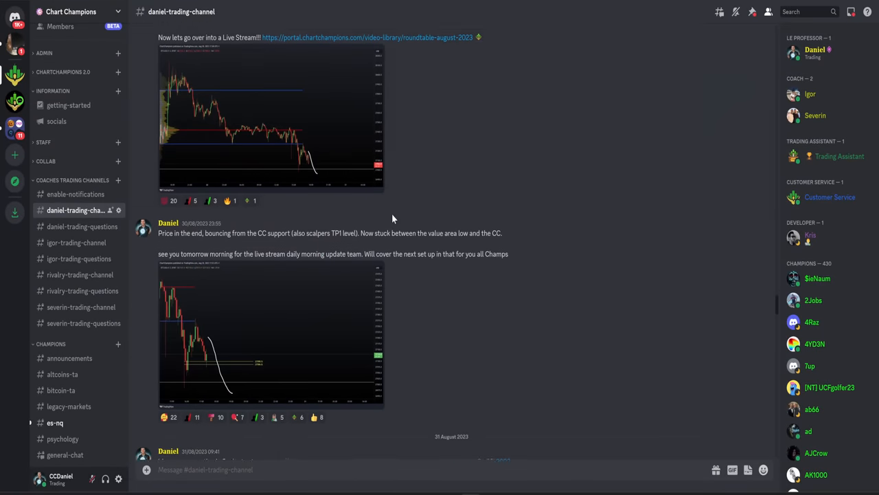
- Scroll down the trading channel and highlight the $27,000 break level in the post
{"action": "scroll", "scroll_direction": "down", "scroll_amount": 3}
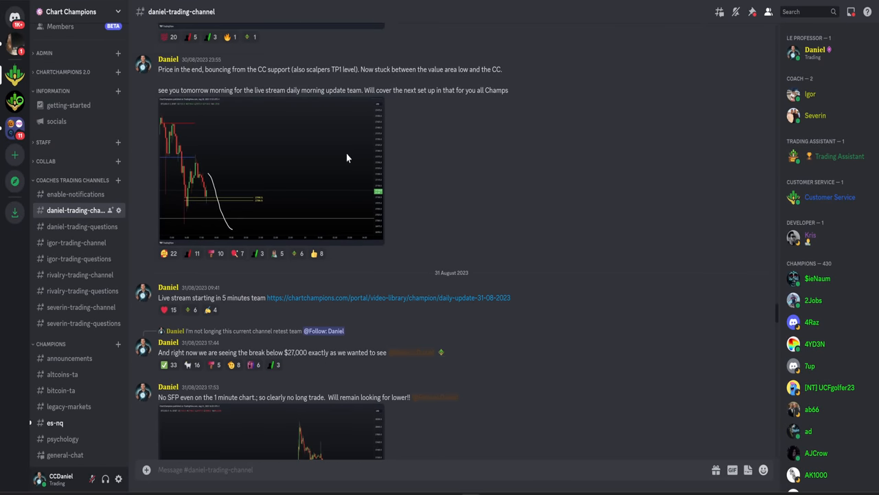
{"action": "scroll", "scroll_direction": "down", "scroll_amount": 3}
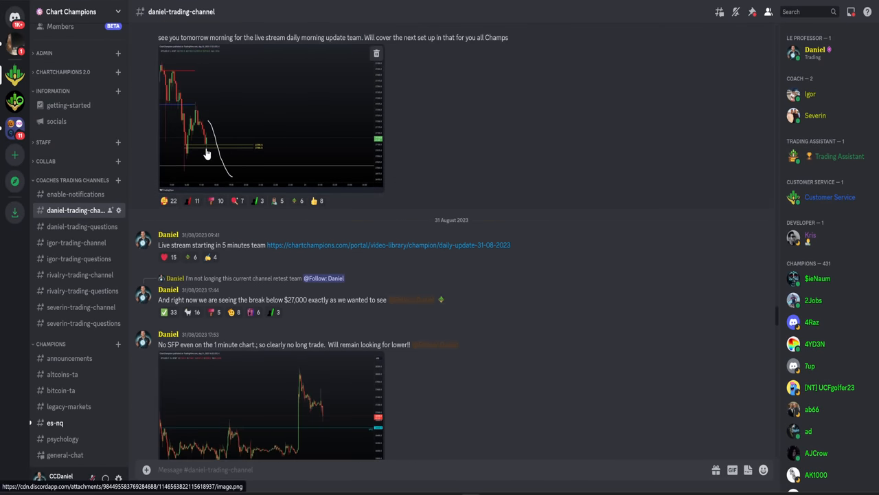
{"action": "mouse_move", "coordinate": [221, 63]}
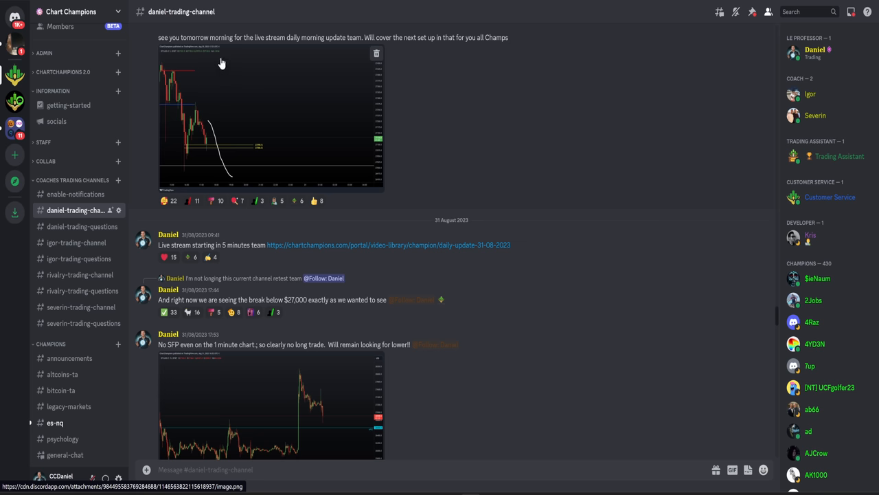
{"action": "scroll", "scroll_direction": "down", "scroll_amount": 3}
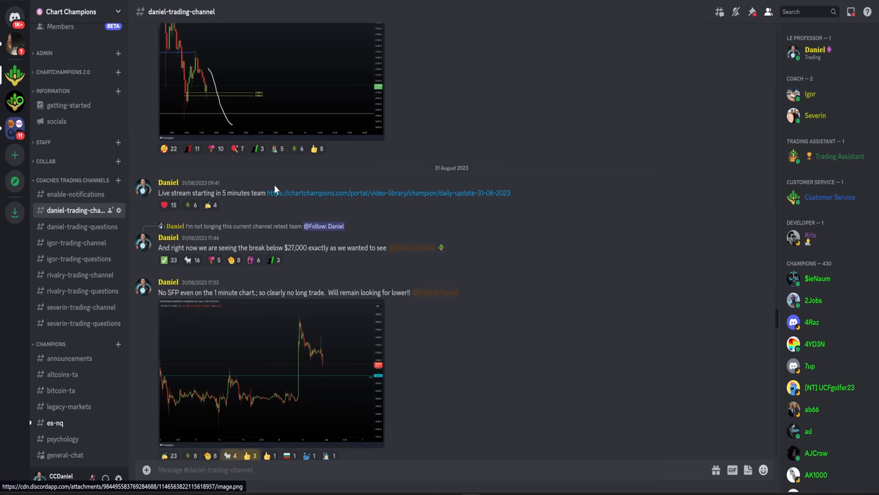
{"action": "scroll", "scroll_direction": "down", "scroll_amount": 3}
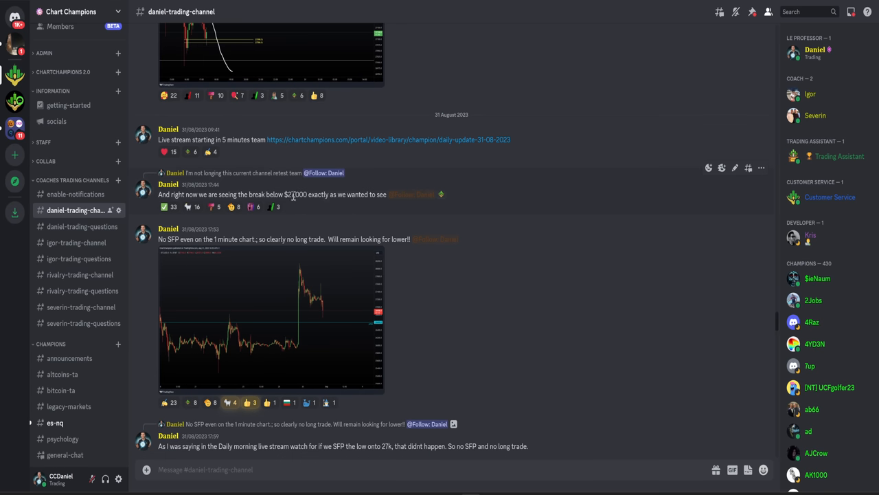
{"action": "double_click", "coordinate": [295, 194]}
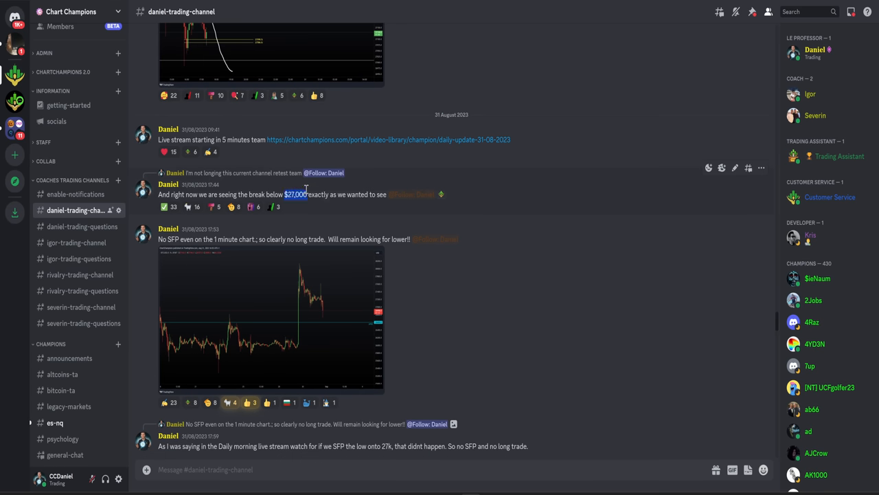
- Continue past the no-SFP post to the Order Flow update on BTC weakness below pdVAL
{"action": "scroll", "scroll_direction": "down", "scroll_amount": 3}
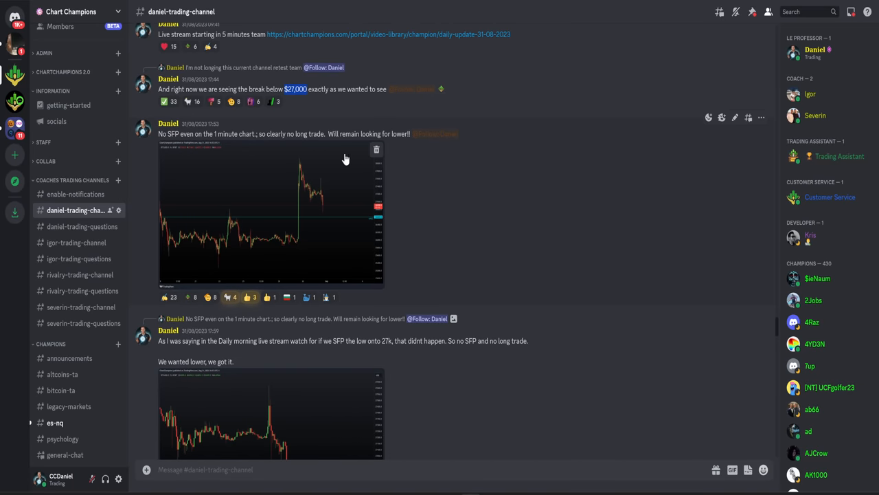
{"action": "scroll", "scroll_direction": "up", "scroll_amount": 3}
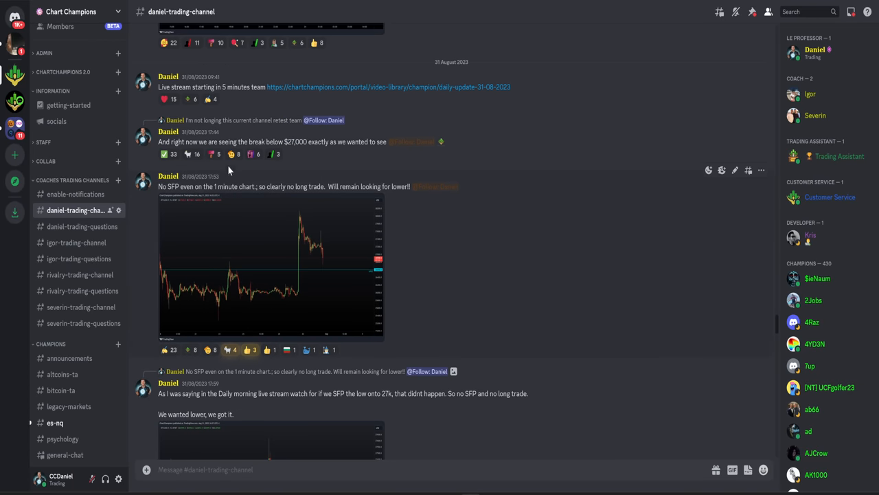
{"action": "left_click", "coordinate": [271, 268]}
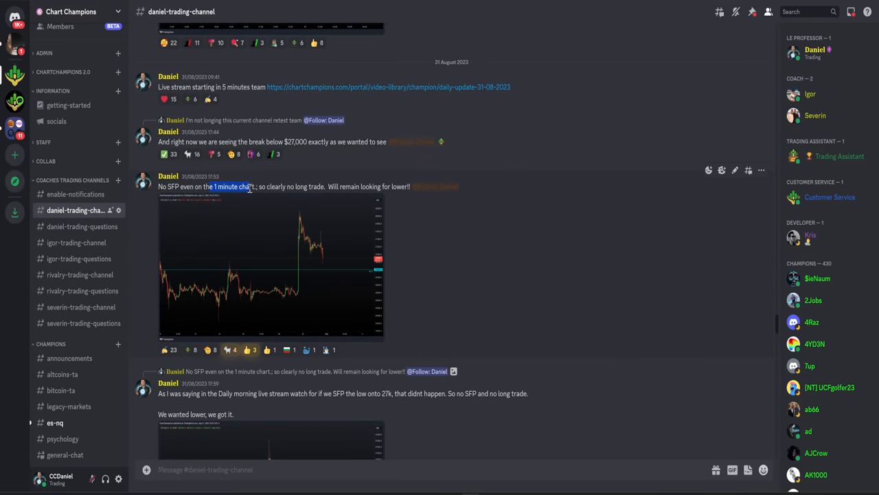
{"action": "mouse_move", "coordinate": [315, 199]}
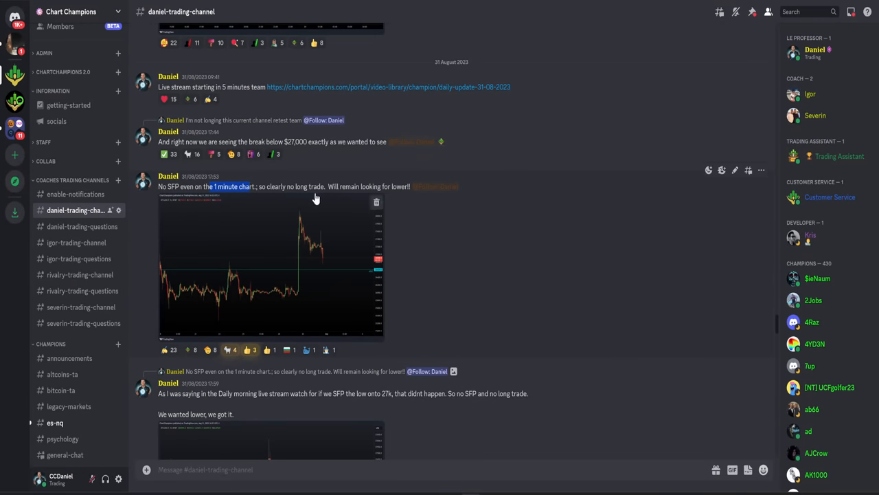
{"action": "mouse_move", "coordinate": [395, 188]}
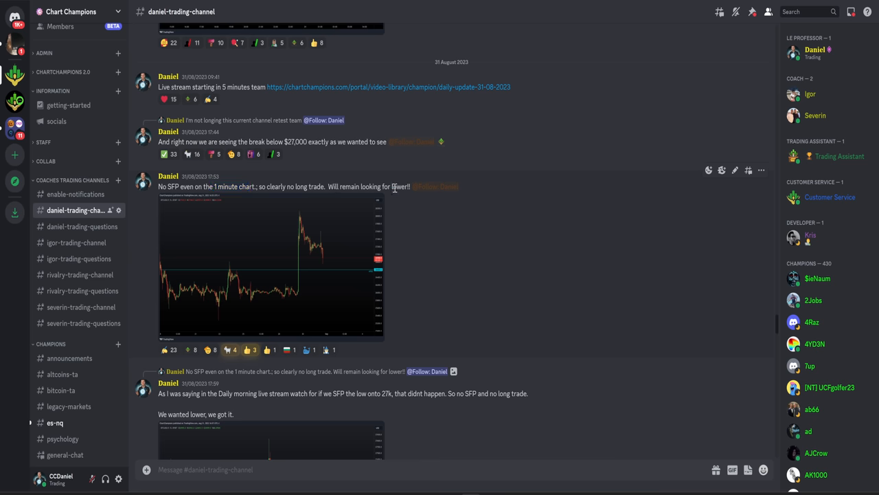
{"action": "scroll", "scroll_direction": "down", "scroll_amount": 3}
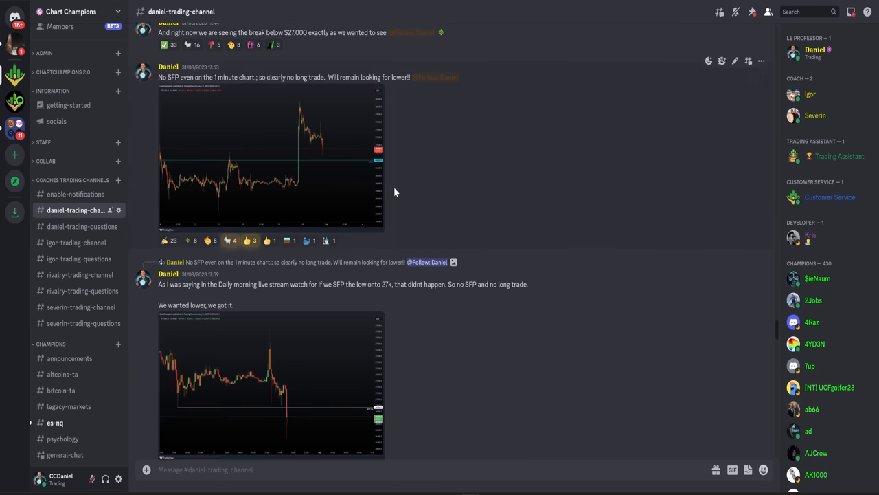
{"action": "scroll", "scroll_direction": "down", "scroll_amount": 3}
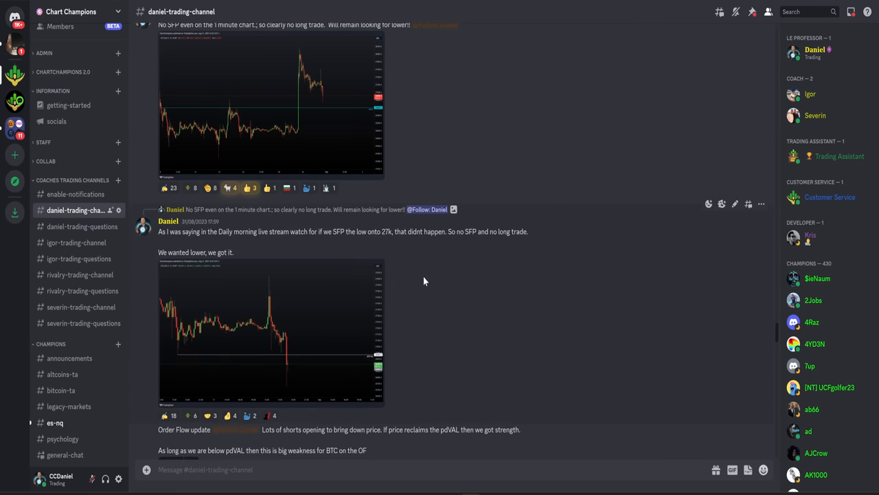
{"action": "scroll", "scroll_direction": "down", "scroll_amount": 3}
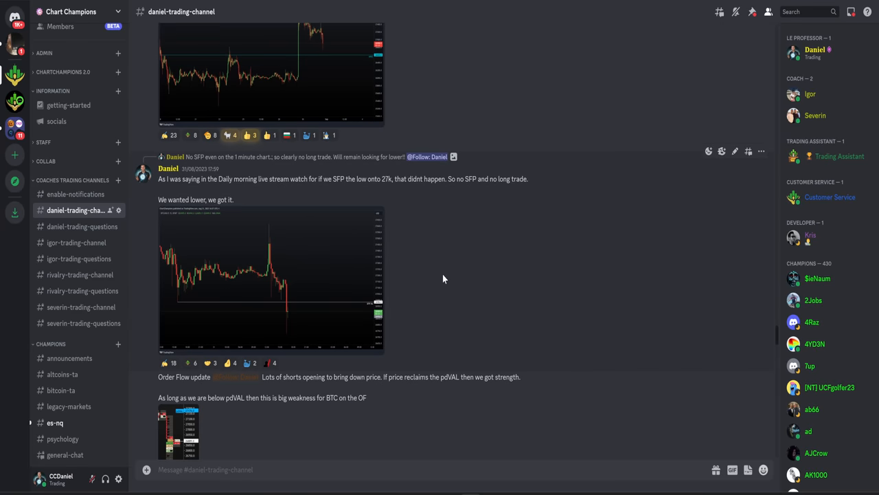
{"action": "mouse_move", "coordinate": [393, 326]}
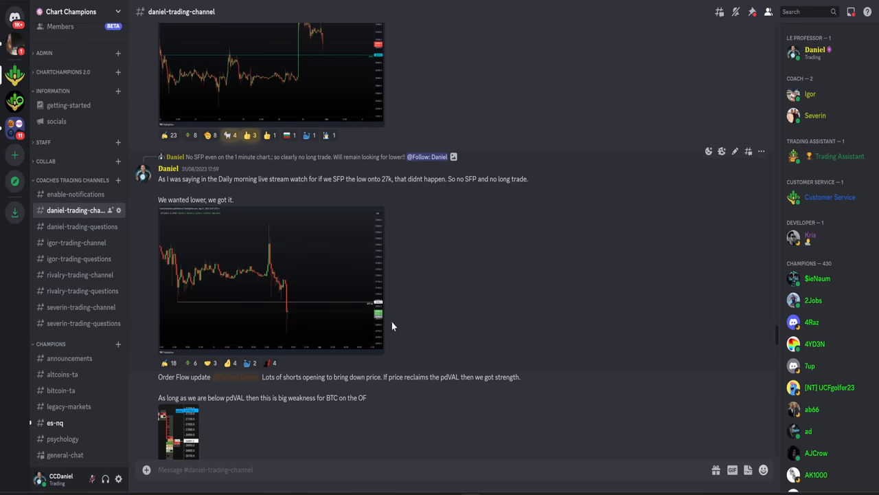
{"action": "mouse_move", "coordinate": [421, 301]}
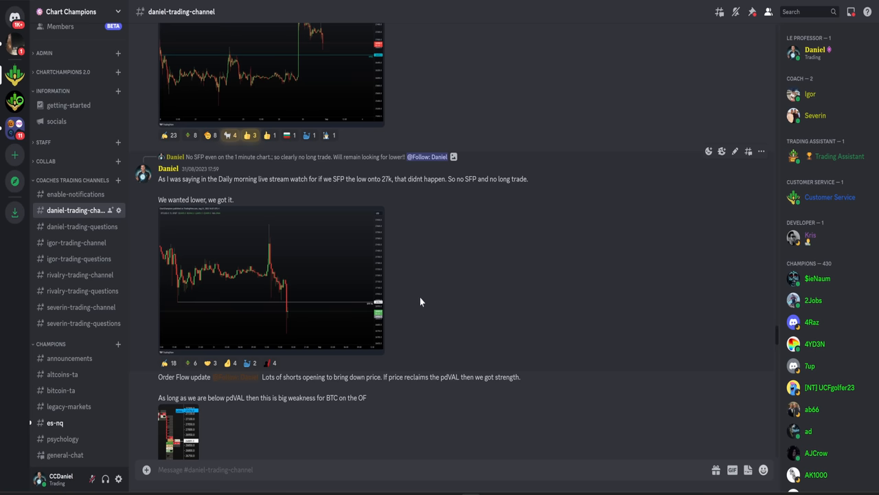
{"action": "mouse_move", "coordinate": [517, 376]}
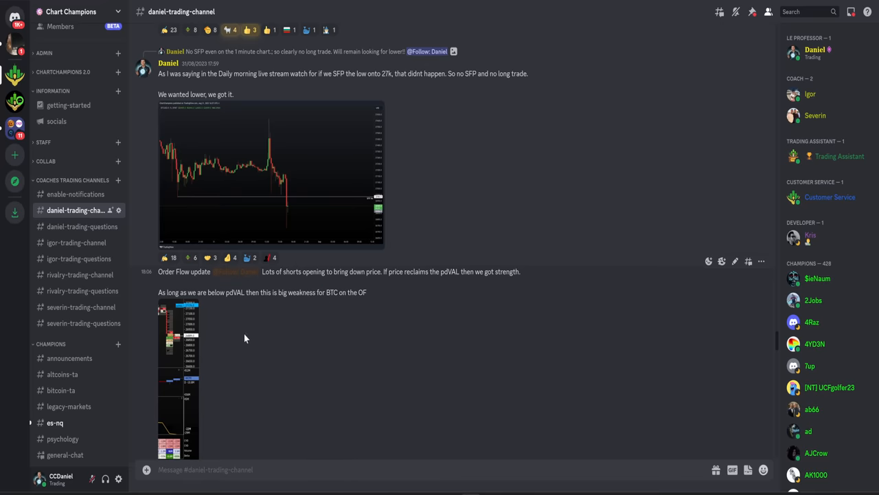
{"action": "left_click", "coordinate": [178, 378]}
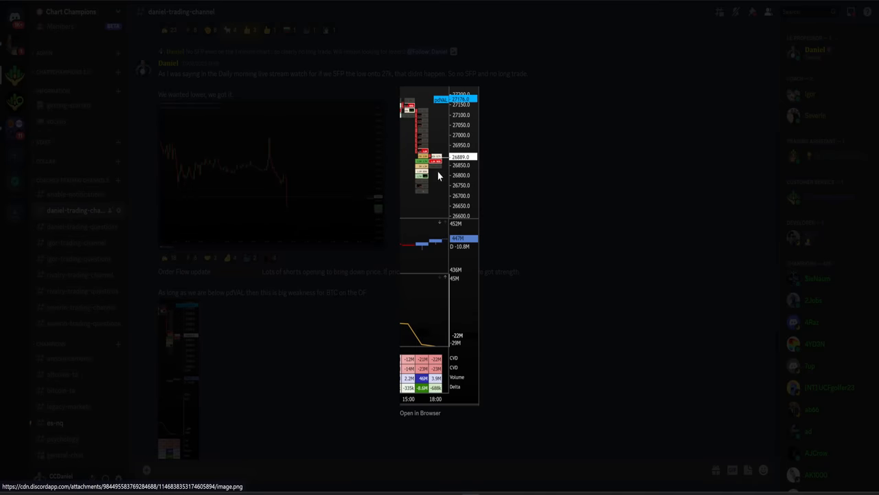
{"action": "mouse_move", "coordinate": [452, 159]}
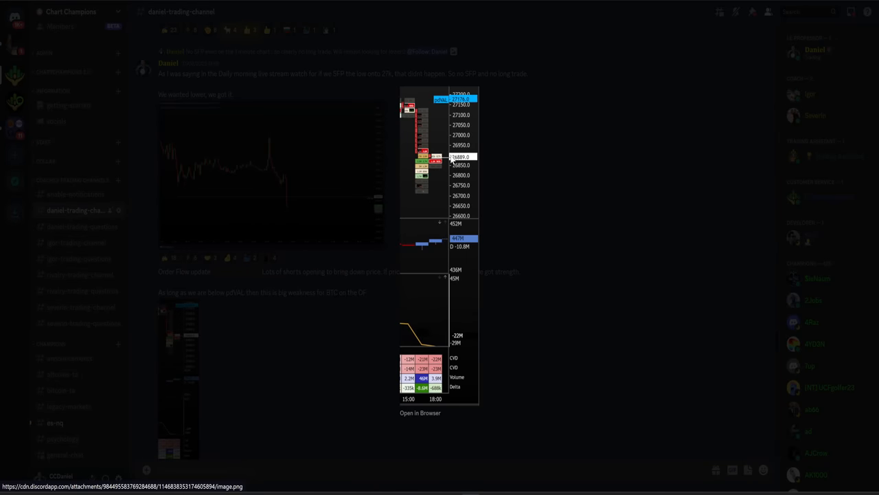
{"action": "mouse_move", "coordinate": [434, 143]}
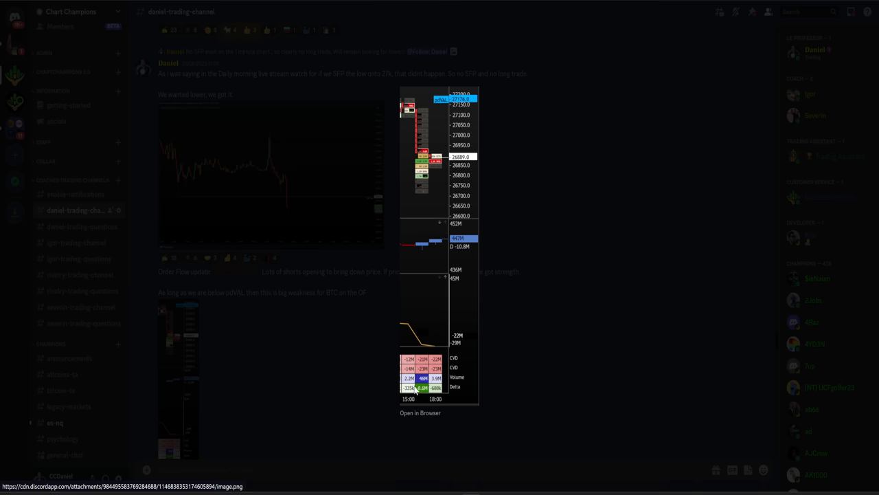
{"action": "mouse_move", "coordinate": [425, 397]}
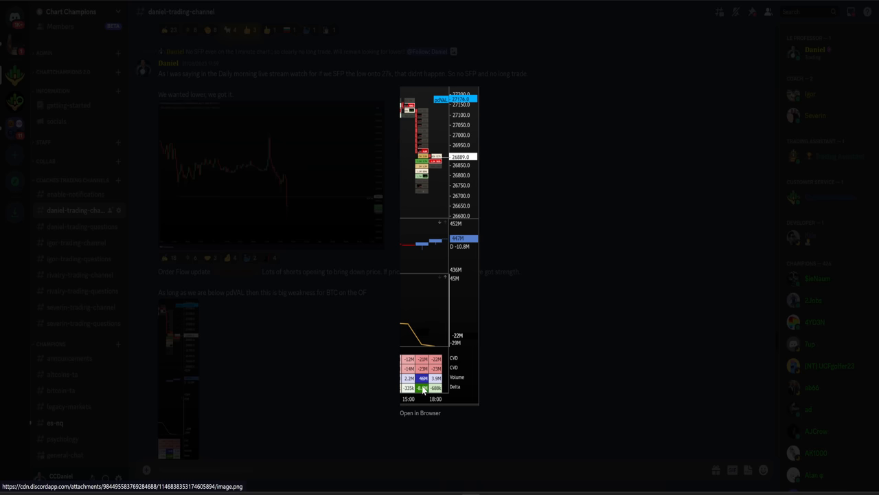
{"action": "mouse_move", "coordinate": [471, 186]}
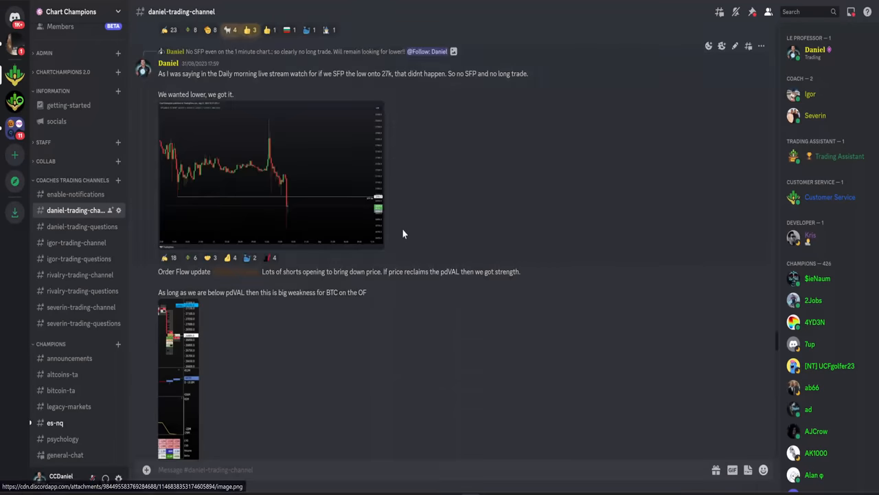
{"action": "left_click", "coordinate": [178, 377]}
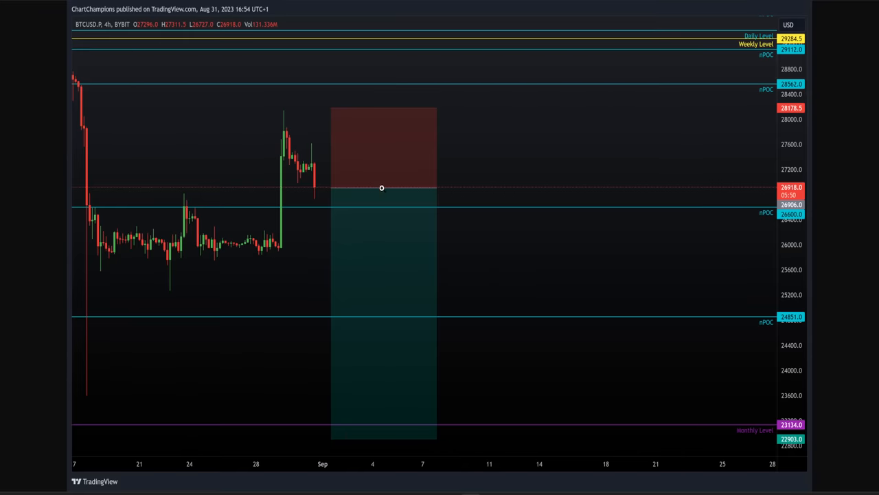
{"action": "mouse_move", "coordinate": [348, 184]}
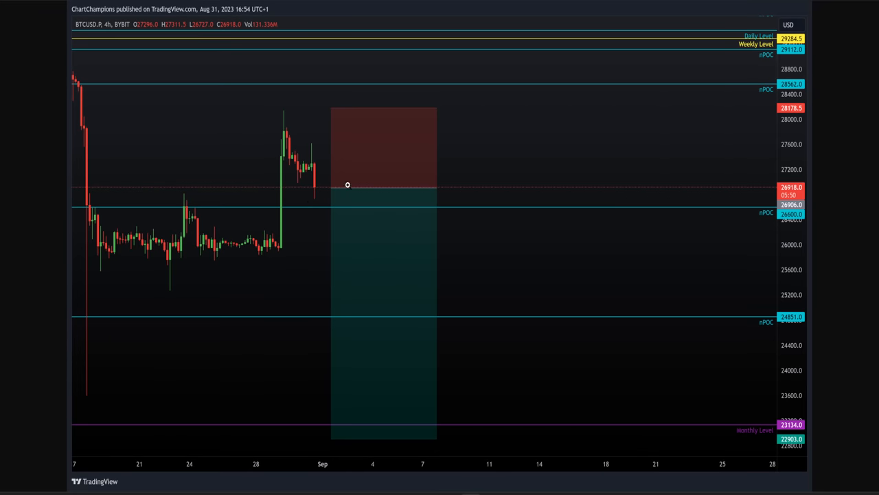
{"action": "mouse_move", "coordinate": [303, 191]}
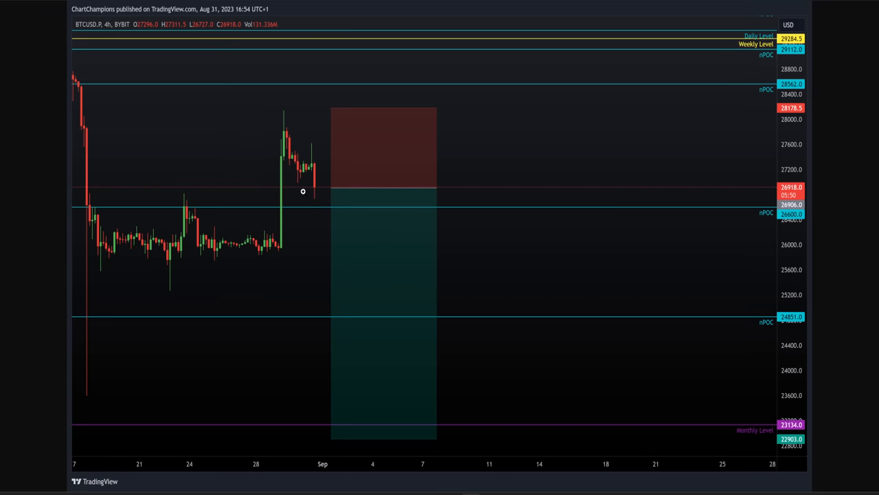
{"action": "mouse_move", "coordinate": [303, 191]}
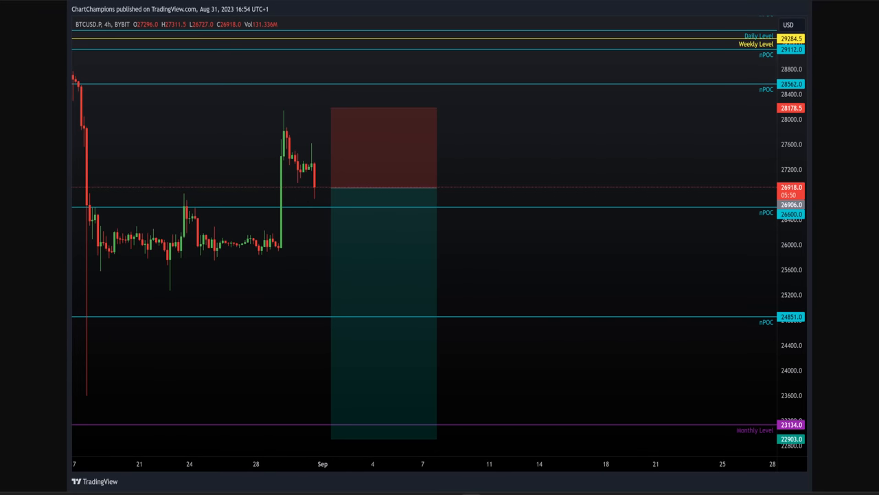
{"action": "mouse_move", "coordinate": [401, 414]}
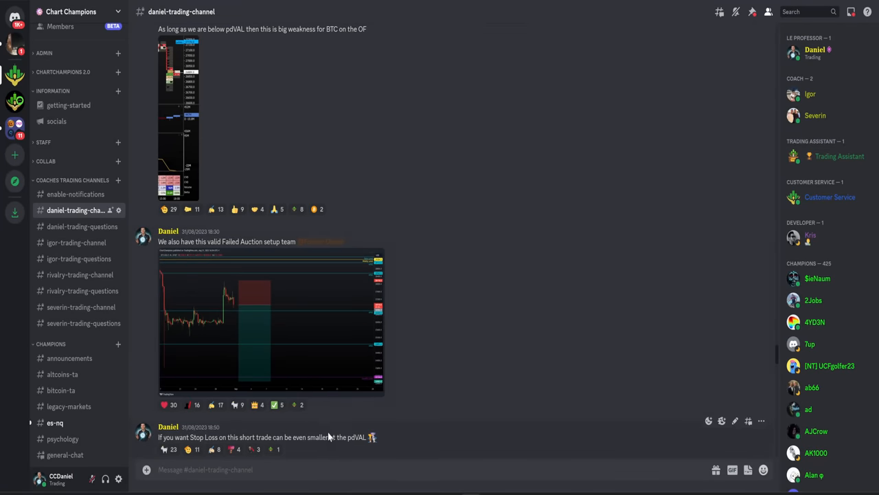
- Highlight pdVAL in the stop-loss message and enlarge the Failed Auction chart image
{"action": "double_click", "coordinate": [357, 437]}
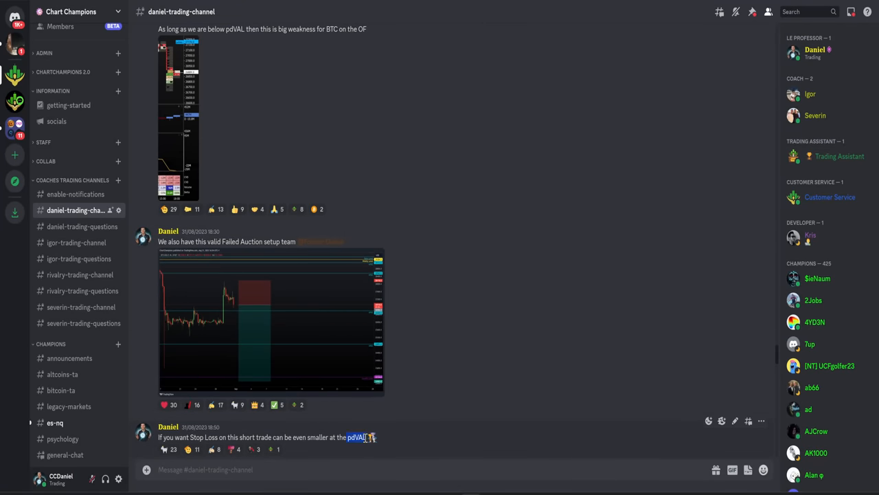
{"action": "left_click", "coordinate": [270, 320]}
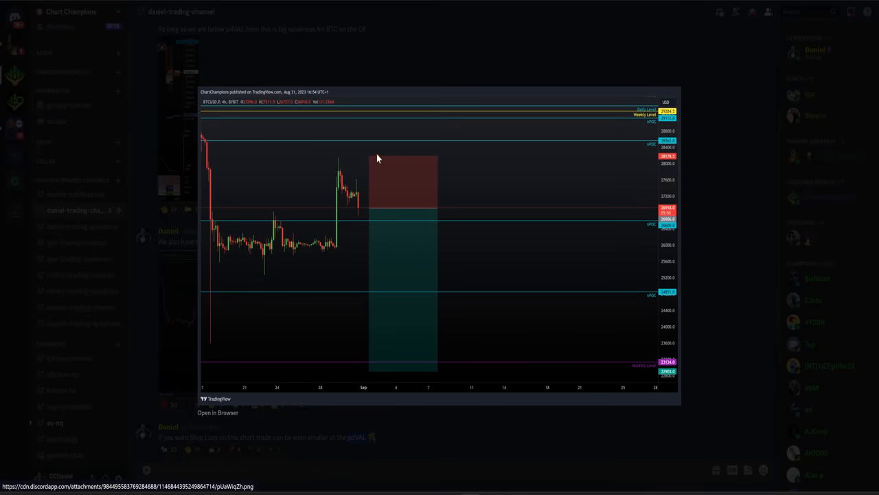
{"action": "mouse_move", "coordinate": [423, 91]}
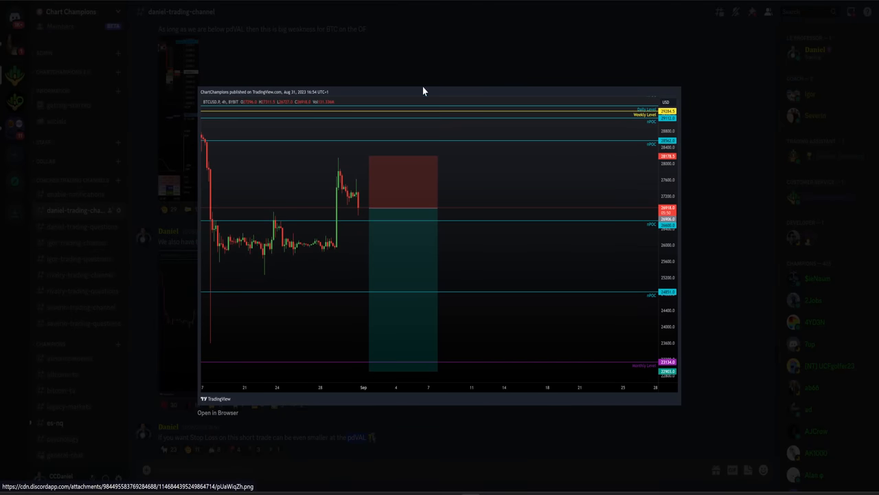
{"action": "mouse_move", "coordinate": [419, 49]}
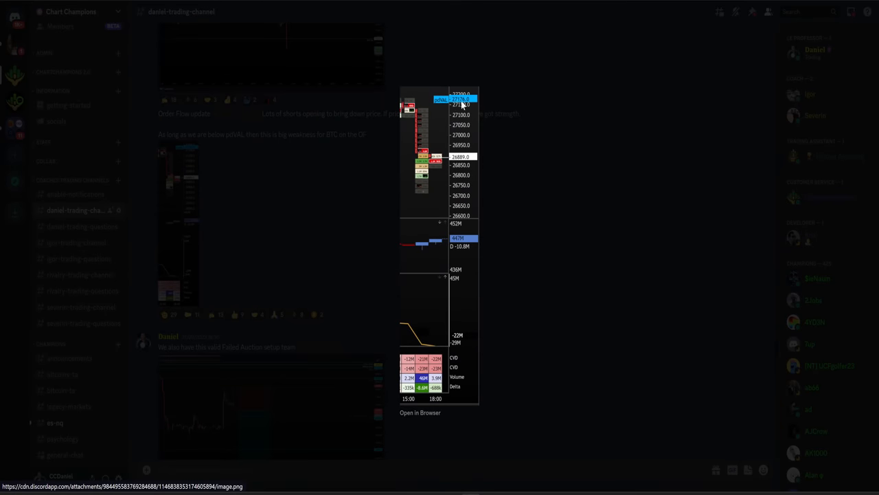
{"action": "mouse_move", "coordinate": [230, 132]}
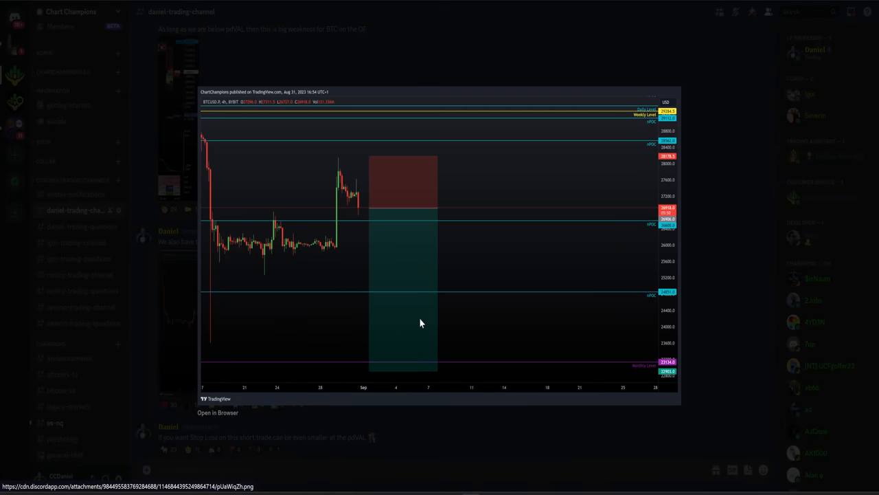
{"action": "mouse_move", "coordinate": [703, 200]}
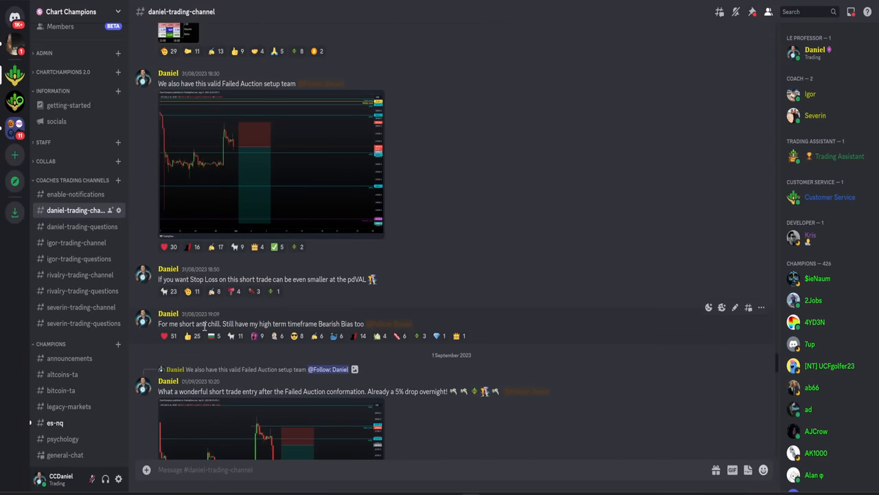
- Scroll the channel to Daniel's 1 September post celebrating the 5% drop after the short
{"action": "scroll", "scroll_direction": "up", "scroll_amount": 3}
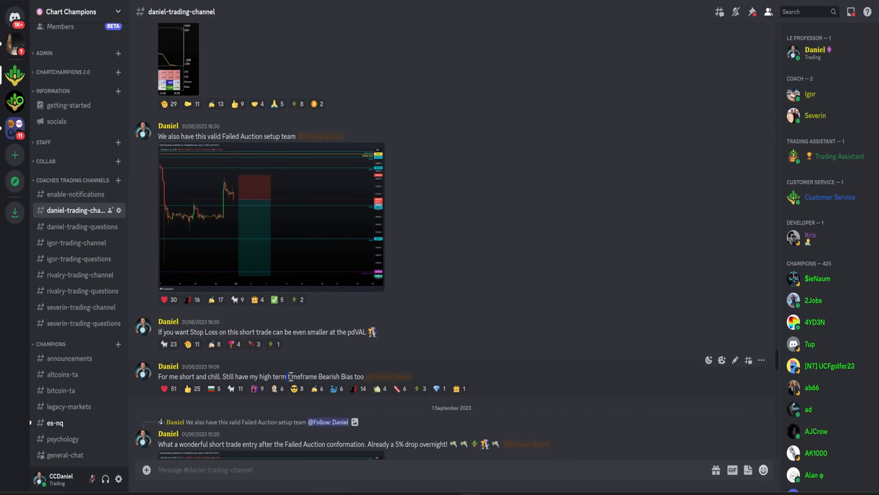
{"action": "mouse_move", "coordinate": [358, 257]}
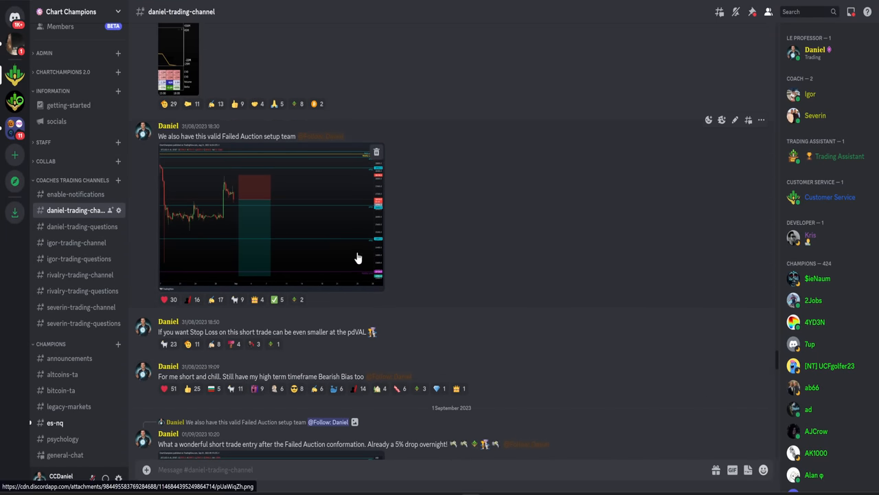
{"action": "scroll", "scroll_direction": "down", "scroll_amount": 3}
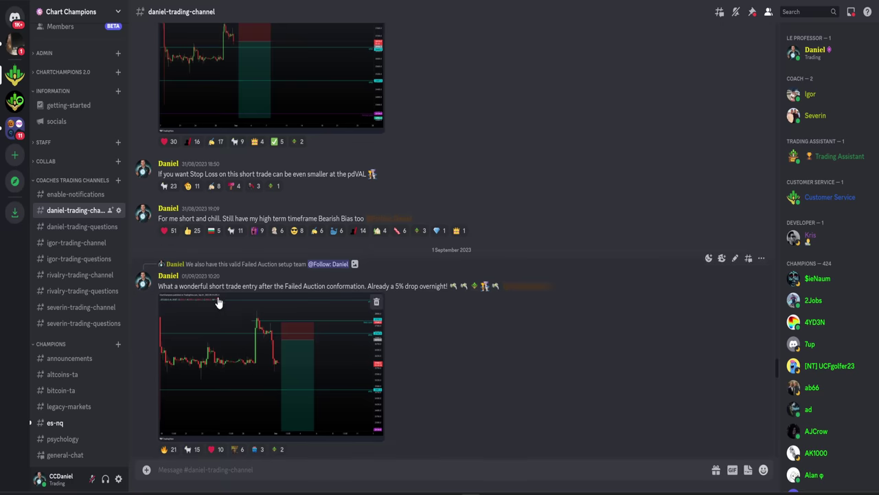
{"action": "mouse_move", "coordinate": [333, 287]}
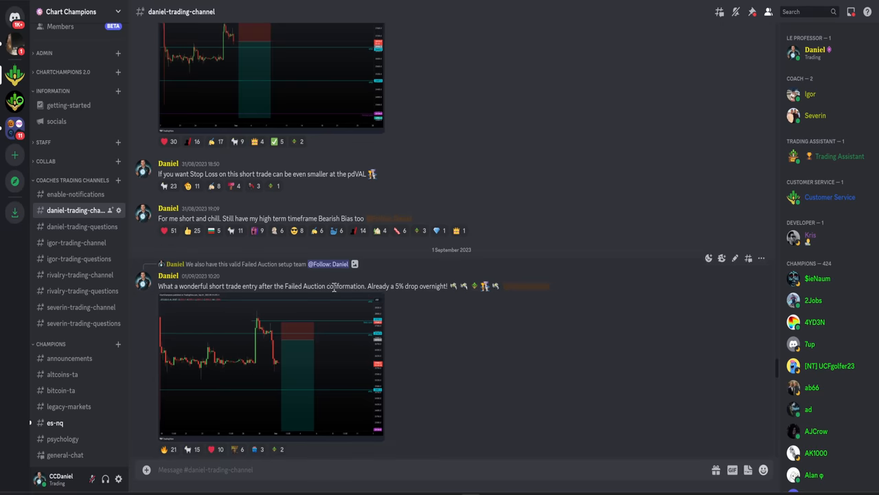
{"action": "mouse_move", "coordinate": [318, 343]}
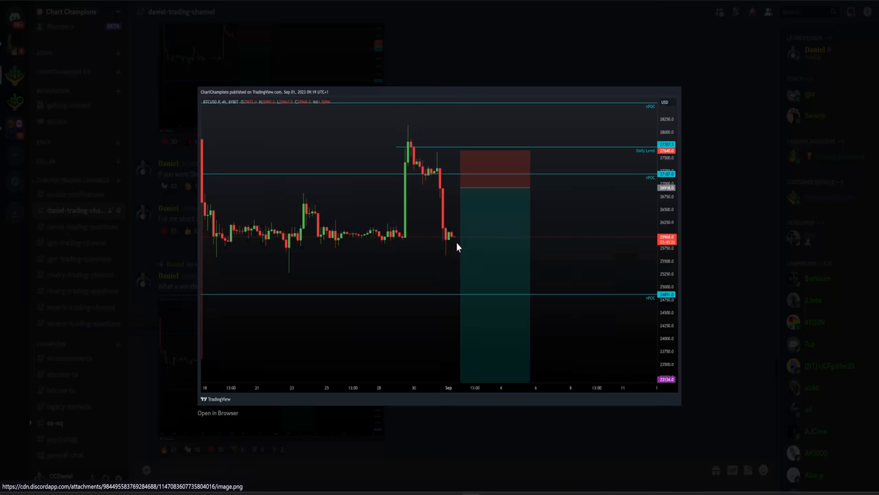
{"action": "mouse_move", "coordinate": [409, 83]}
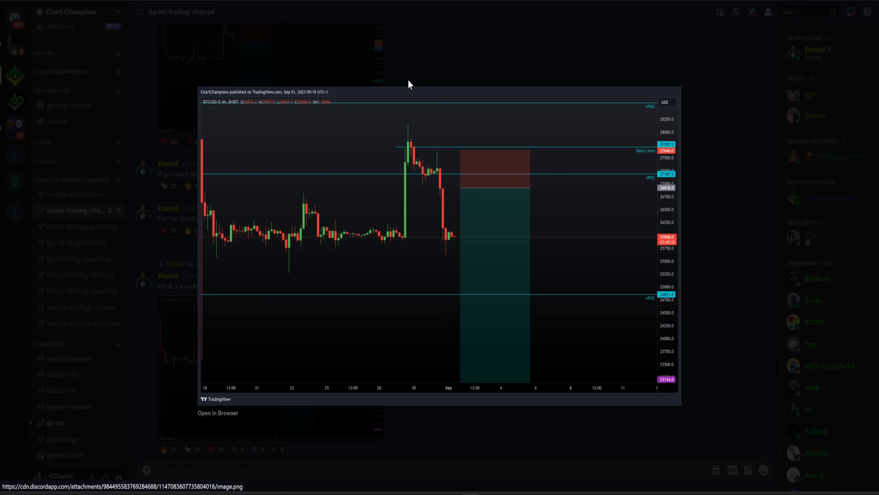
{"action": "mouse_move", "coordinate": [442, 80]}
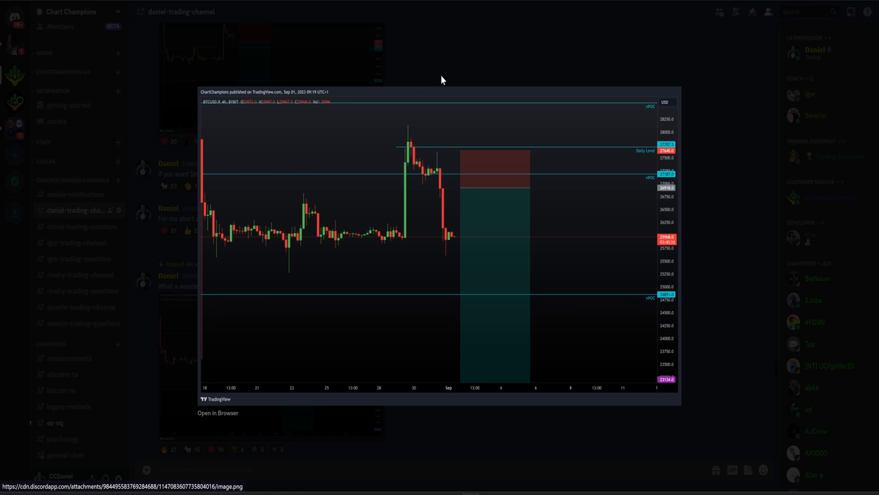
{"action": "mouse_move", "coordinate": [395, 1]}
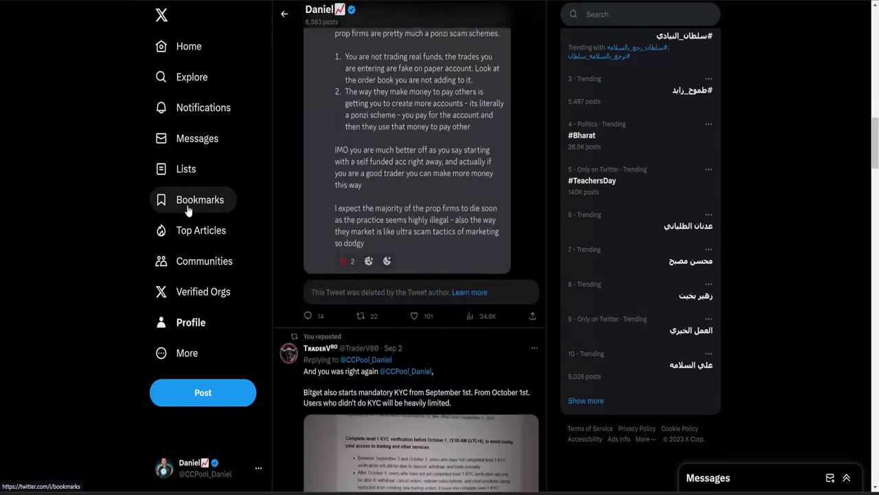
- Open the post about BTC trading below 26k and scroll down its thread
{"action": "scroll", "scroll_direction": "up", "scroll_amount": 3}
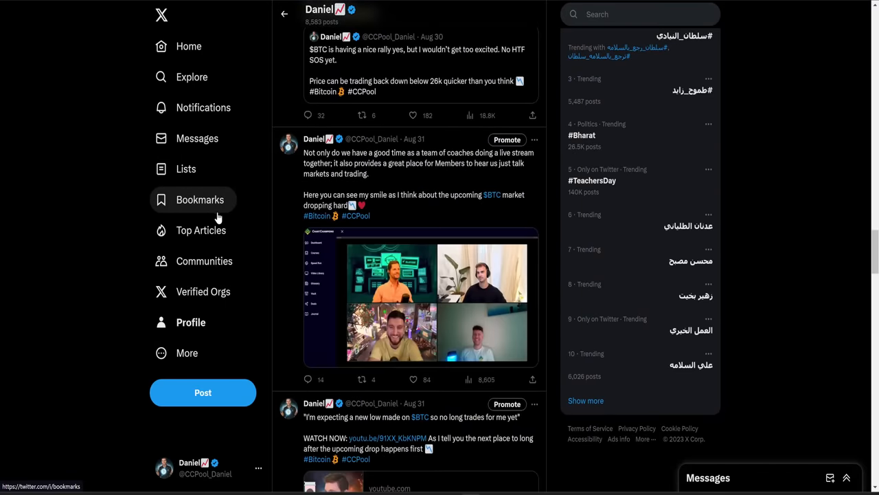
{"action": "left_click", "coordinate": [416, 65]}
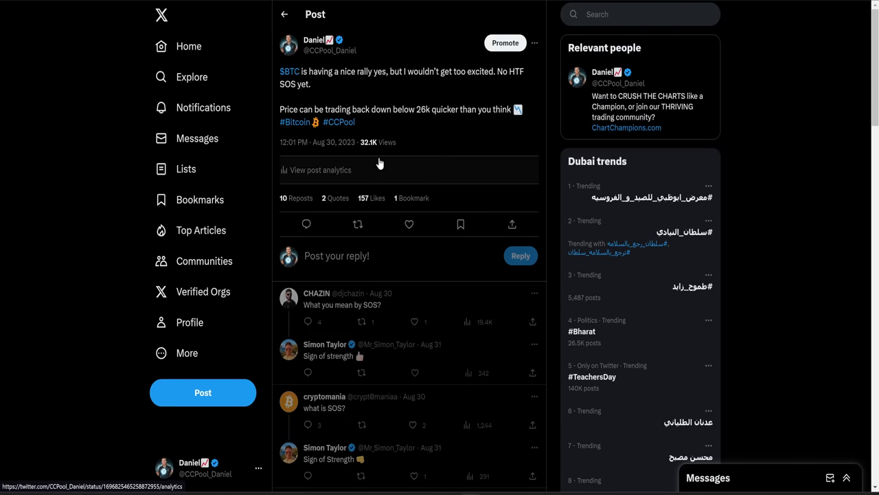
{"action": "mouse_move", "coordinate": [378, 74]}
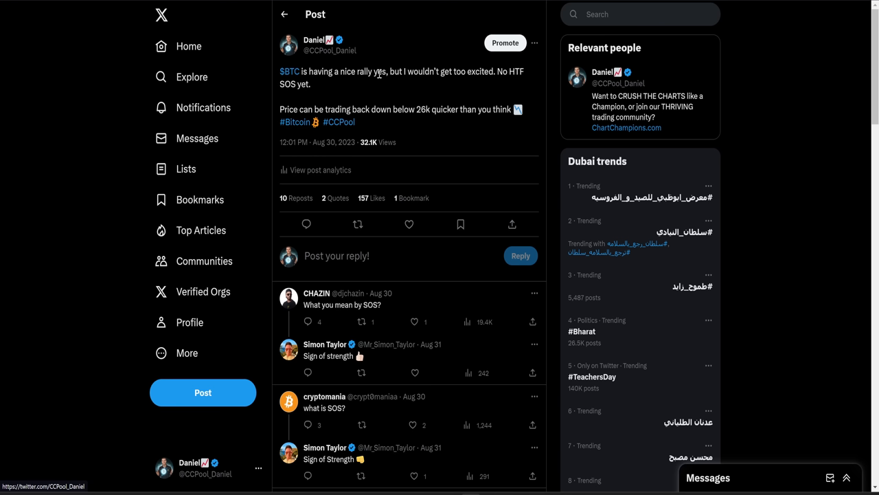
{"action": "mouse_move", "coordinate": [493, 74]}
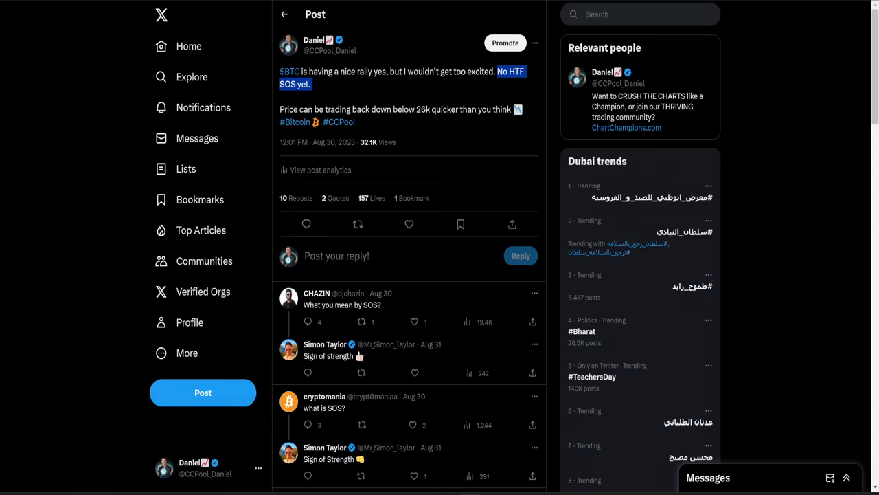
{"action": "mouse_move", "coordinate": [390, 123]}
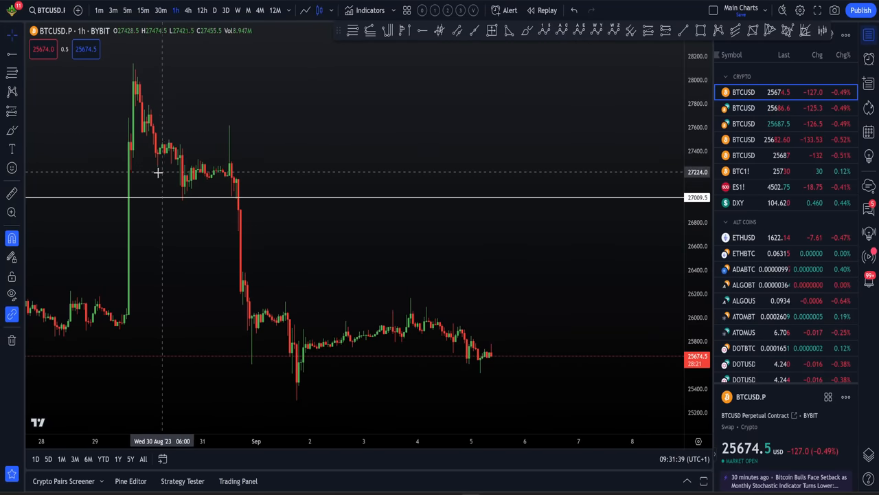
{"action": "mouse_move", "coordinate": [499, 79]}
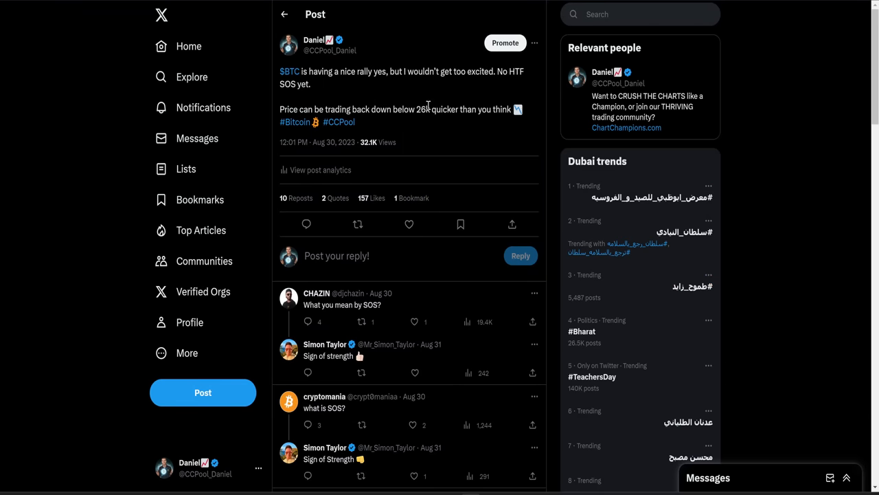
{"action": "mouse_move", "coordinate": [380, 121]}
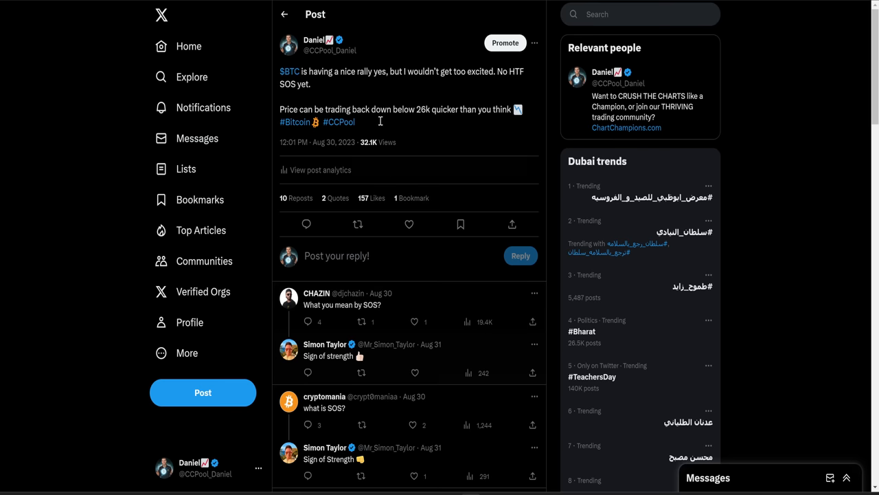
{"action": "mouse_move", "coordinate": [190, 322]}
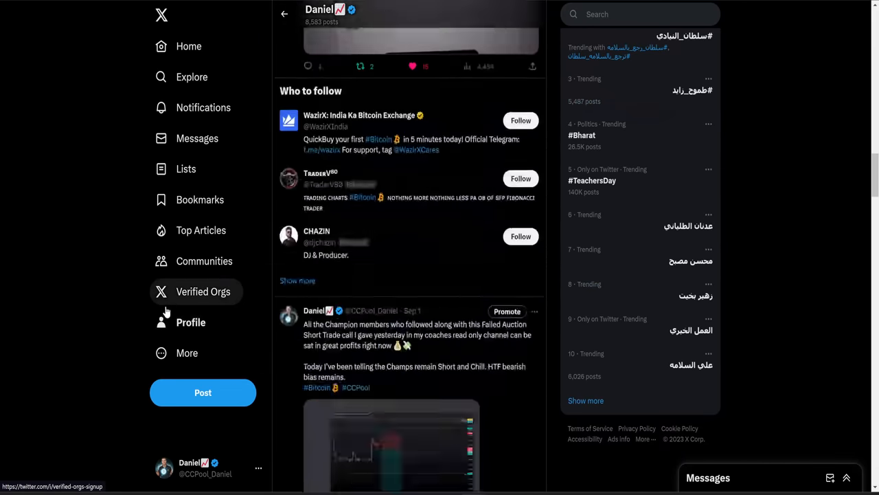
{"action": "scroll", "scroll_direction": "down", "scroll_amount": 3}
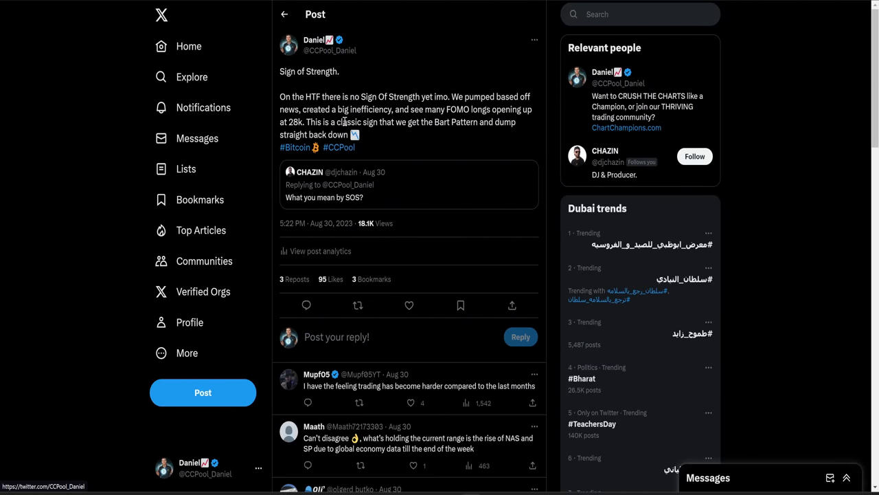
{"action": "mouse_move", "coordinate": [433, 122]}
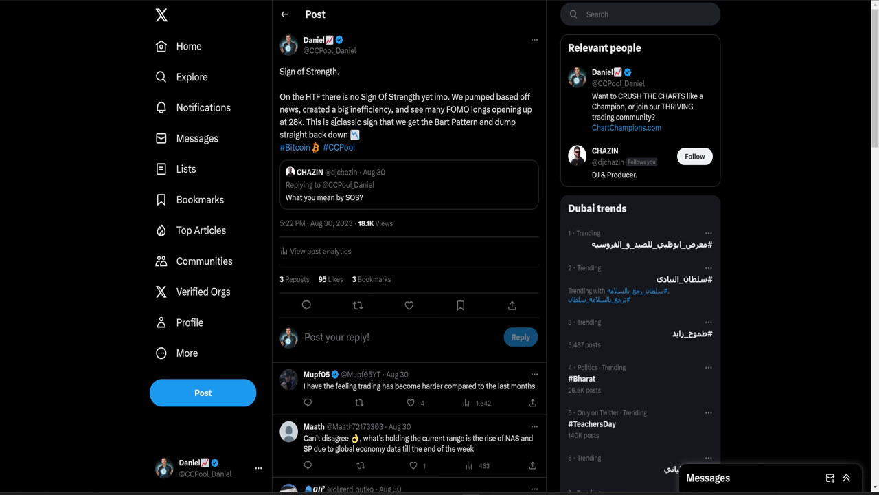
{"action": "mouse_move", "coordinate": [307, 97]}
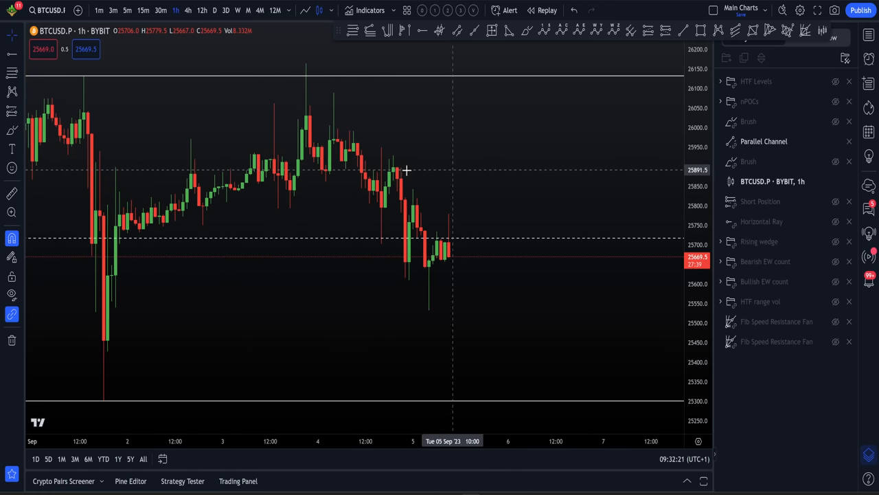
{"action": "mouse_move", "coordinate": [271, 44]}
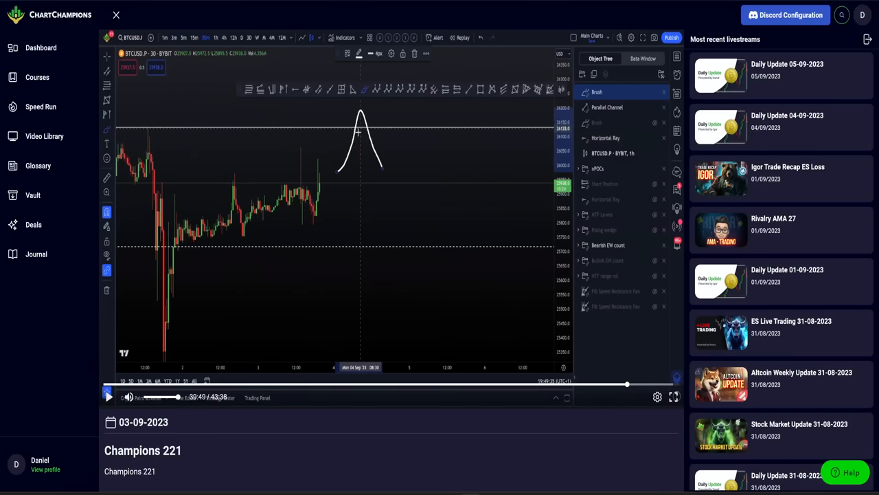
{"action": "mouse_move", "coordinate": [337, 175]}
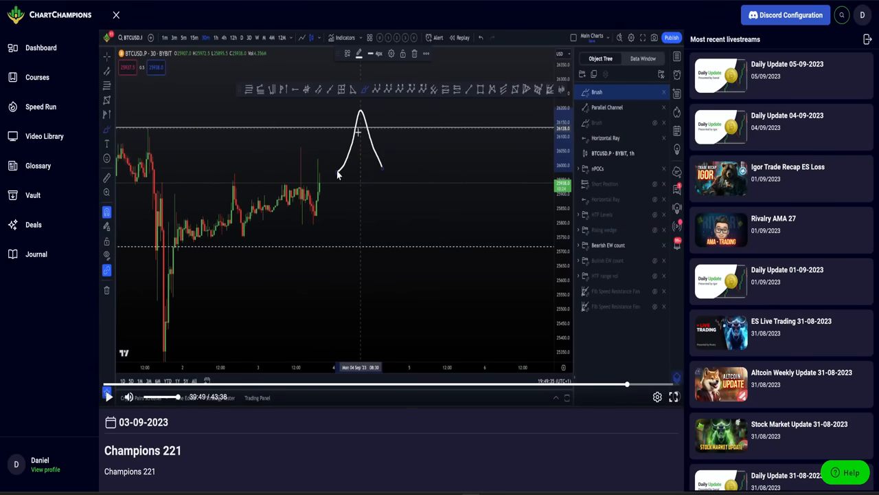
{"action": "mouse_move", "coordinate": [335, 184]}
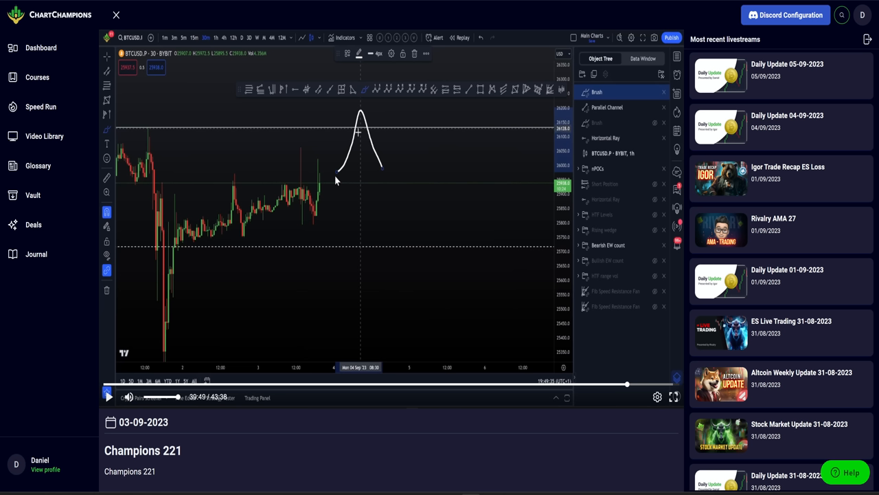
{"action": "mouse_move", "coordinate": [349, 153]}
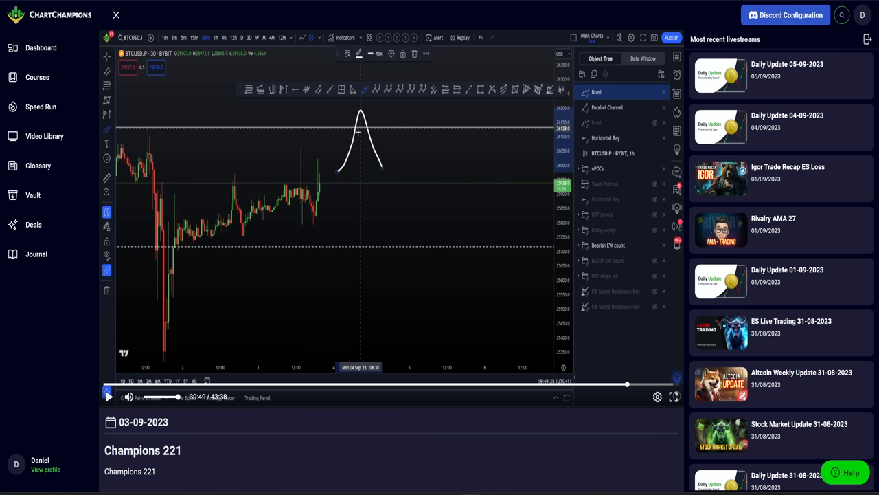
{"action": "mouse_move", "coordinate": [355, 188]}
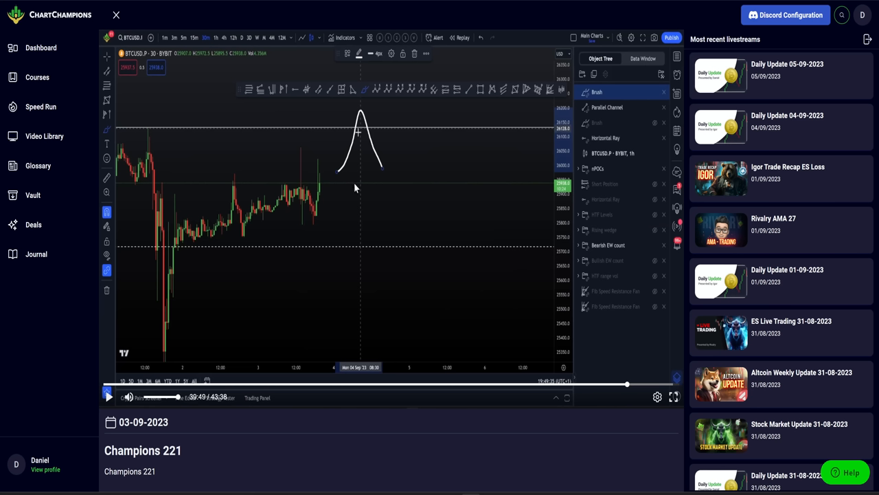
{"action": "mouse_move", "coordinate": [362, 132]}
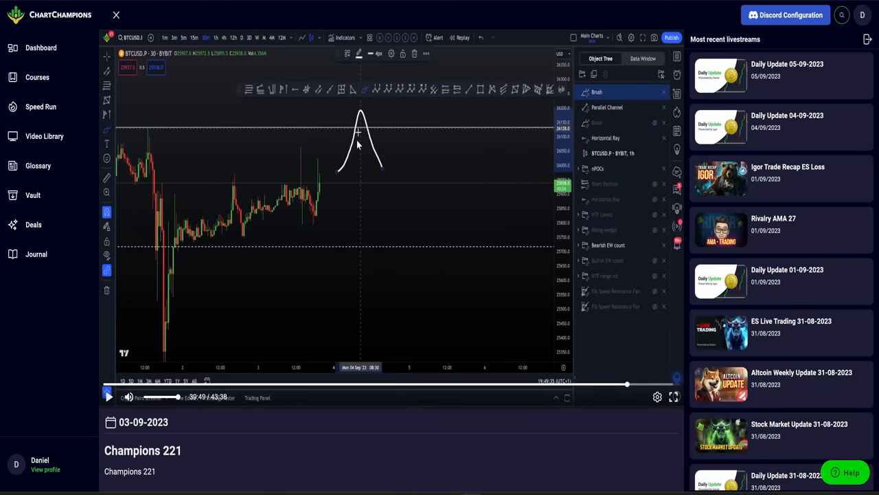
{"action": "mouse_move", "coordinate": [357, 132]}
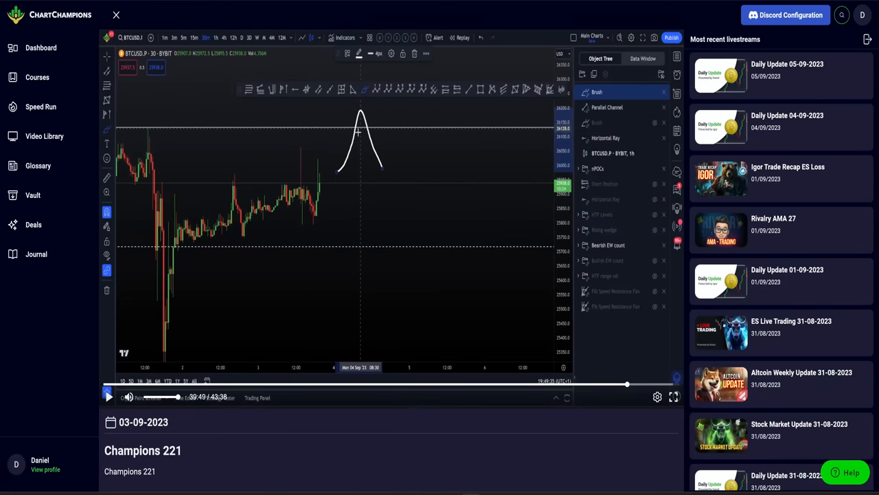
- Pause the Champions 221 livestream replay at 39:49 on the brush drawing
{"action": "left_click", "coordinate": [674, 396]}
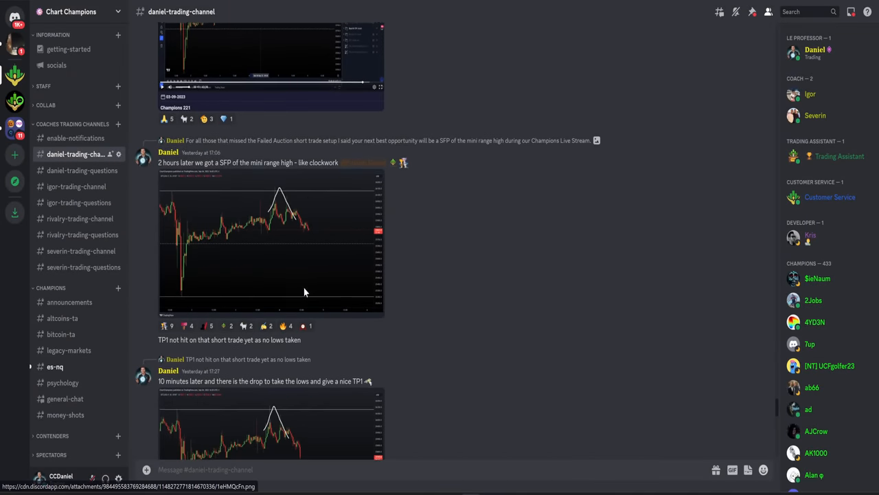
- Scroll daniel-trading-channel through the mini range high SFP and TP1 posts
{"action": "scroll", "scroll_direction": "up", "scroll_amount": 3}
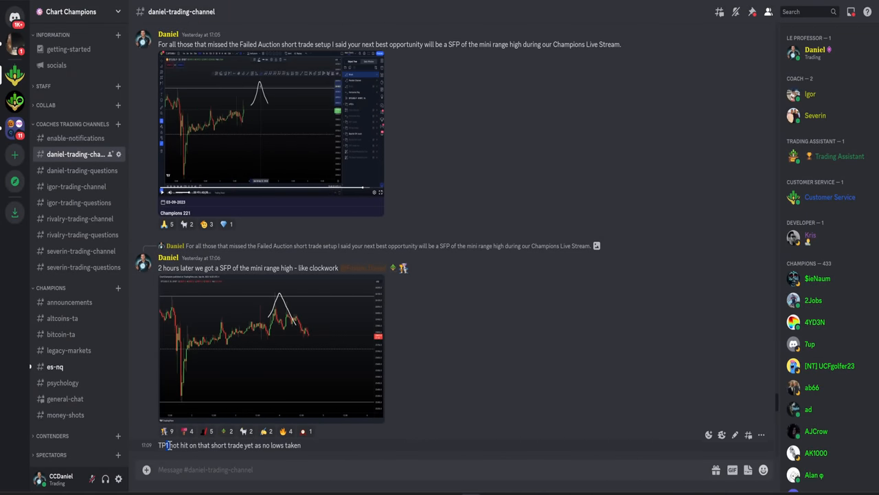
{"action": "scroll", "scroll_direction": "down", "scroll_amount": 3}
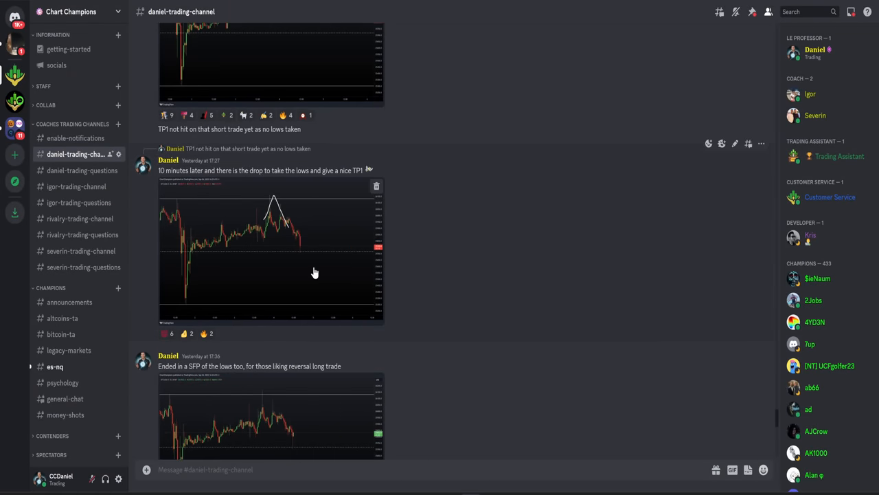
{"action": "scroll", "scroll_direction": "down", "scroll_amount": 3}
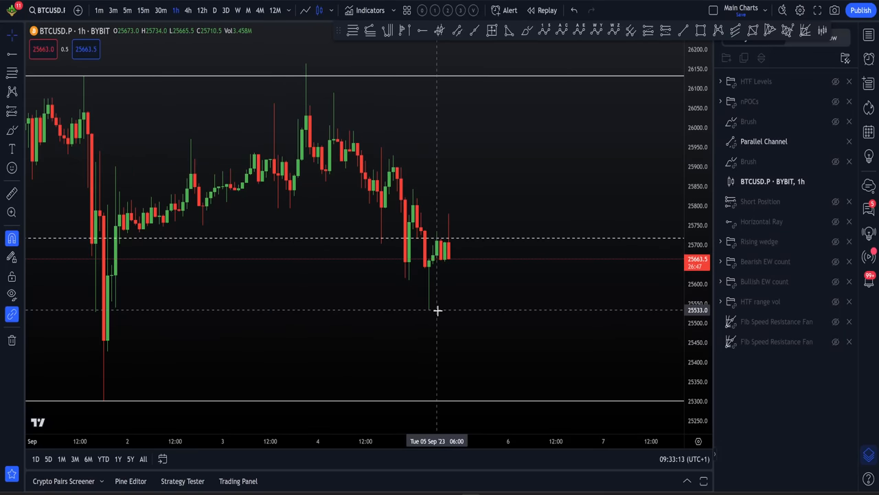
{"action": "mouse_move", "coordinate": [440, 78]}
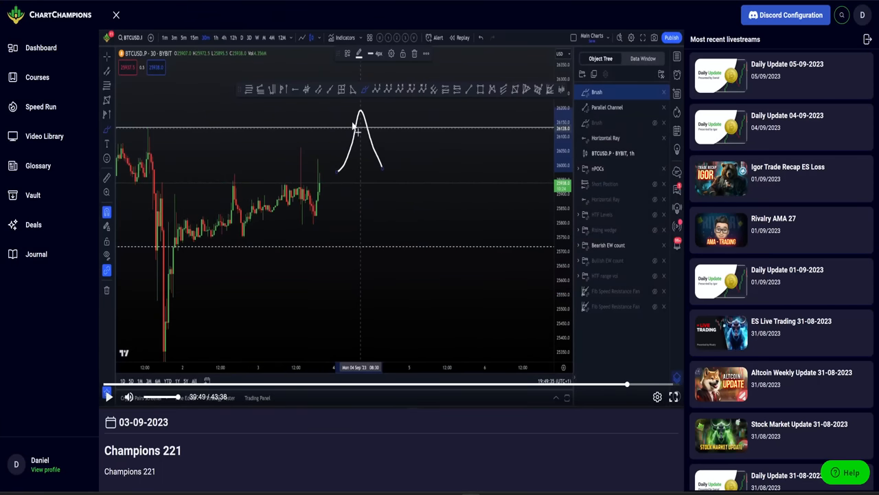
{"action": "mouse_move", "coordinate": [362, 132]}
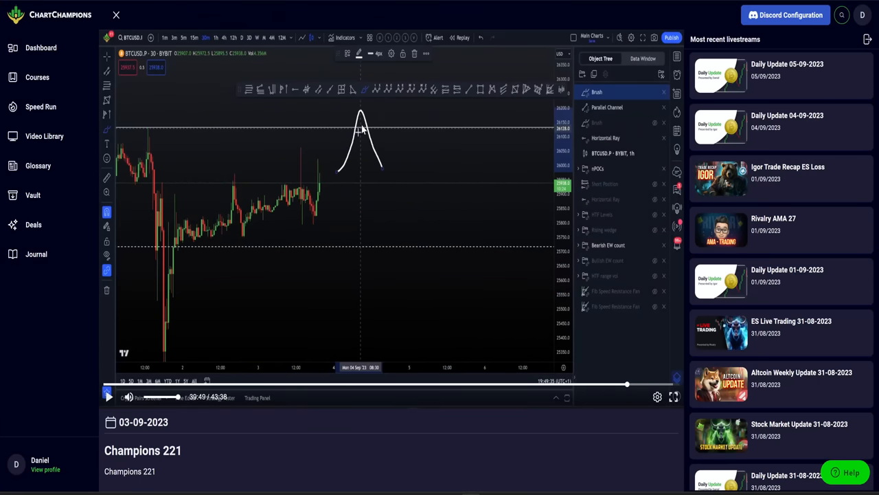
{"action": "mouse_move", "coordinate": [474, 95]}
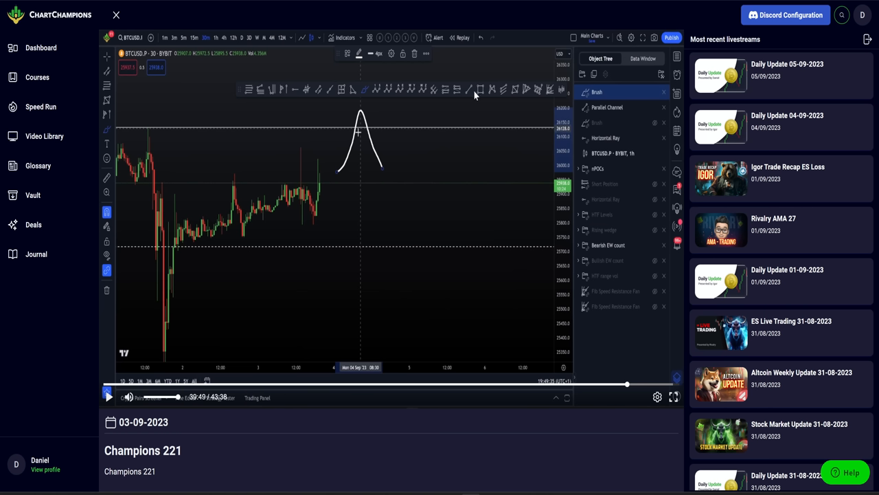
{"action": "mouse_move", "coordinate": [474, 96]}
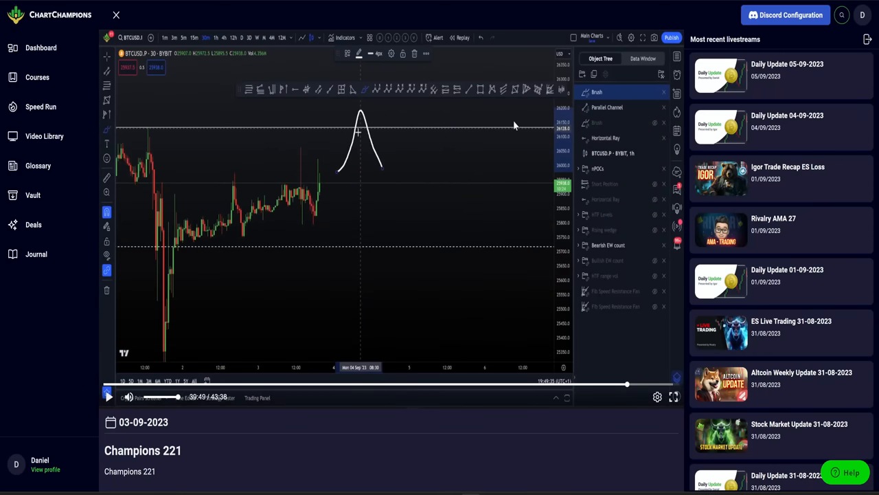
{"action": "mouse_move", "coordinate": [350, 68]}
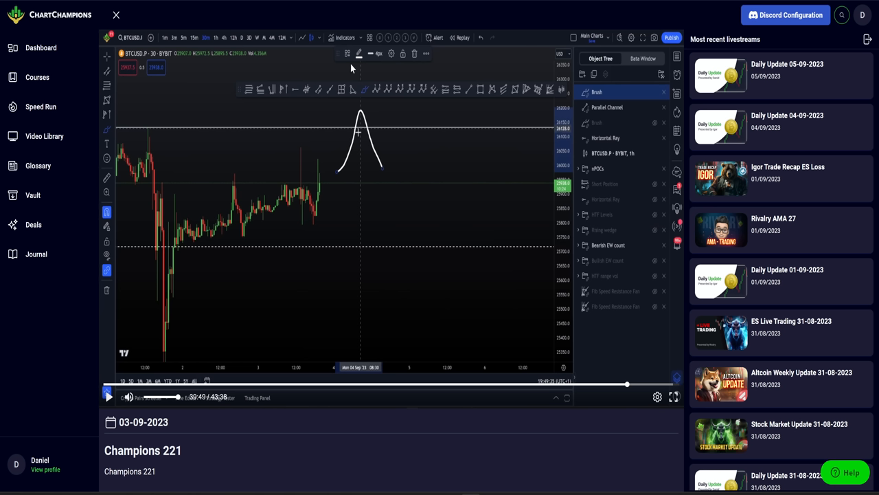
{"action": "mouse_move", "coordinate": [373, 79]}
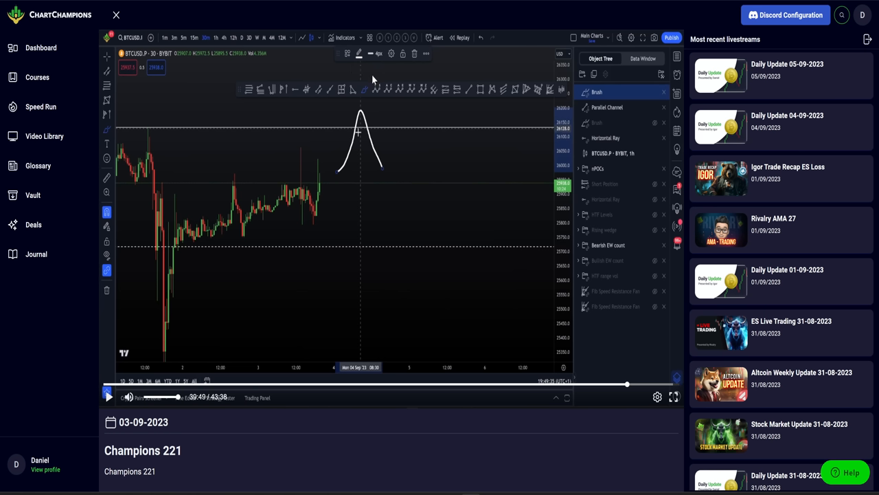
{"action": "left_click", "coordinate": [675, 396]}
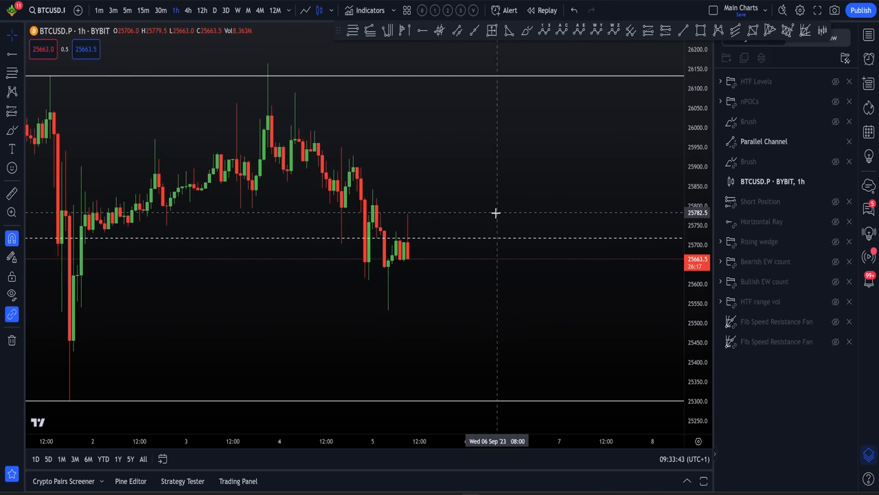
{"action": "mouse_move", "coordinate": [259, 109]}
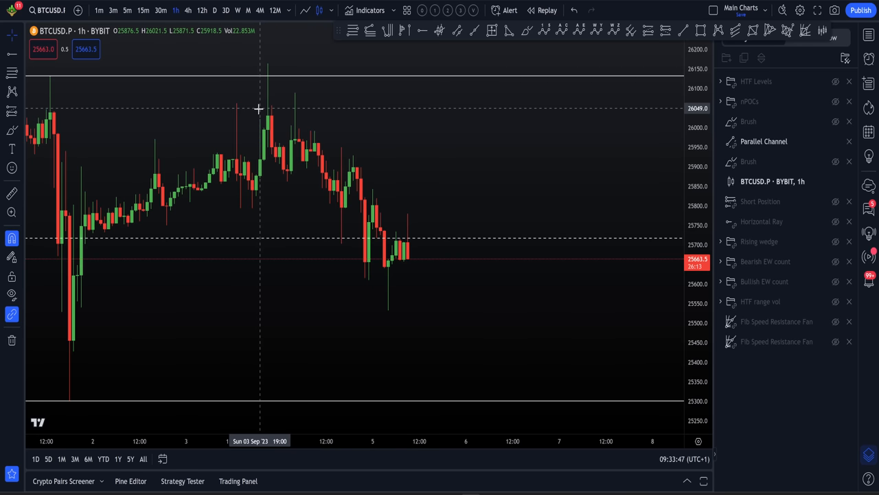
{"action": "mouse_move", "coordinate": [307, 158]}
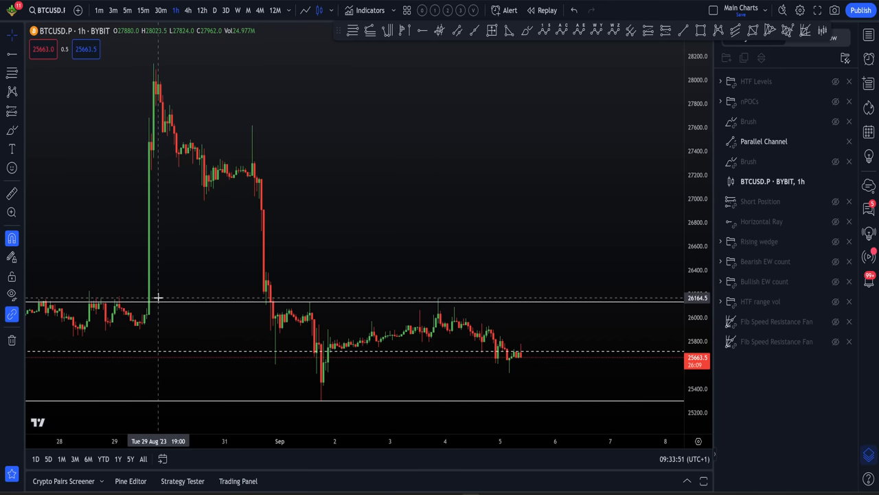
{"action": "mouse_move", "coordinate": [204, 204]}
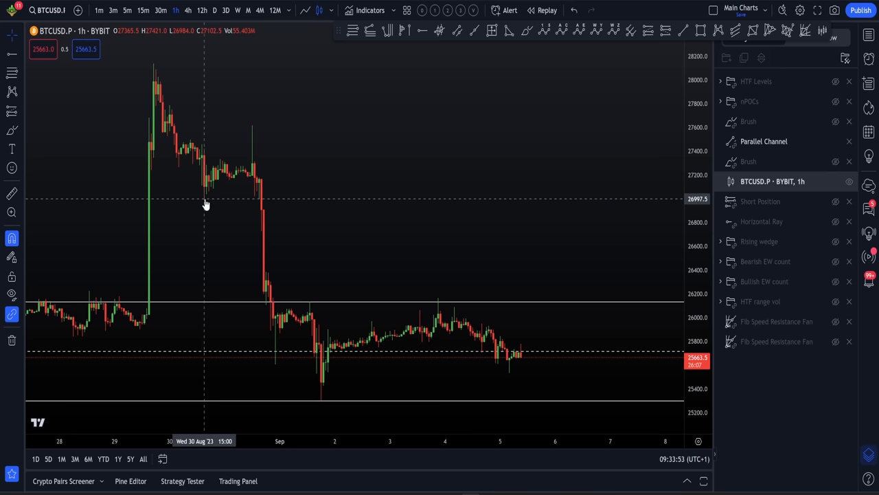
{"action": "mouse_move", "coordinate": [210, 194]}
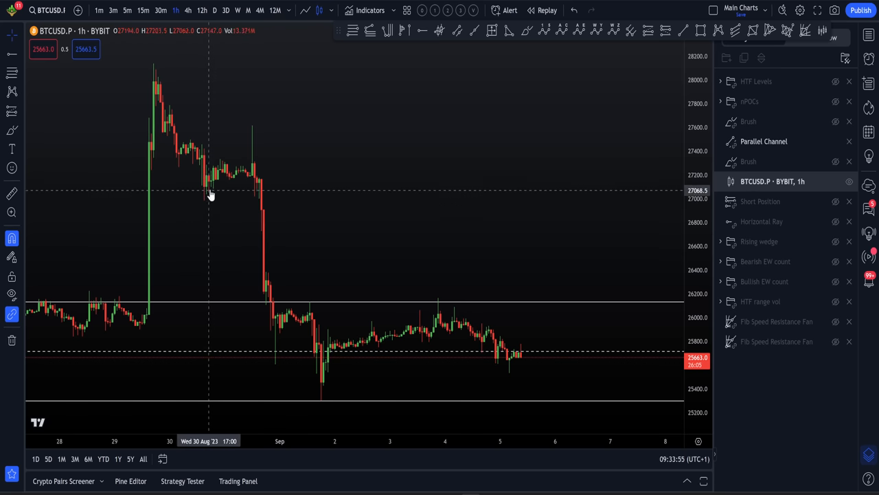
{"action": "mouse_move", "coordinate": [261, 205]}
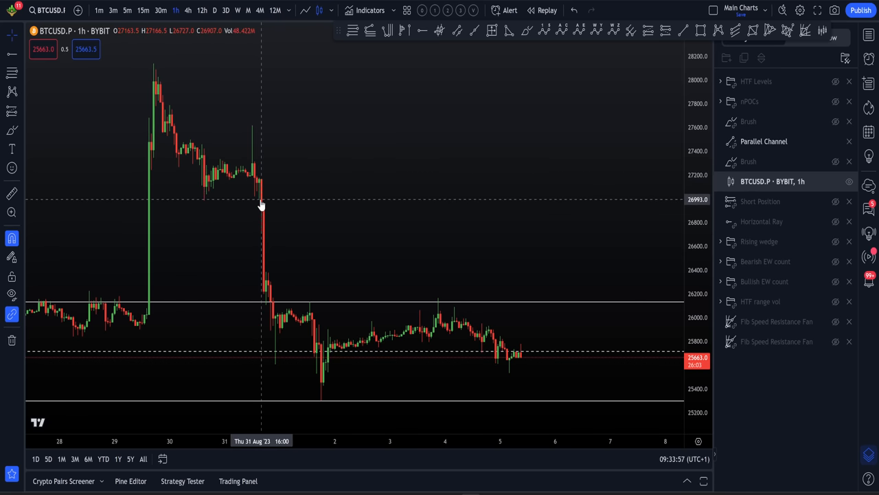
{"action": "mouse_move", "coordinate": [266, 161]}
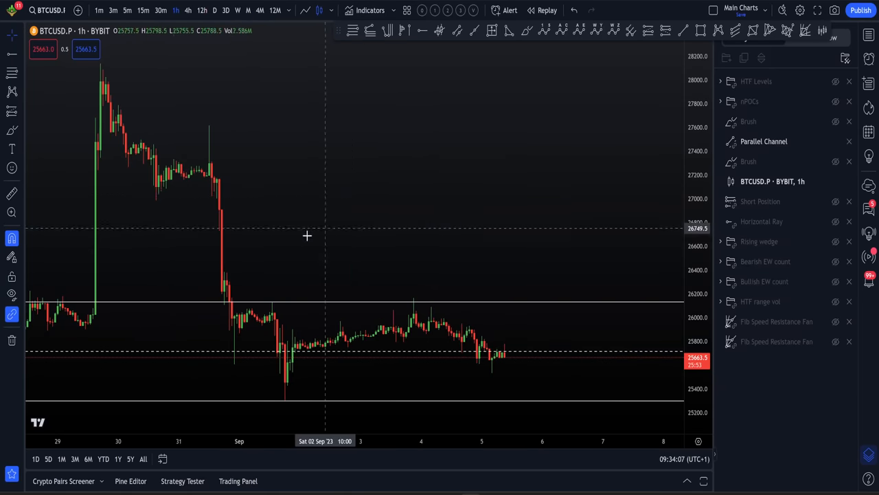
{"action": "mouse_move", "coordinate": [219, 187]}
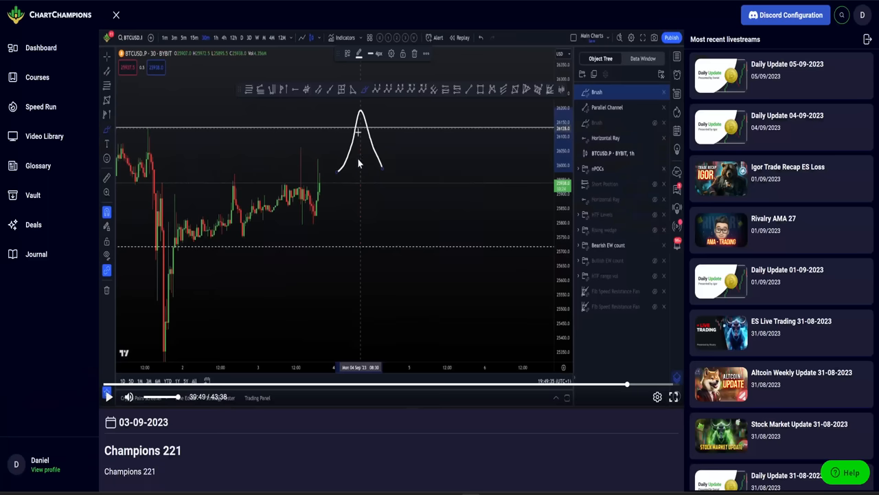
{"action": "mouse_move", "coordinate": [357, 121]}
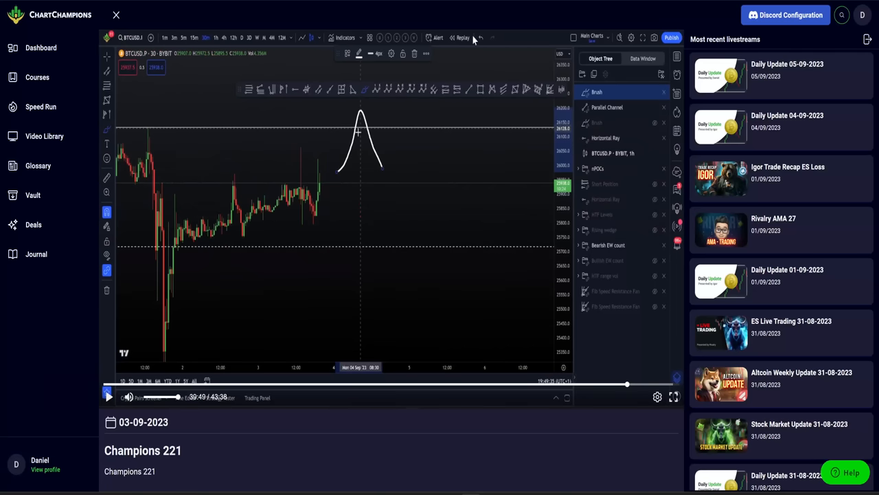
{"action": "mouse_move", "coordinate": [33, 224]}
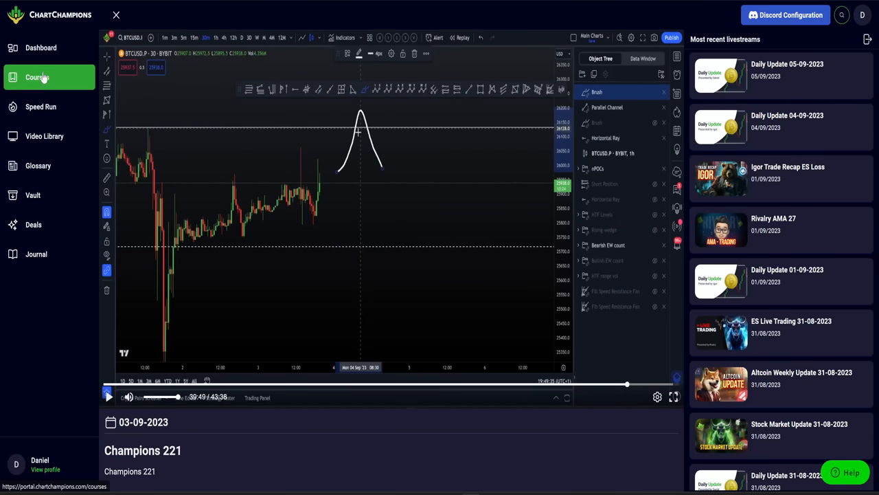
- Open Courses from the sidebar and scroll down to the Expert and Master course cards
{"action": "left_click", "coordinate": [38, 77]}
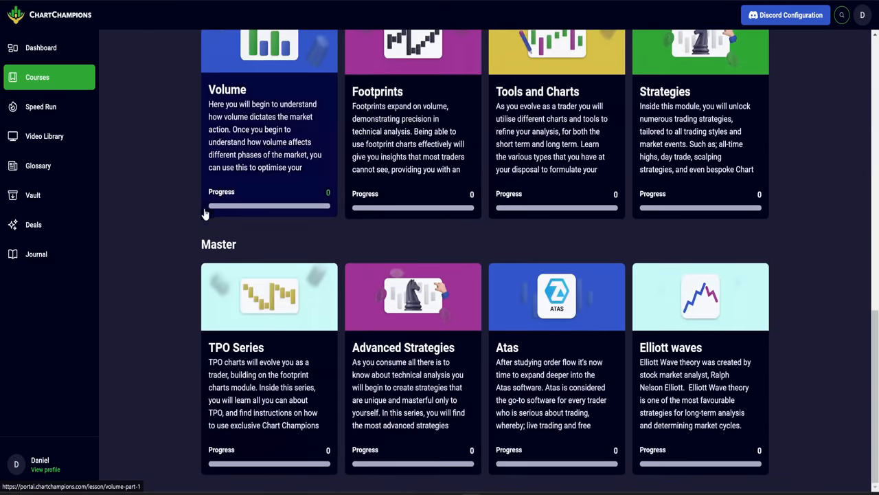
{"action": "scroll", "scroll_direction": "down", "scroll_amount": 3}
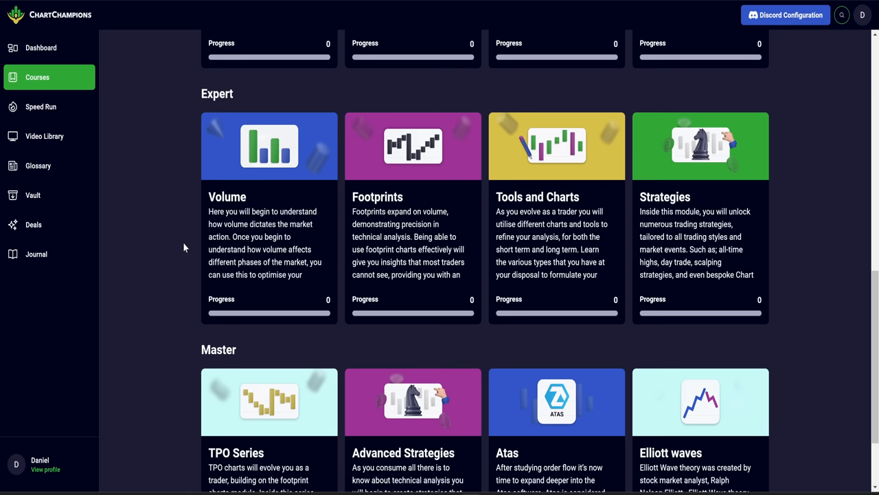
{"action": "mouse_move", "coordinate": [125, 241]}
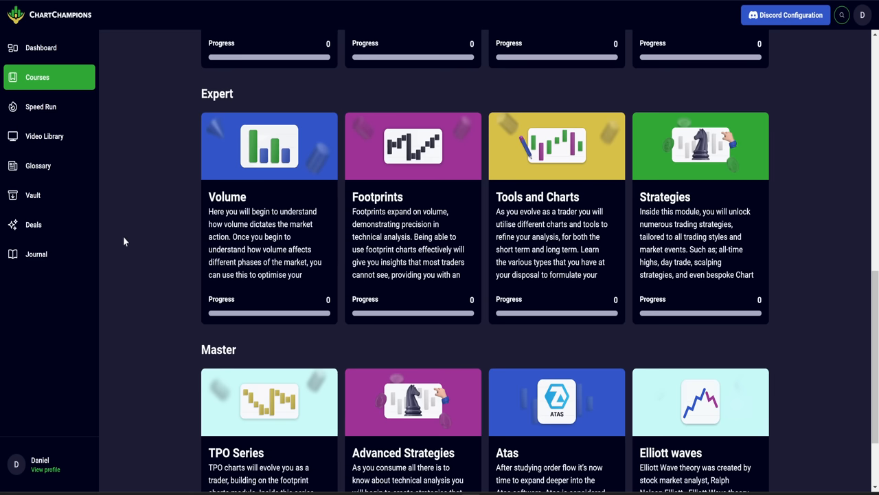
{"action": "mouse_move", "coordinate": [119, 224]}
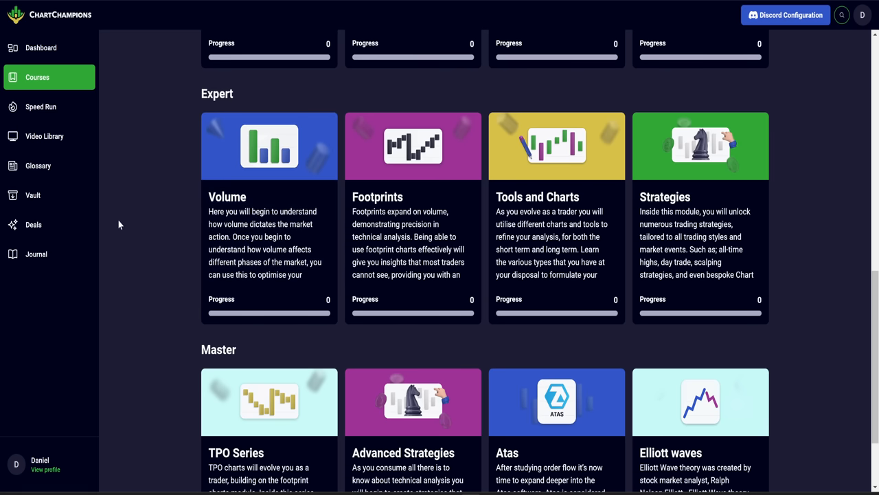
{"action": "mouse_move", "coordinate": [145, 244]}
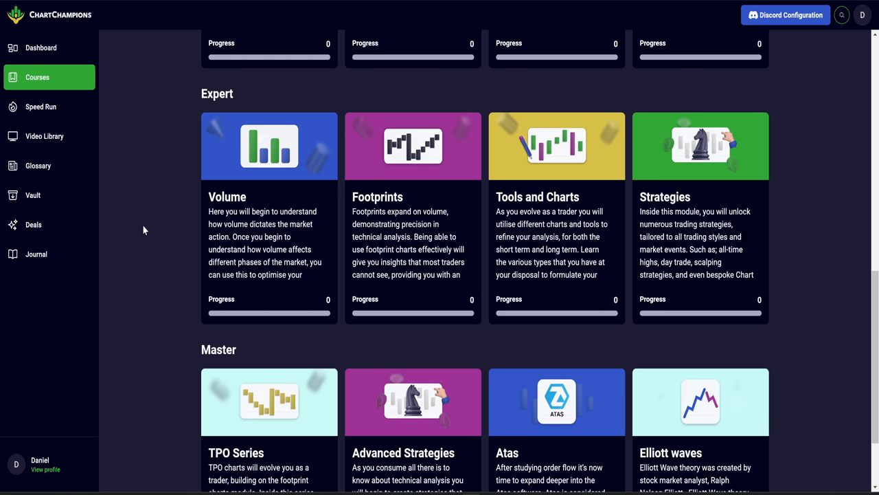
{"action": "left_click", "coordinate": [41, 47]}
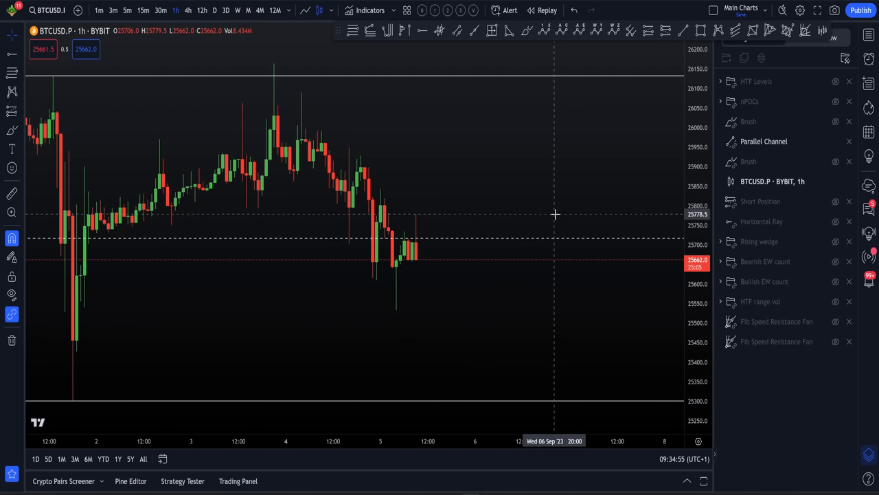
{"action": "mouse_move", "coordinate": [648, 204]}
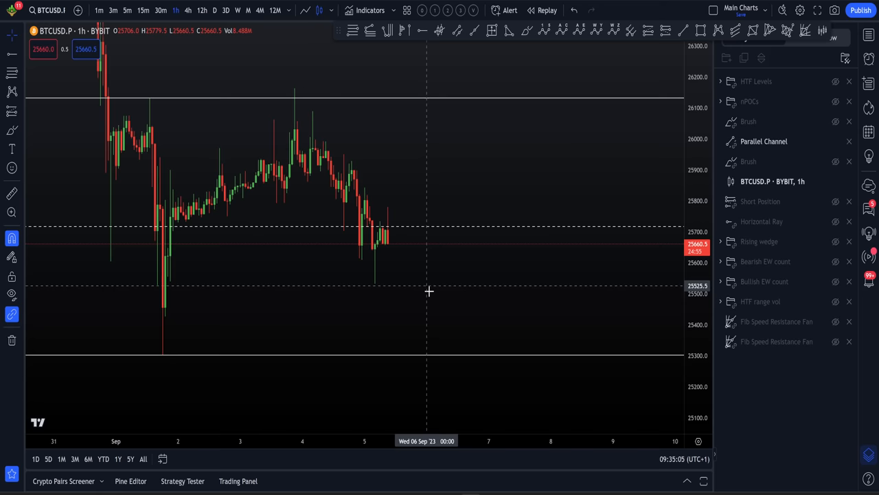
{"action": "mouse_move", "coordinate": [482, 358]}
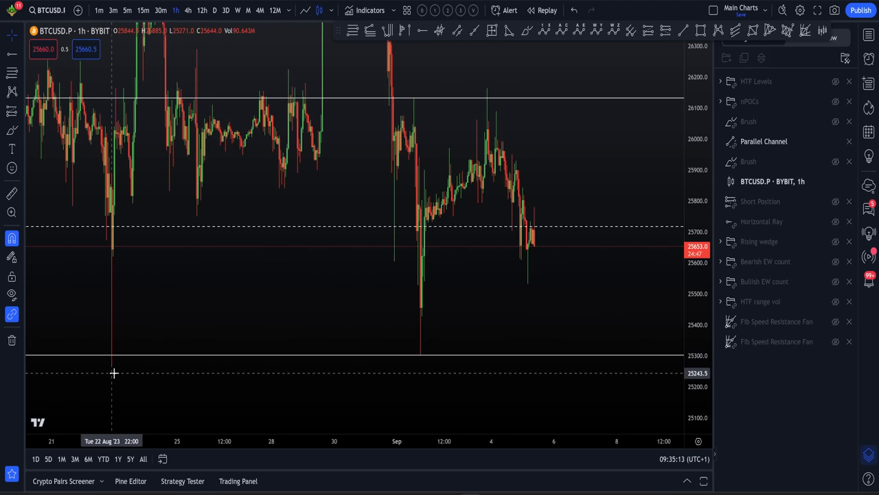
{"action": "mouse_move", "coordinate": [94, 362]}
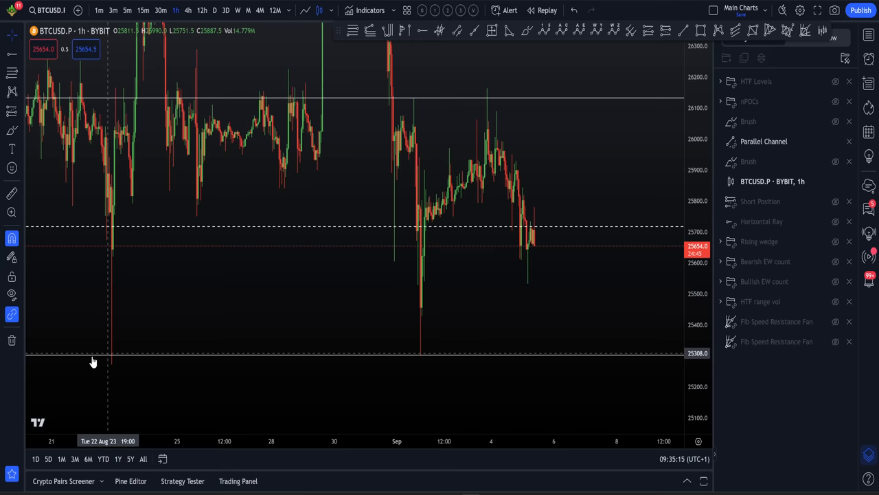
{"action": "mouse_move", "coordinate": [670, 396]}
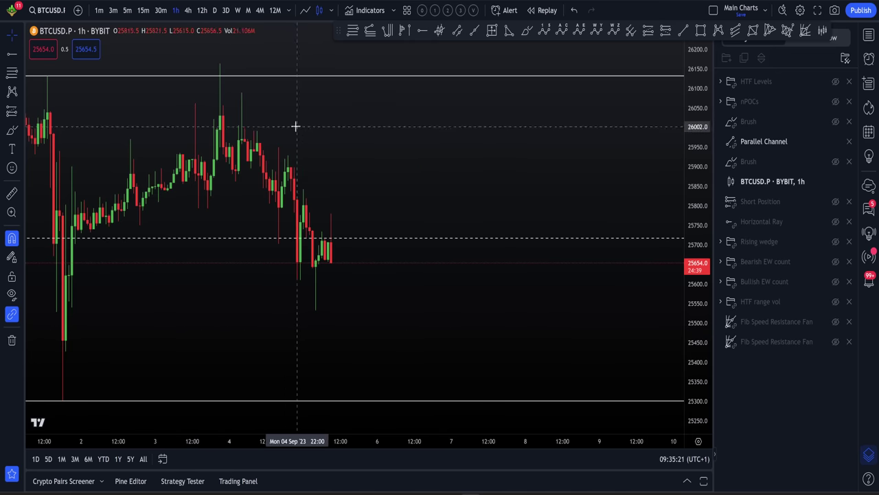
{"action": "mouse_move", "coordinate": [374, 275]}
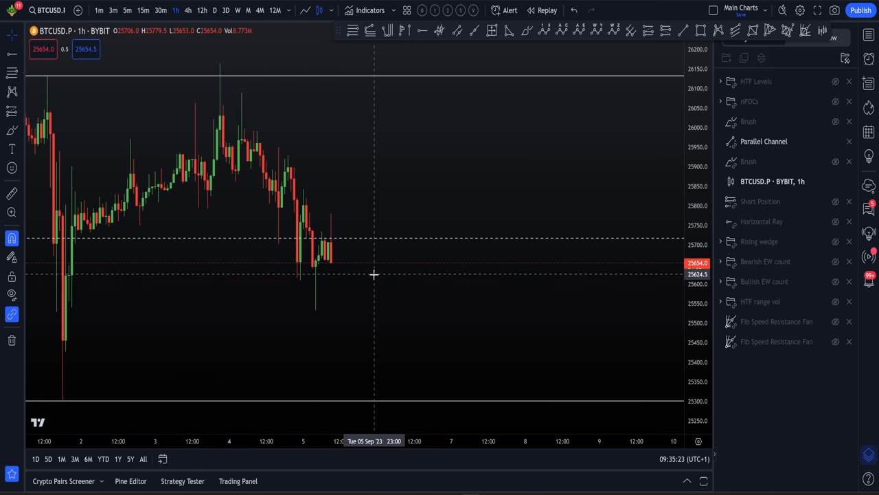
{"action": "mouse_move", "coordinate": [450, 417]}
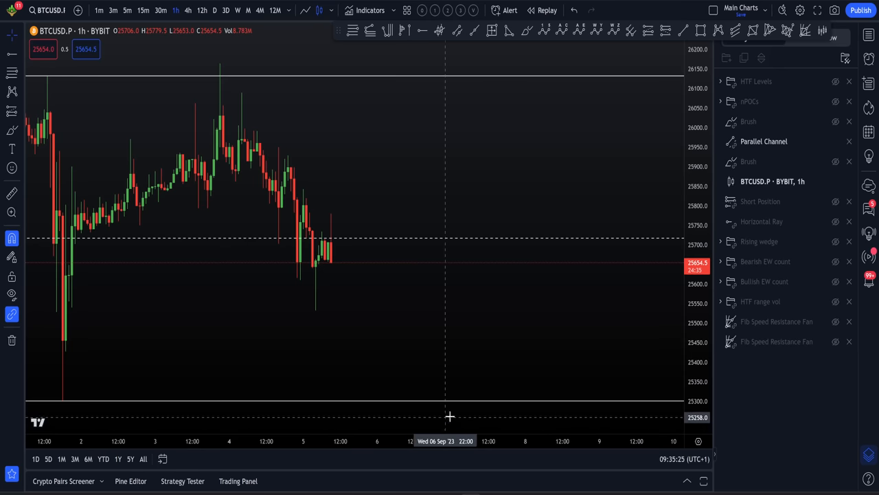
{"action": "mouse_move", "coordinate": [670, 116]}
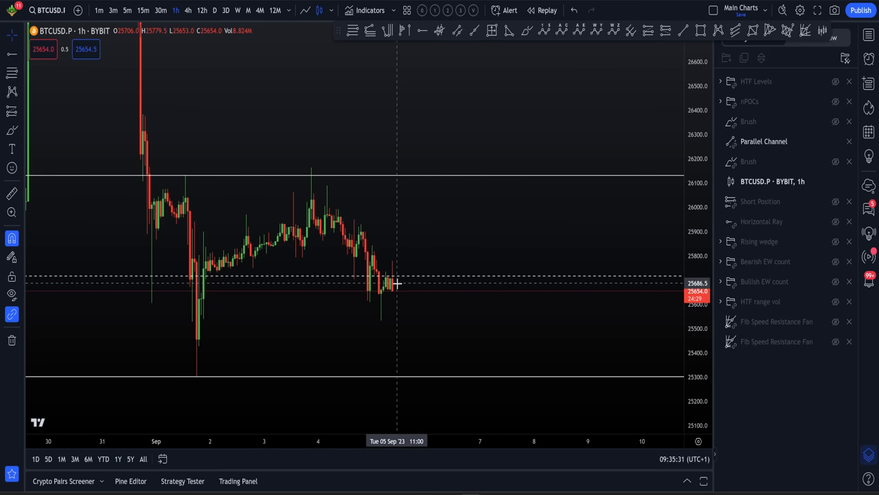
{"action": "mouse_move", "coordinate": [440, 383]}
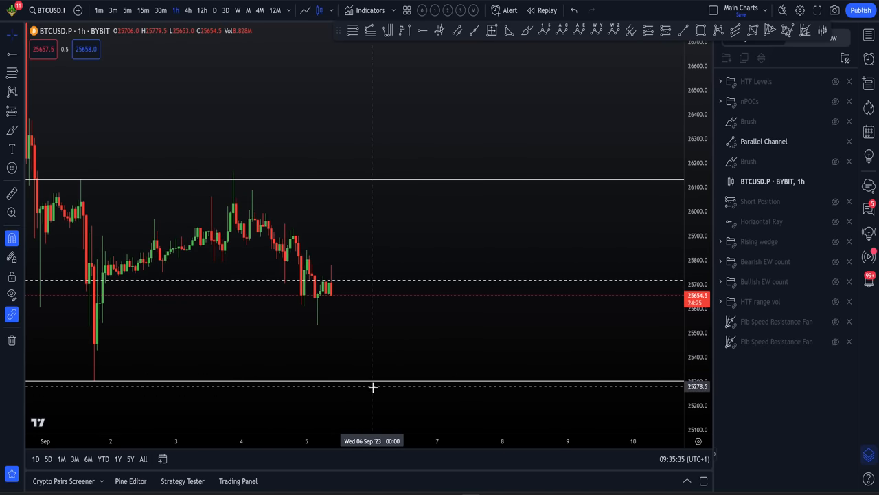
{"action": "mouse_move", "coordinate": [470, 177]}
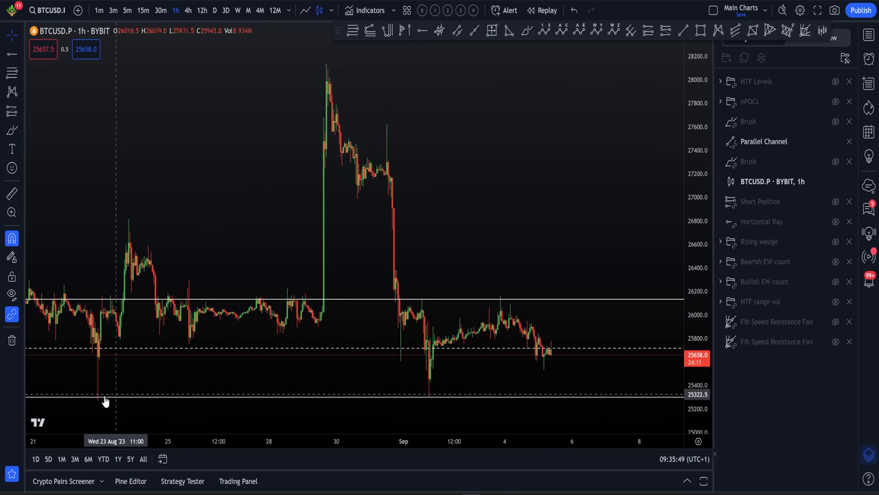
{"action": "mouse_move", "coordinate": [435, 400]}
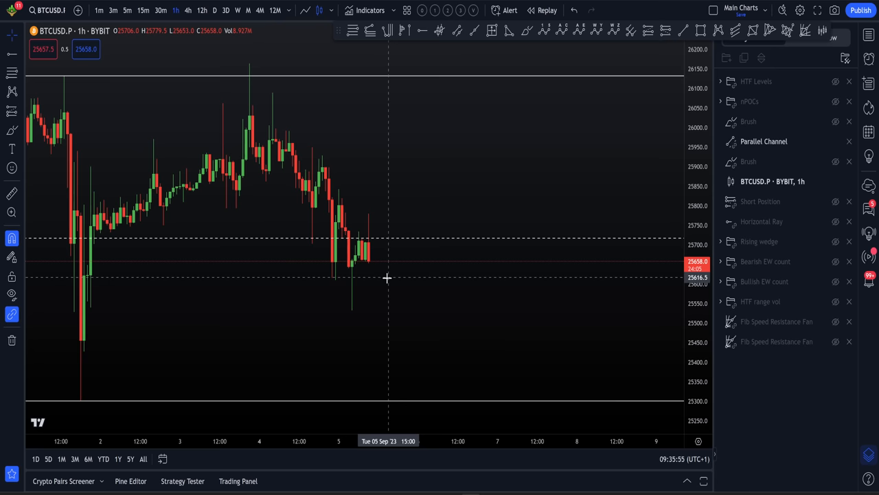
{"action": "mouse_move", "coordinate": [455, 404]}
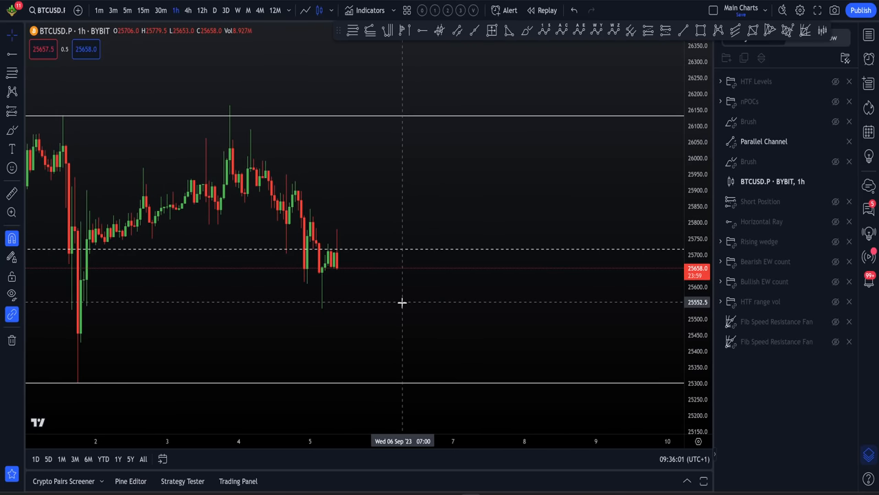
{"action": "mouse_move", "coordinate": [359, 297]}
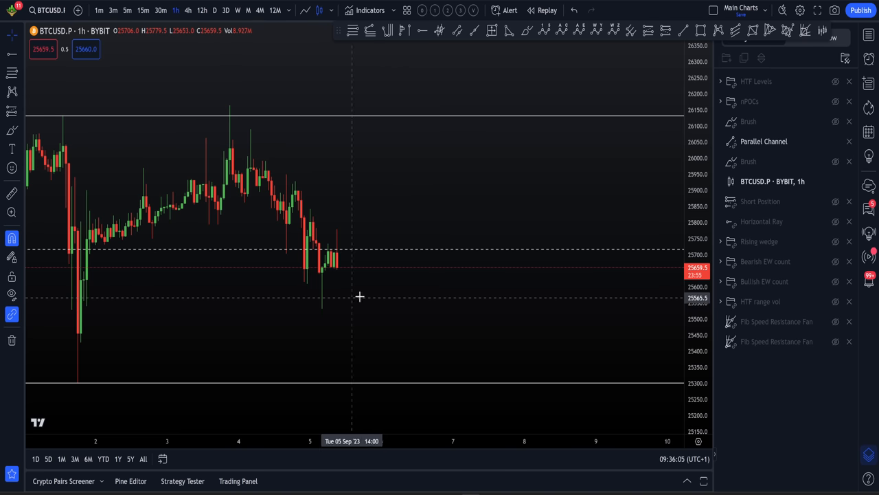
{"action": "mouse_move", "coordinate": [350, 265]}
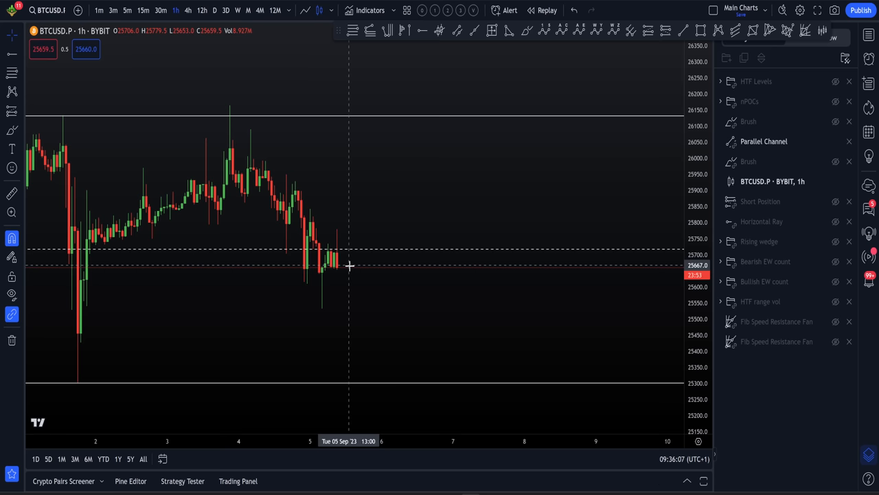
{"action": "mouse_move", "coordinate": [360, 291]}
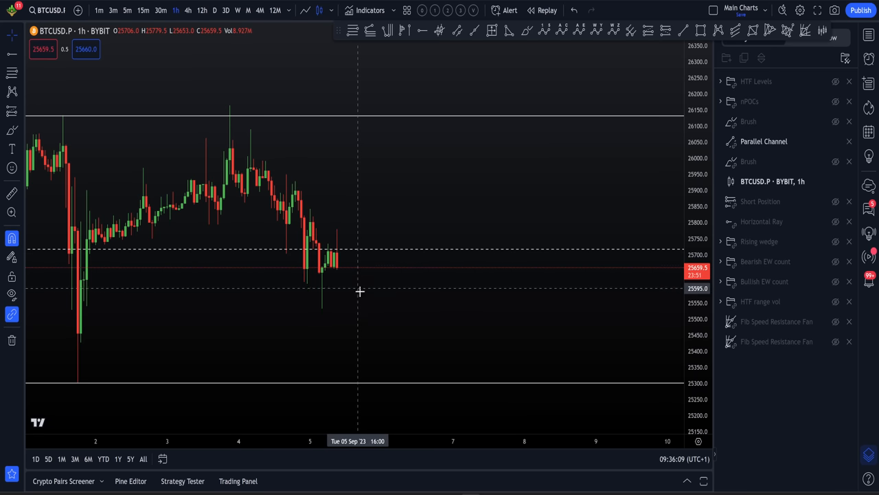
{"action": "mouse_move", "coordinate": [366, 293]}
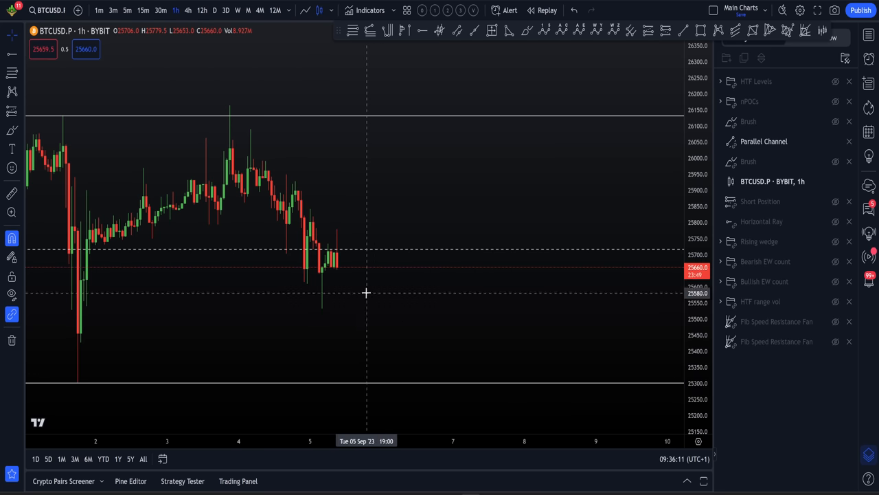
{"action": "mouse_move", "coordinate": [345, 265]}
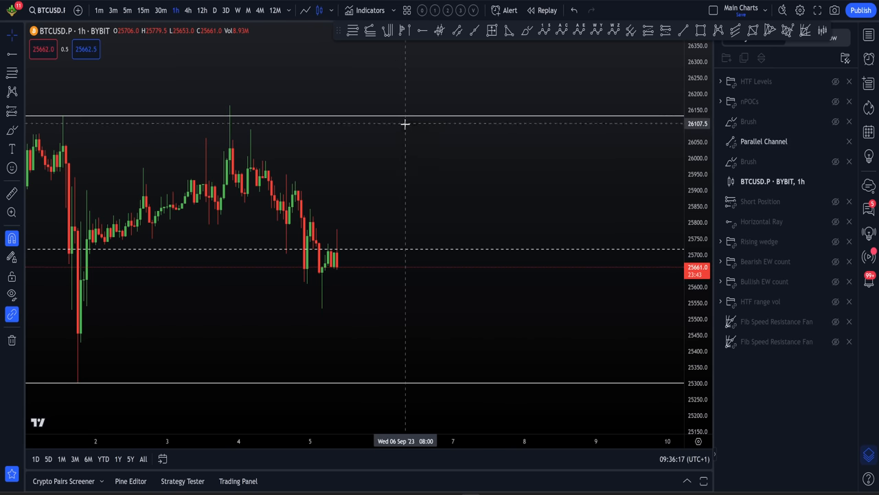
{"action": "mouse_move", "coordinate": [439, 115]}
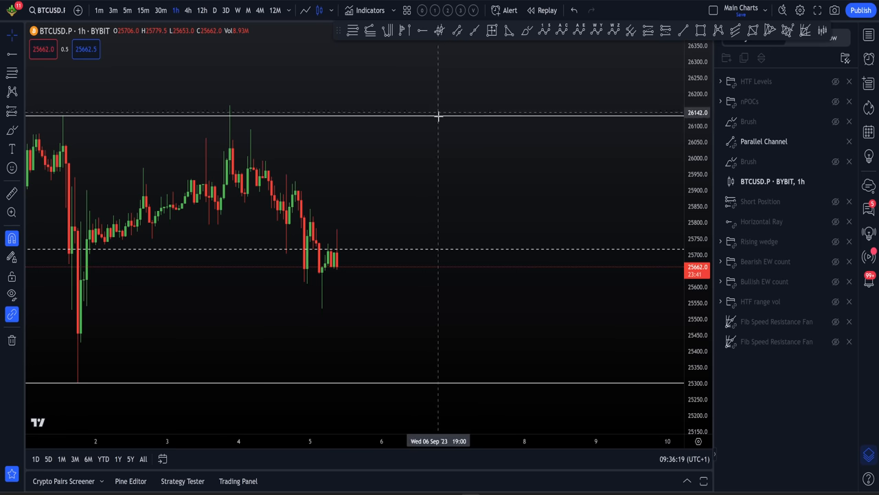
{"action": "mouse_move", "coordinate": [292, 136]}
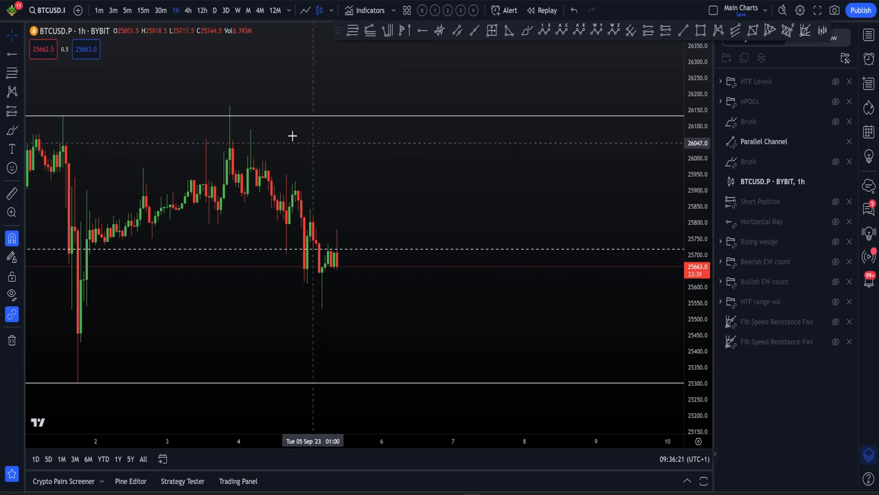
{"action": "mouse_move", "coordinate": [405, 220]}
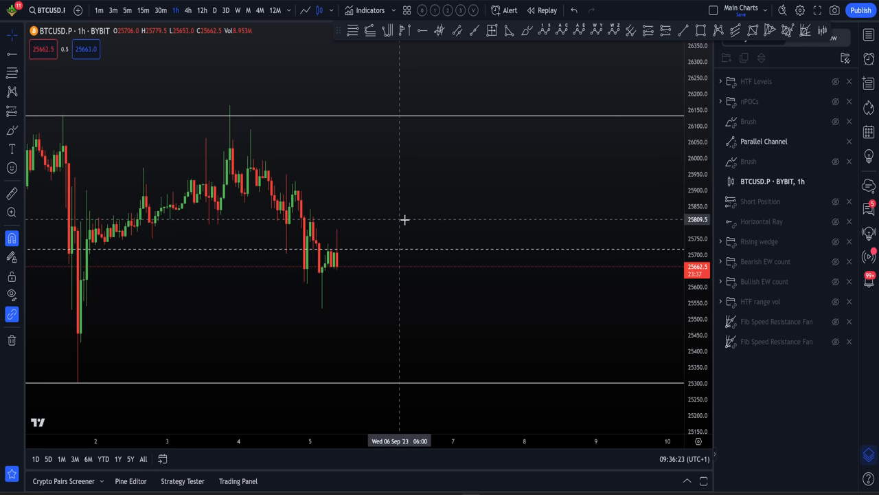
{"action": "mouse_move", "coordinate": [415, 215]}
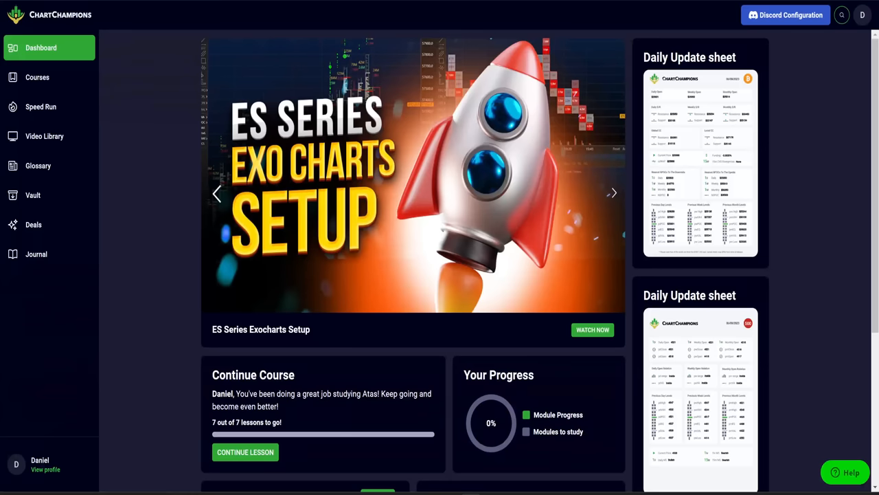
- Switch to Discord and scroll up daniel-trading-channel through earlier chart posts
{"action": "left_click", "coordinate": [785, 15]}
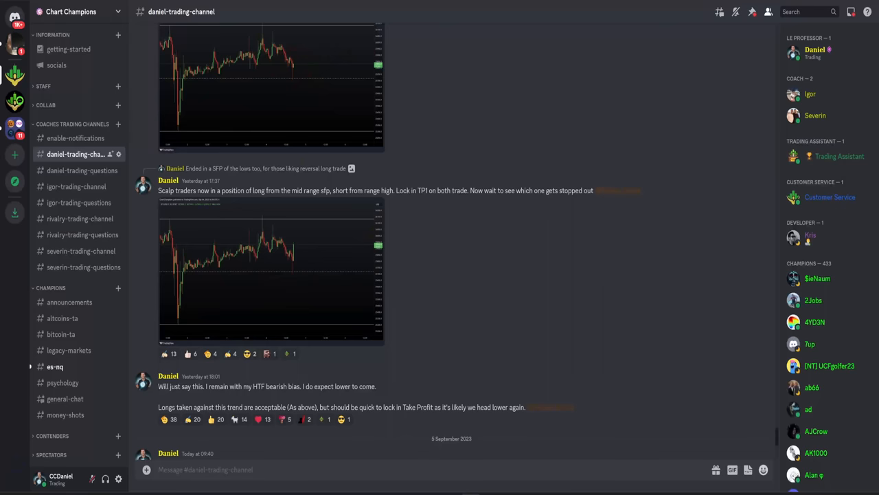
{"action": "scroll", "scroll_direction": "up", "scroll_amount": 3}
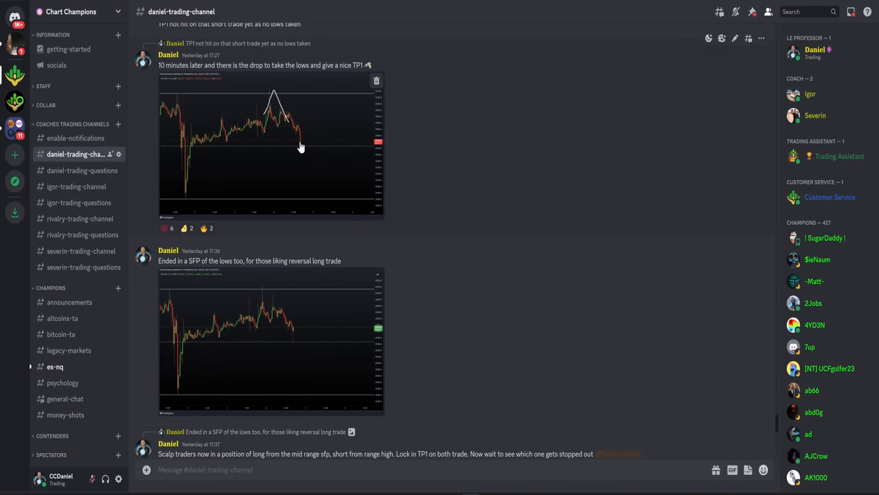
{"action": "scroll", "scroll_direction": "up", "scroll_amount": 3}
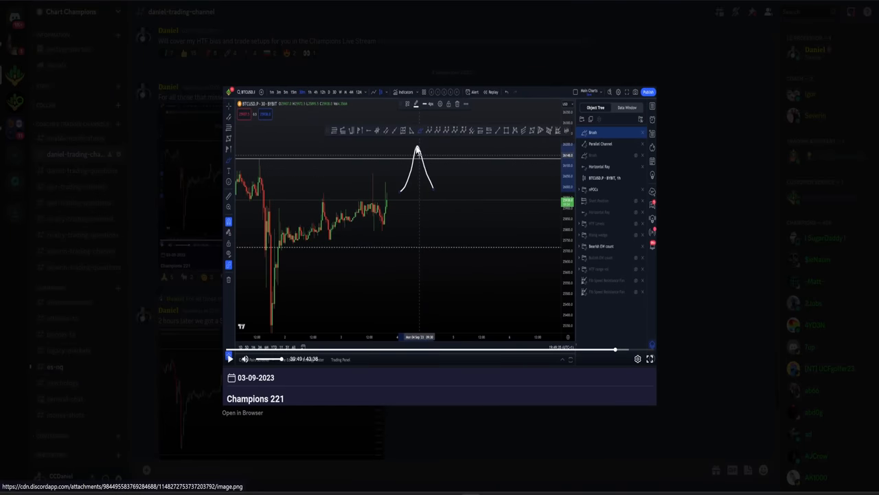
{"action": "mouse_move", "coordinate": [424, 163]}
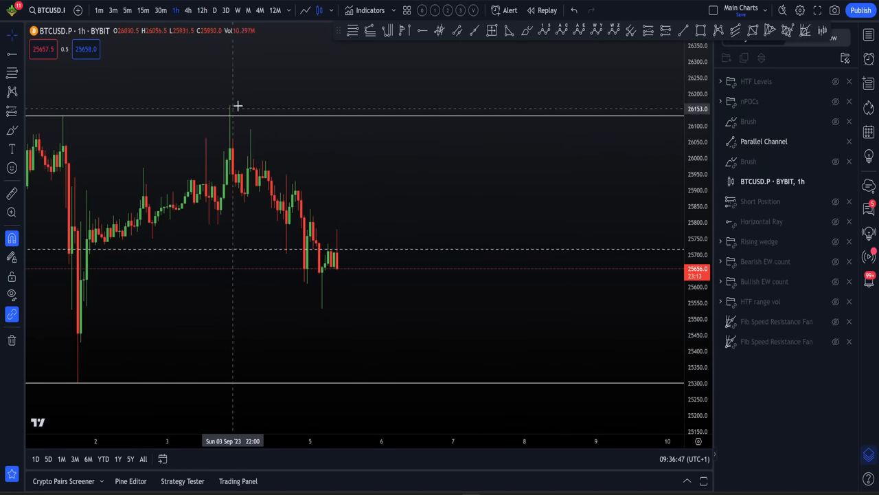
{"action": "mouse_move", "coordinate": [238, 109]}
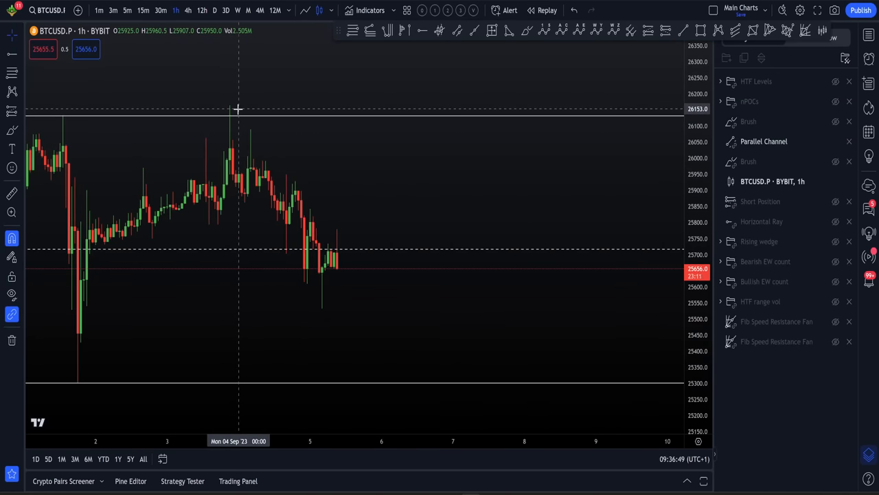
{"action": "mouse_move", "coordinate": [437, 389]}
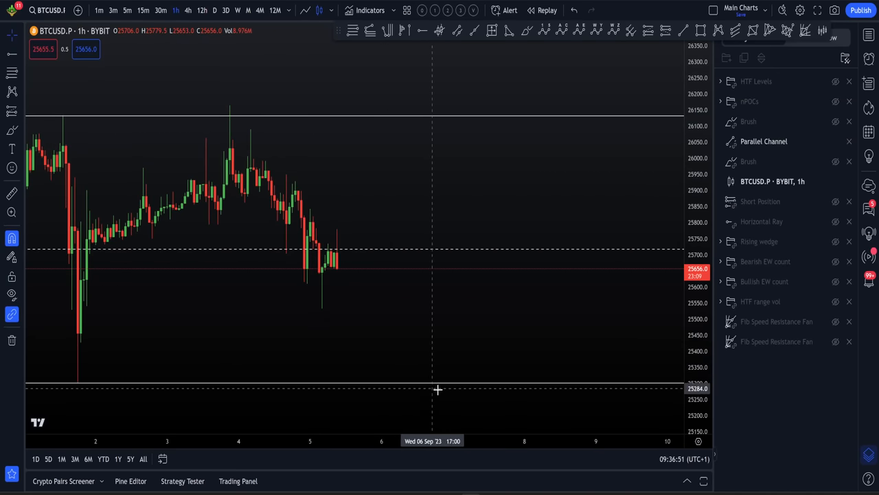
{"action": "mouse_move", "coordinate": [340, 257]}
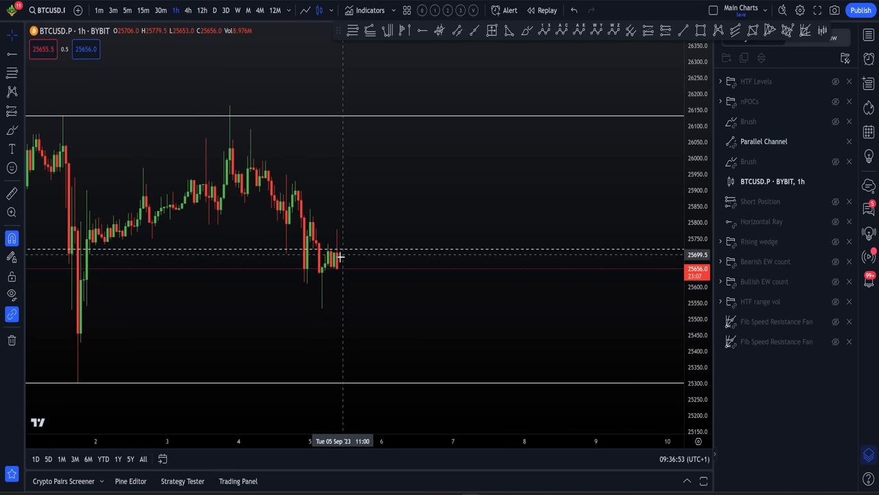
{"action": "mouse_move", "coordinate": [340, 264]}
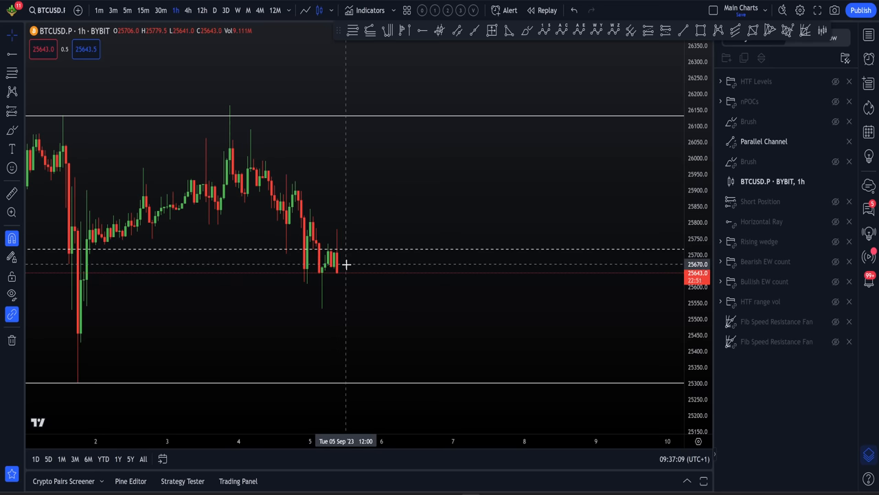
{"action": "mouse_move", "coordinate": [358, 280]}
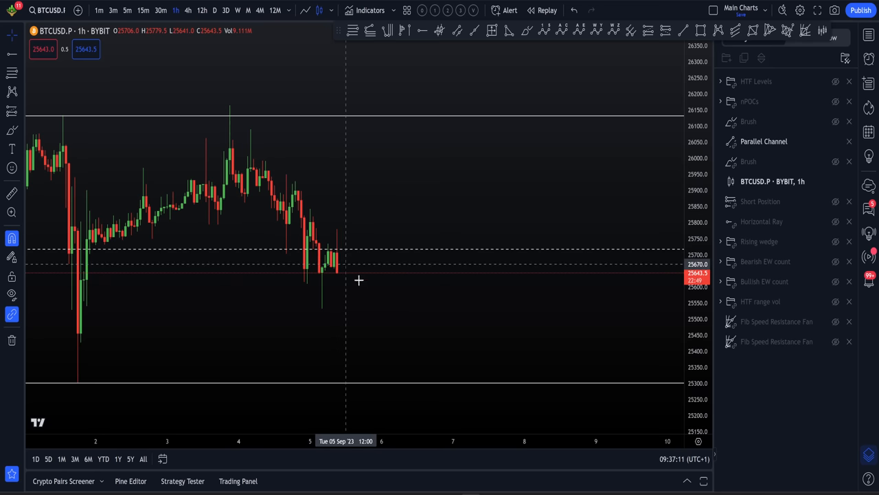
{"action": "mouse_move", "coordinate": [420, 385]}
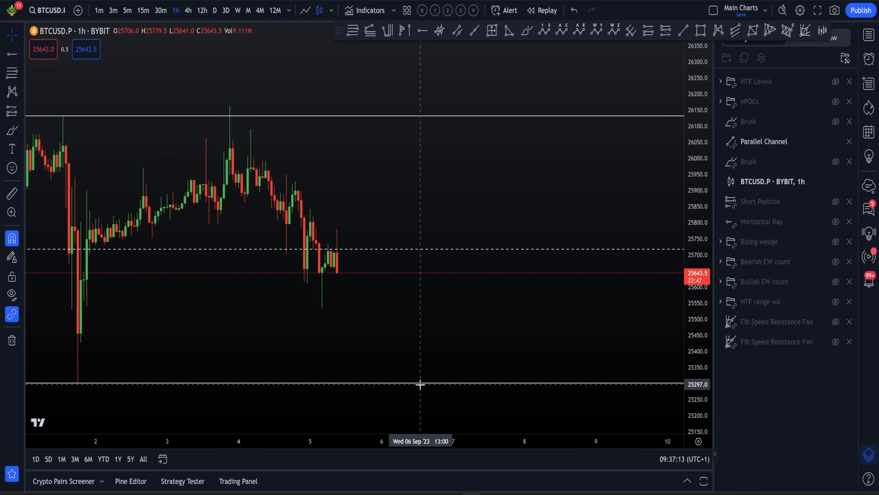
{"action": "mouse_move", "coordinate": [441, 389]}
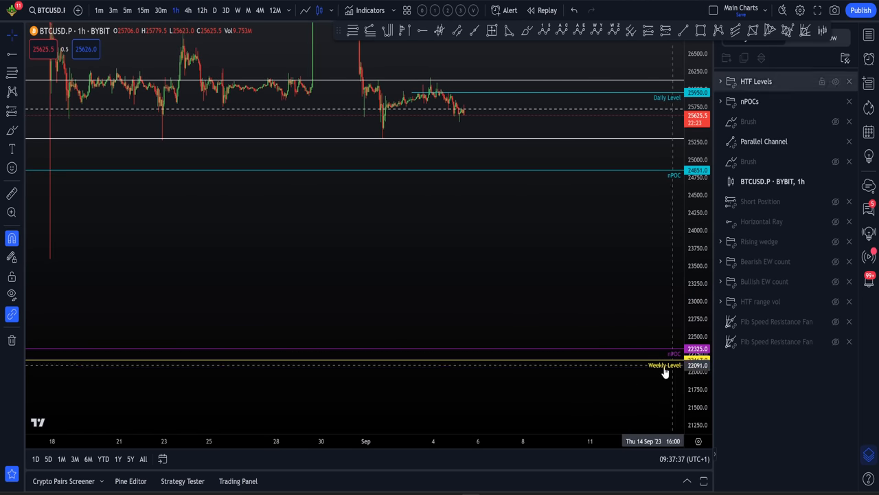
{"action": "mouse_move", "coordinate": [598, 315]}
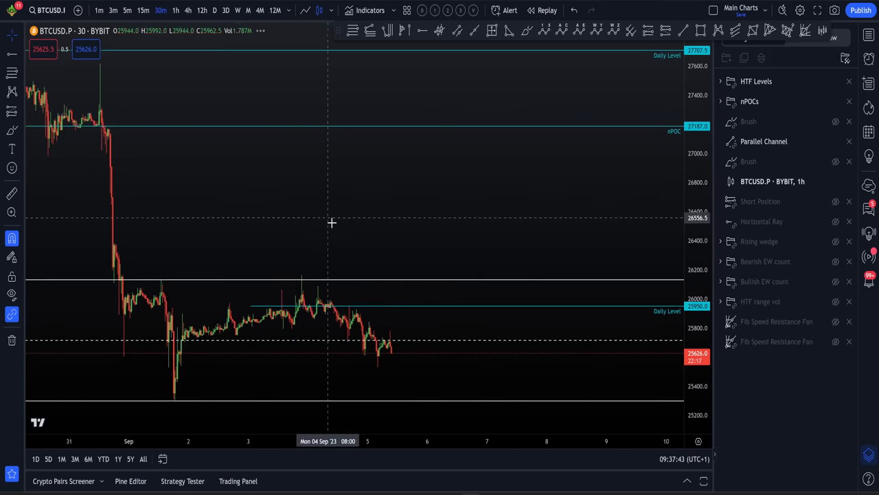
- Zoom the Bitcoin chart out to show the HTF levels and nPOCs
{"action": "scroll", "scroll_direction": "up", "scroll_amount": 3}
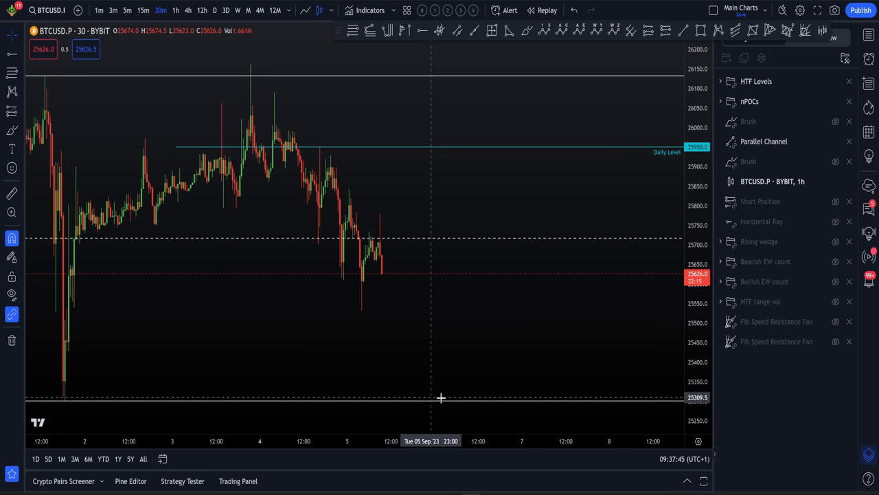
{"action": "mouse_move", "coordinate": [400, 266]}
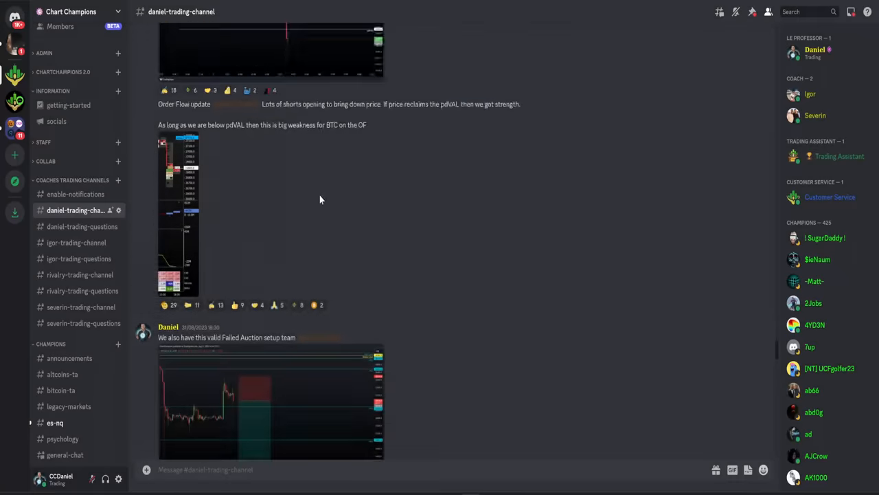
- Scroll the channel to Daniel's 30 August posts on new nPOCs and the VAL retest short
{"action": "scroll", "scroll_direction": "down", "scroll_amount": 3}
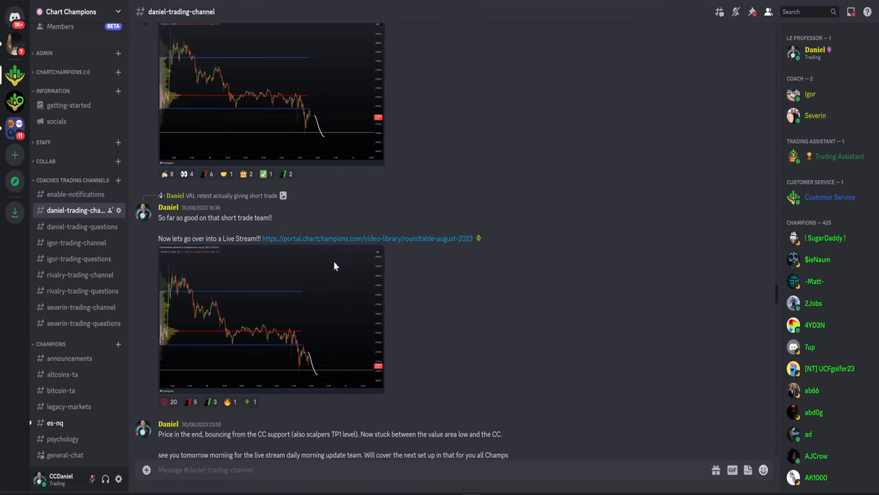
{"action": "scroll", "scroll_direction": "up", "scroll_amount": 3}
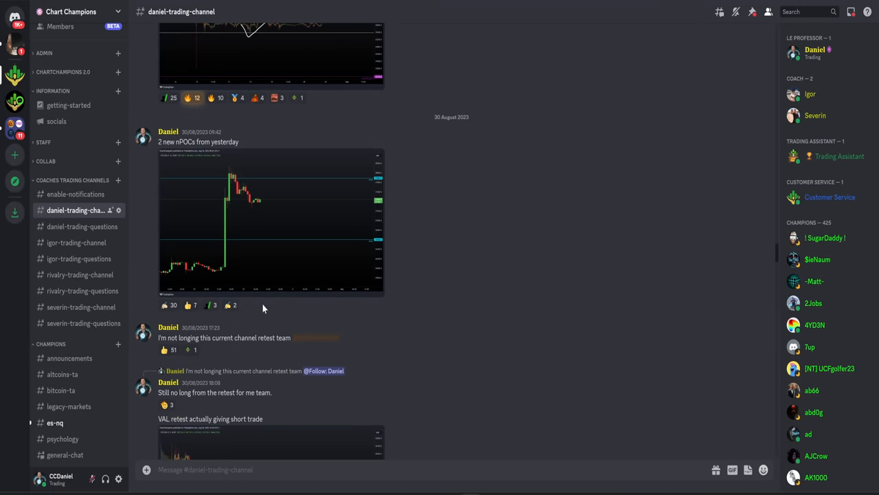
{"action": "scroll", "scroll_direction": "down", "scroll_amount": 3}
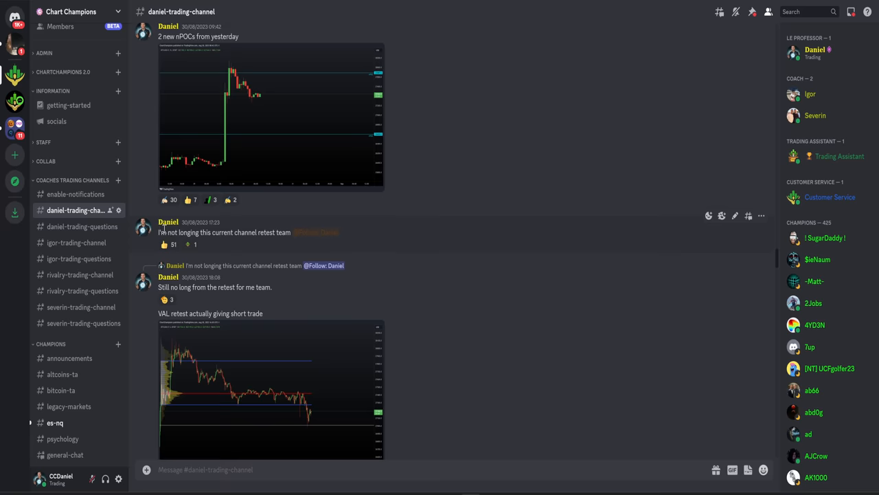
{"action": "mouse_move", "coordinate": [230, 237]}
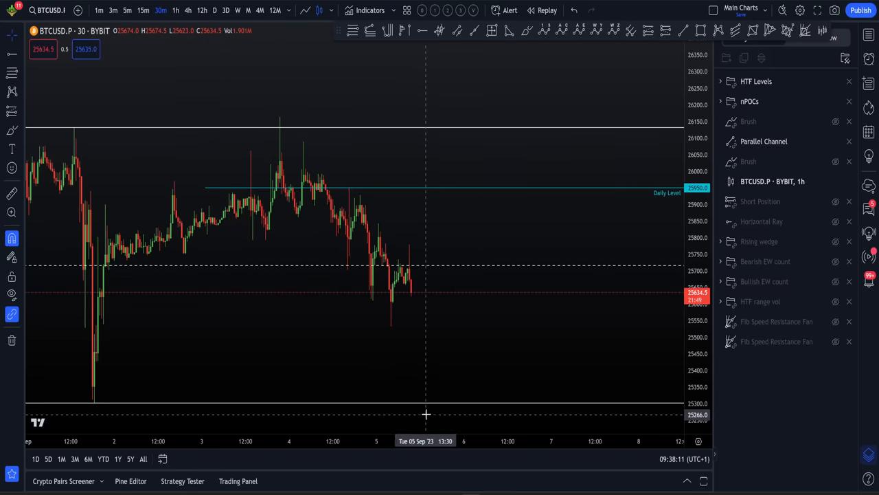
{"action": "mouse_move", "coordinate": [485, 417]}
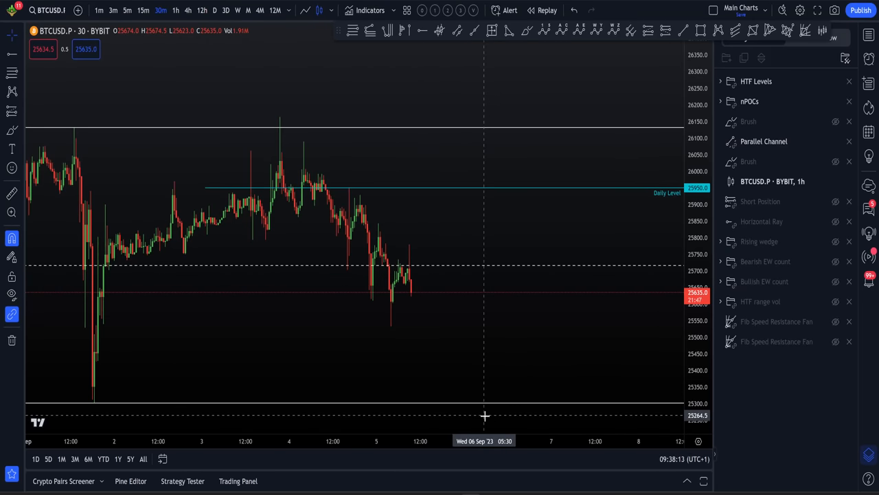
{"action": "mouse_move", "coordinate": [490, 376]}
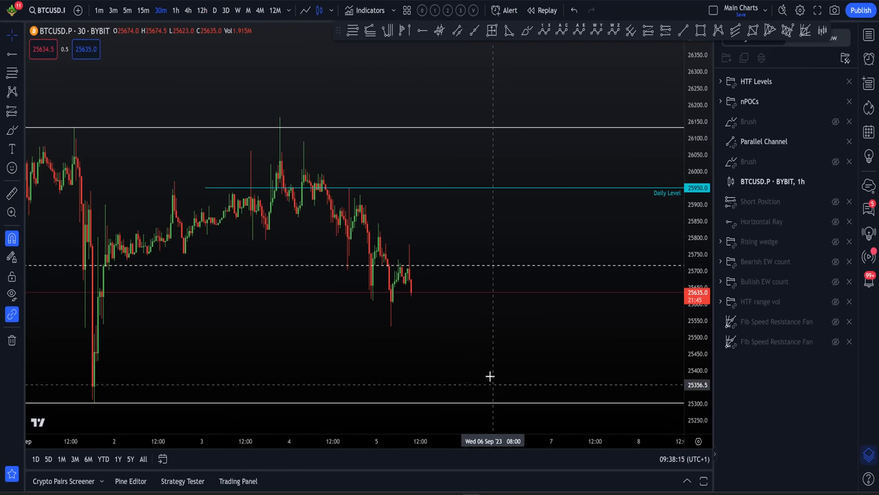
{"action": "mouse_move", "coordinate": [486, 368]}
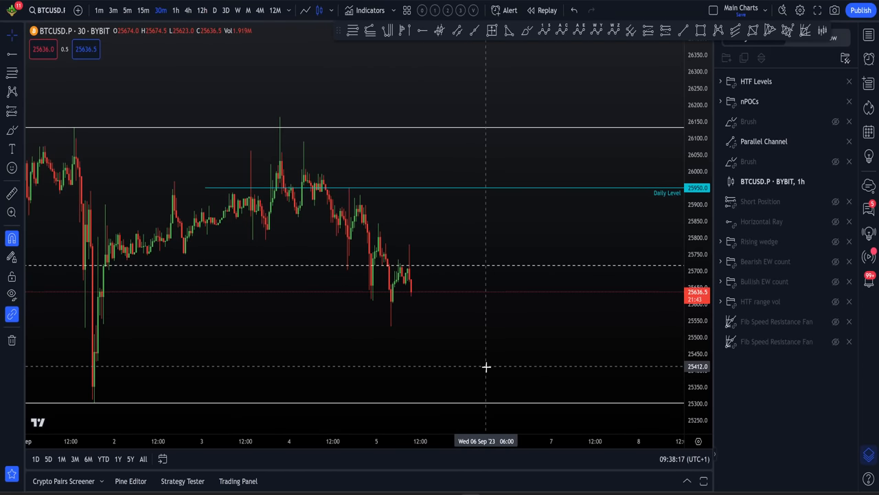
{"action": "mouse_move", "coordinate": [550, 316]}
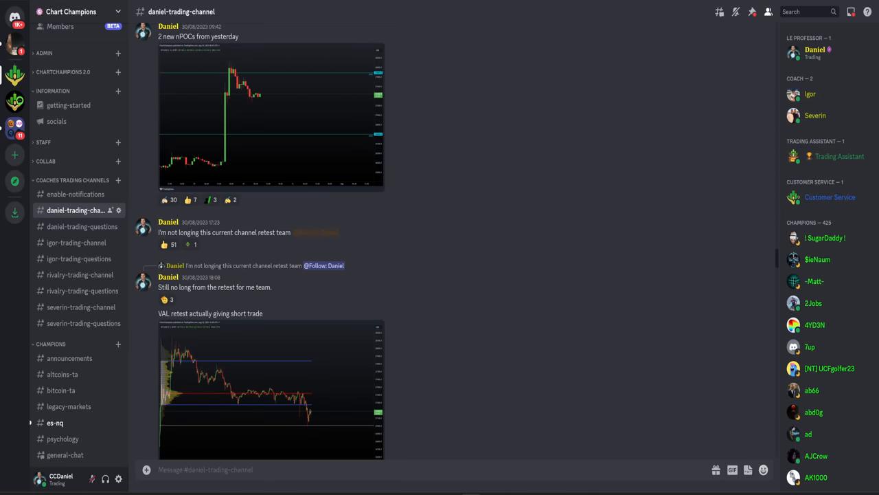
{"action": "mouse_move", "coordinate": [408, 210]}
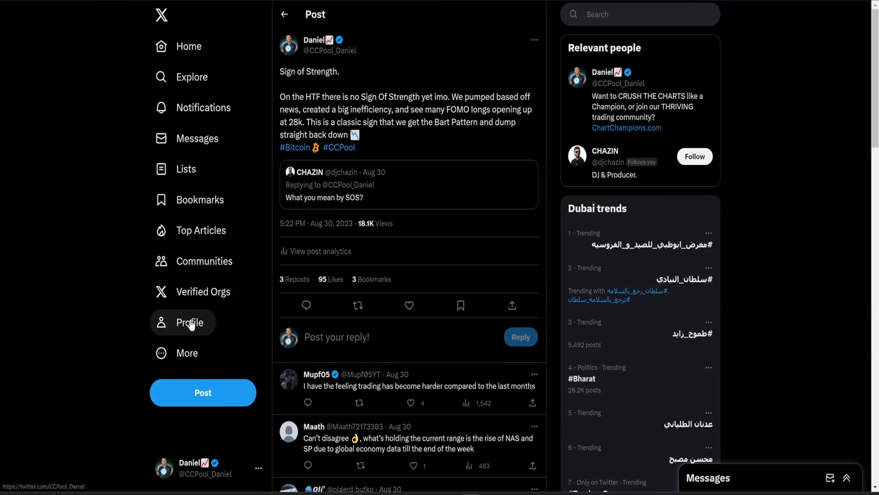
{"action": "left_click", "coordinate": [189, 322]}
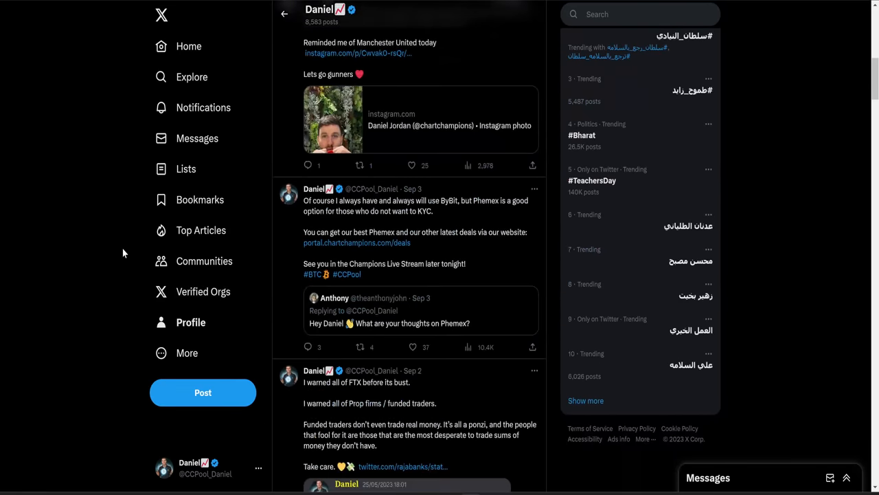
{"action": "scroll", "scroll_direction": "down", "scroll_amount": 3}
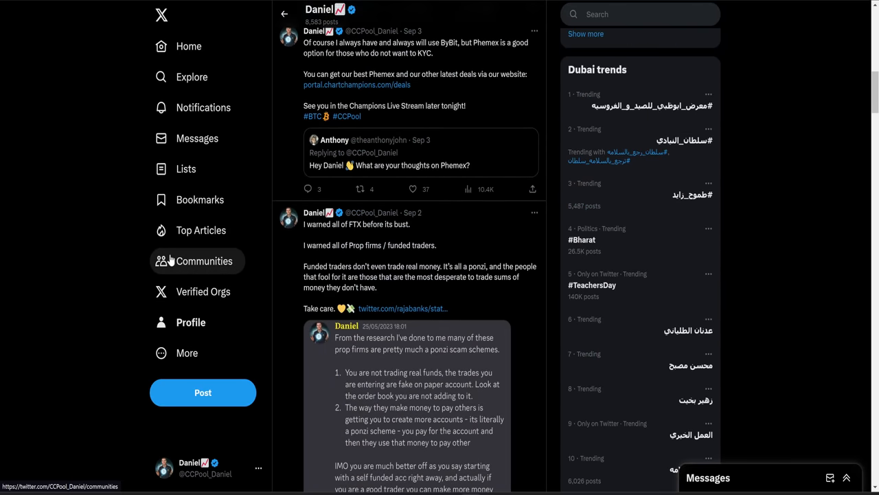
{"action": "scroll", "scroll_direction": "up", "scroll_amount": 3}
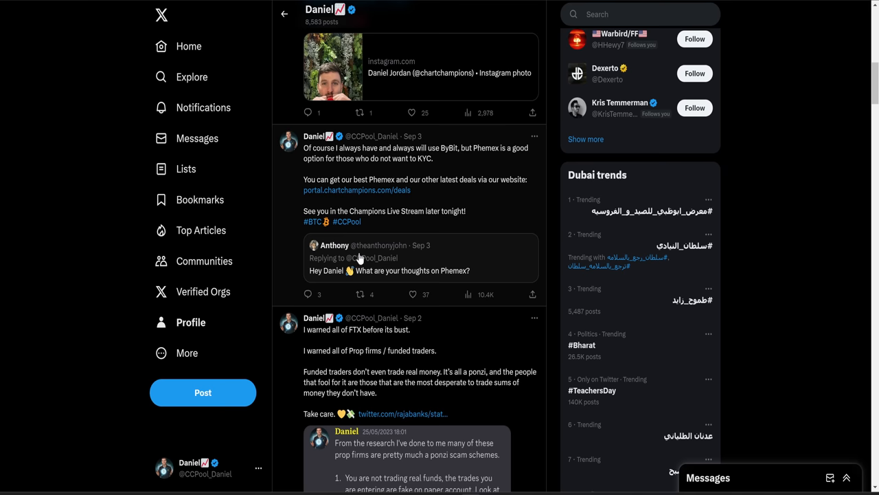
{"action": "mouse_move", "coordinate": [389, 191]}
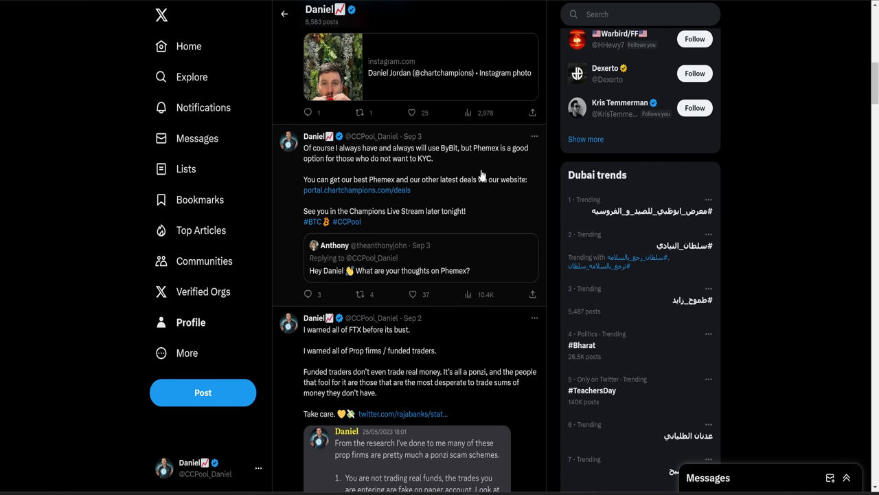
{"action": "left_click", "coordinate": [357, 190]}
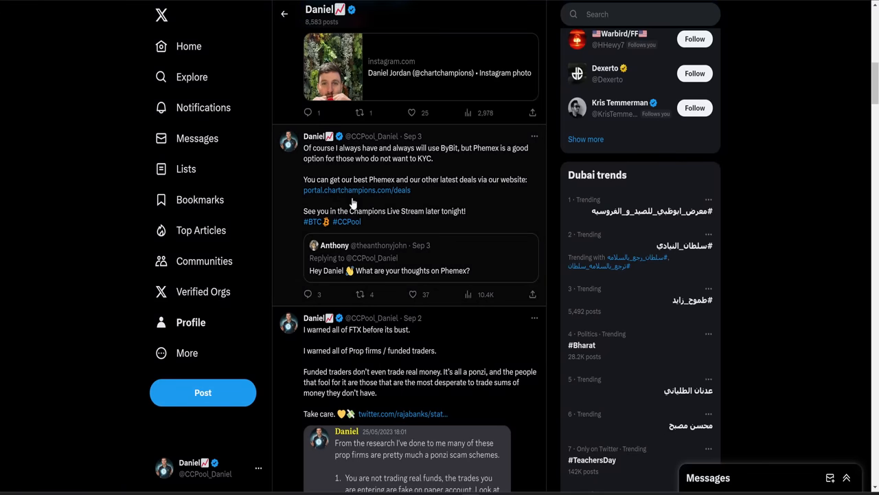
{"action": "scroll", "scroll_direction": "down", "scroll_amount": 3}
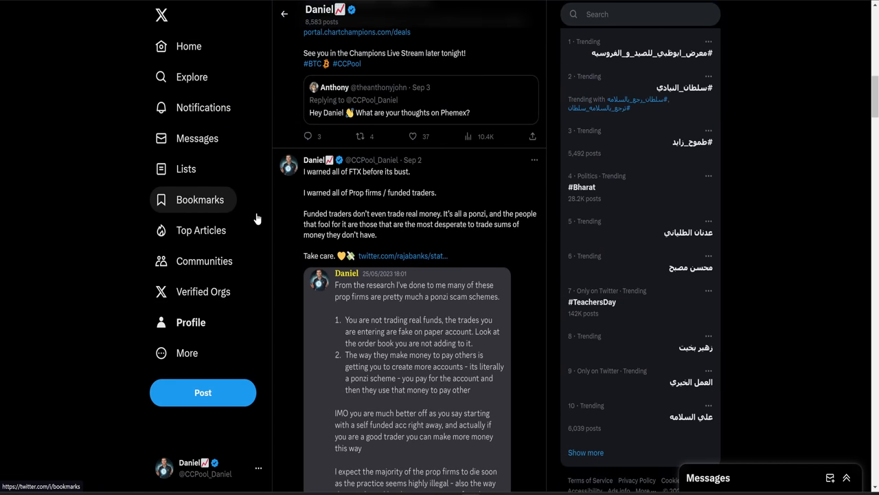
{"action": "scroll", "scroll_direction": "down", "scroll_amount": 3}
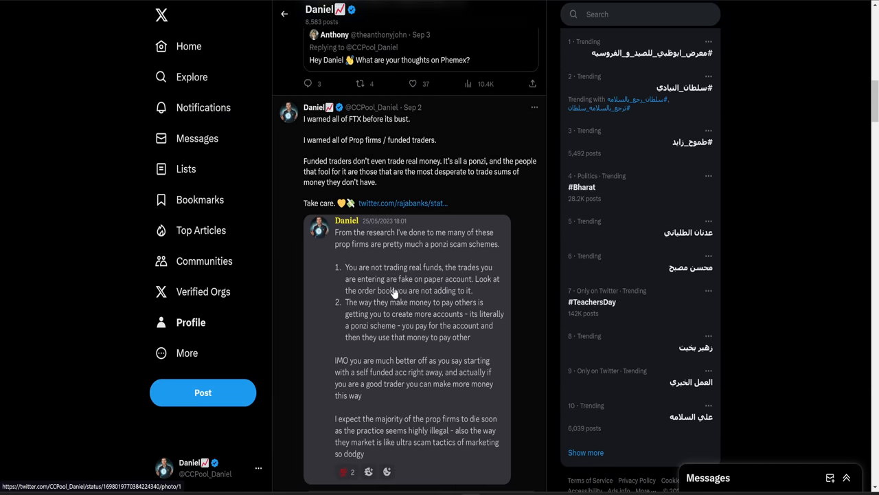
{"action": "mouse_move", "coordinate": [332, 186]}
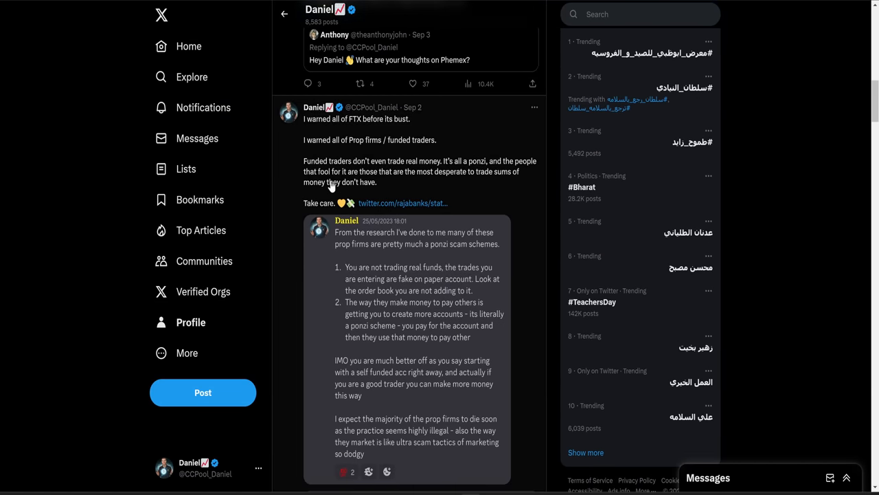
{"action": "mouse_move", "coordinate": [377, 152]}
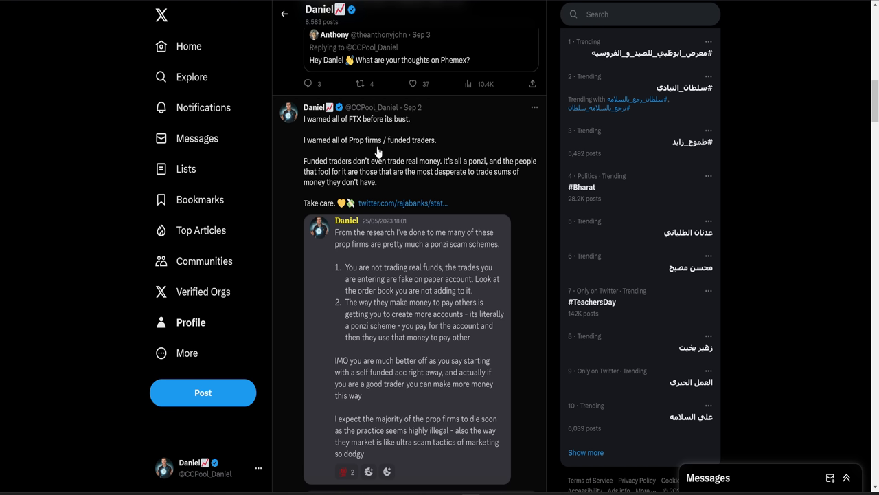
{"action": "mouse_move", "coordinate": [419, 151]}
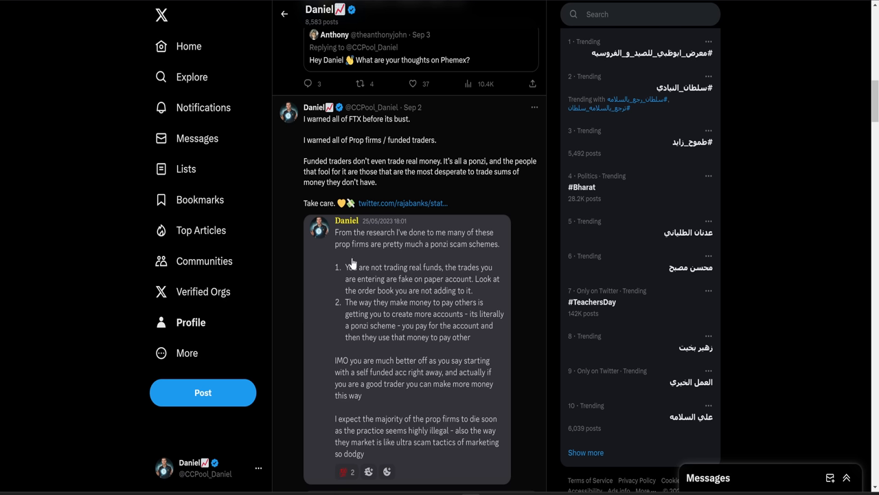
{"action": "mouse_move", "coordinate": [373, 232]}
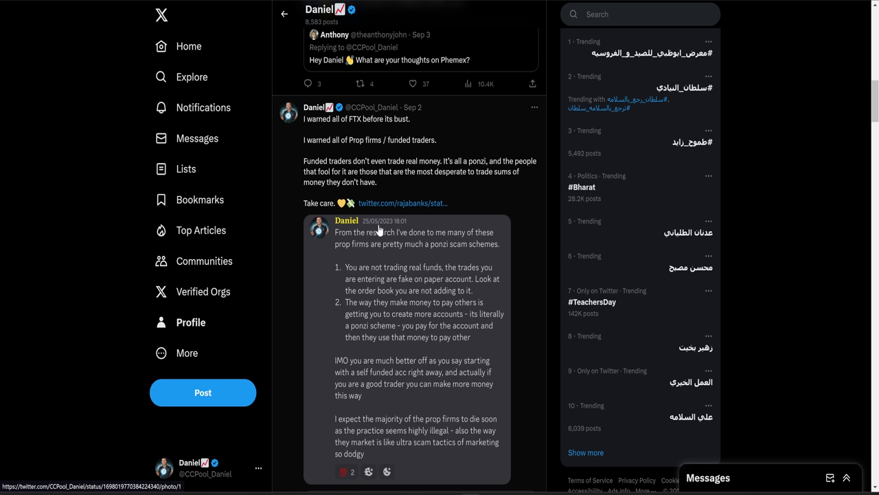
{"action": "mouse_move", "coordinate": [382, 254]}
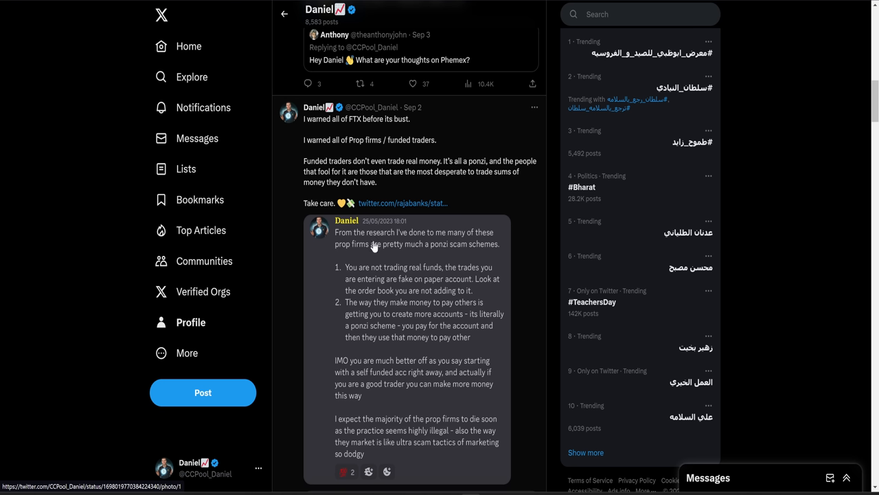
{"action": "mouse_move", "coordinate": [396, 278]}
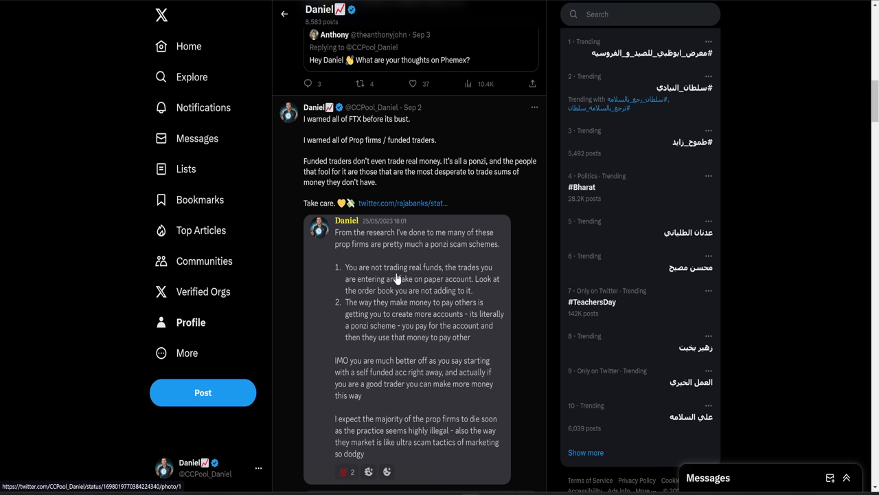
{"action": "mouse_move", "coordinate": [318, 324]}
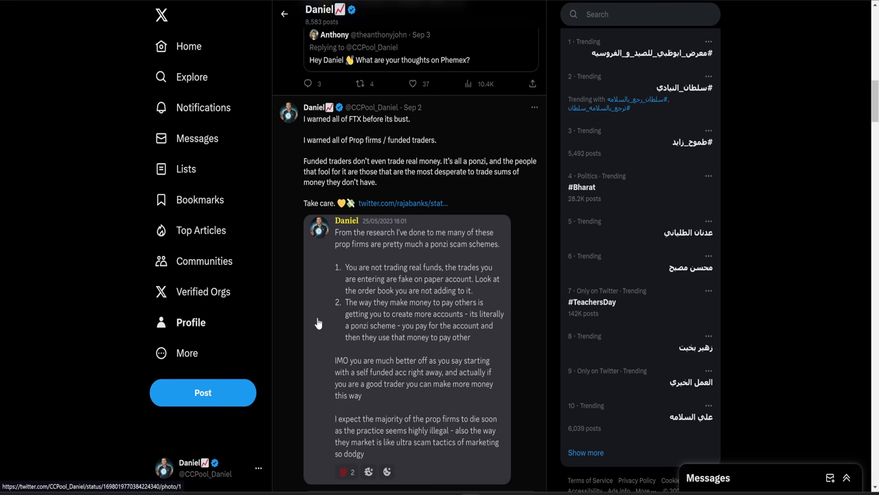
{"action": "mouse_move", "coordinate": [426, 287]}
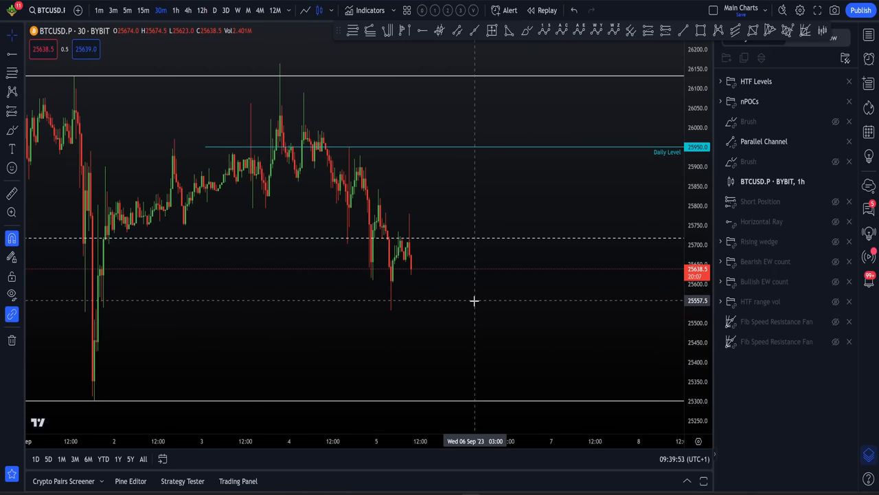
{"action": "mouse_move", "coordinate": [536, 199]}
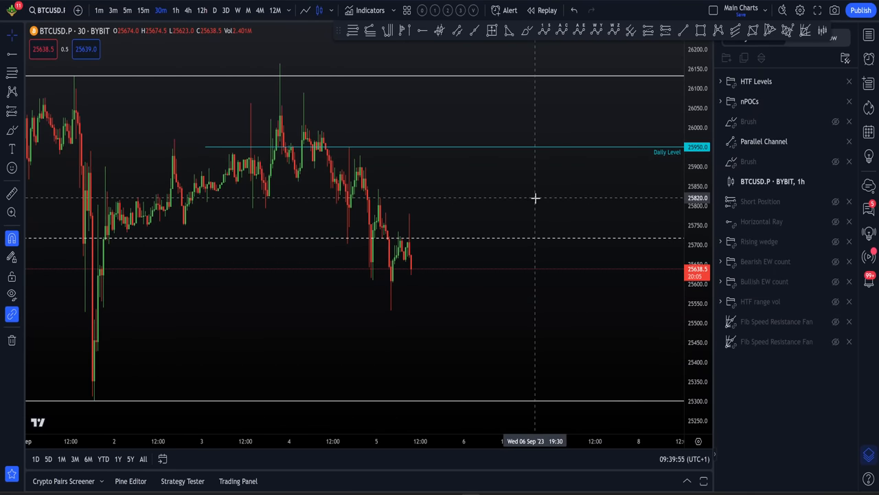
{"action": "mouse_move", "coordinate": [586, 204]}
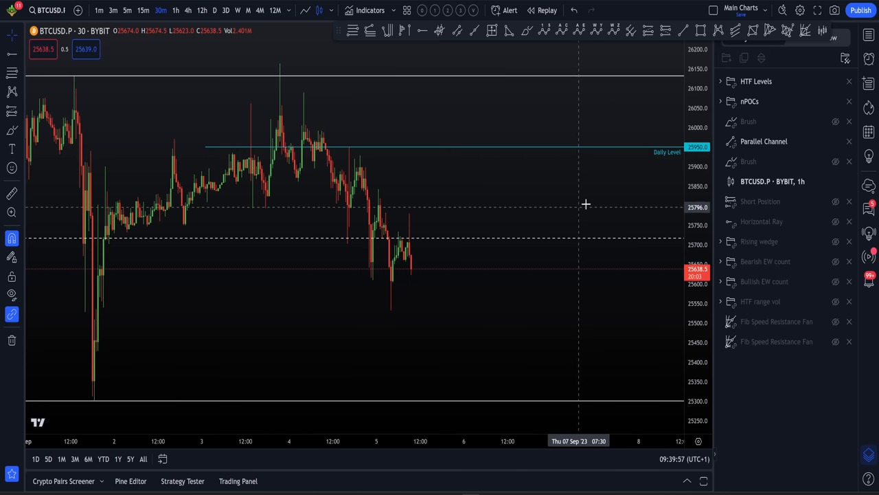
{"action": "mouse_move", "coordinate": [586, 203]}
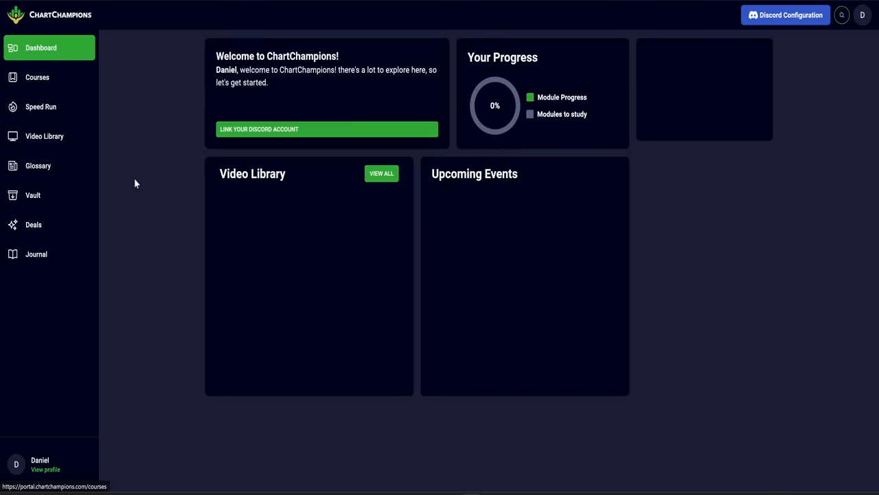
- Visit Journal and Vault, then browse Video Library's Champions Stream, Live Trading and AMA rows
{"action": "left_click", "coordinate": [35, 254]}
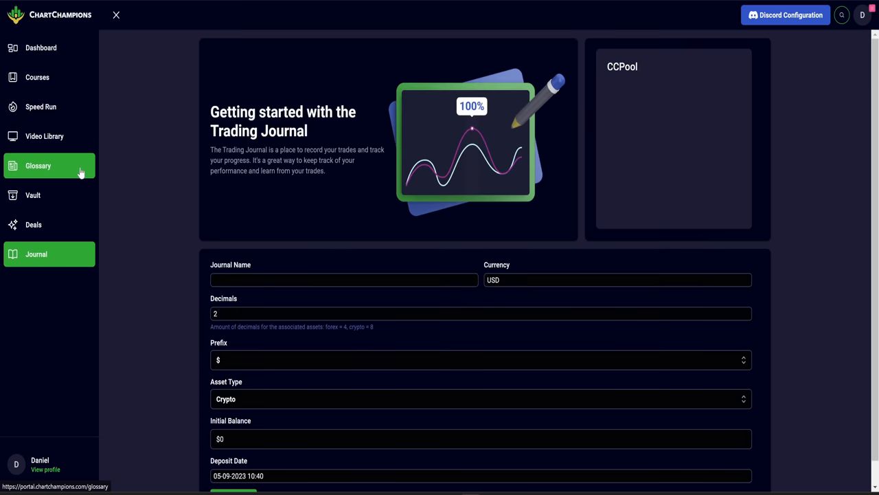
{"action": "left_click", "coordinate": [33, 195]}
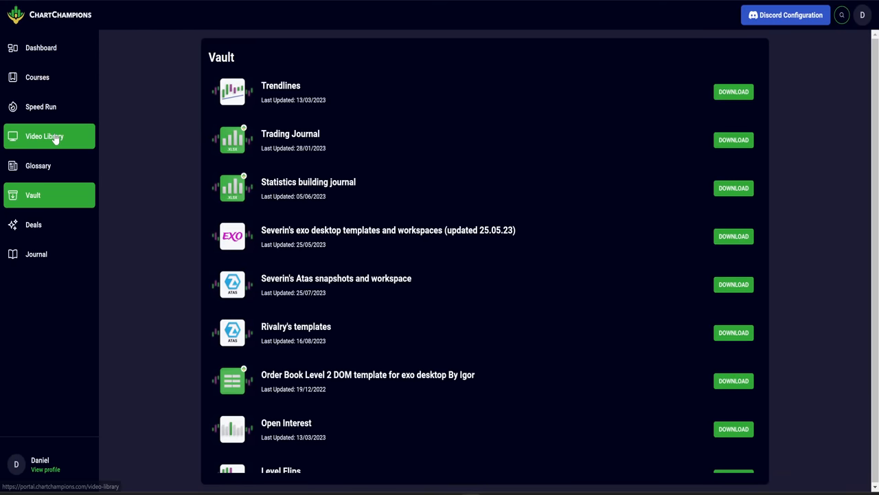
{"action": "left_click", "coordinate": [44, 136]}
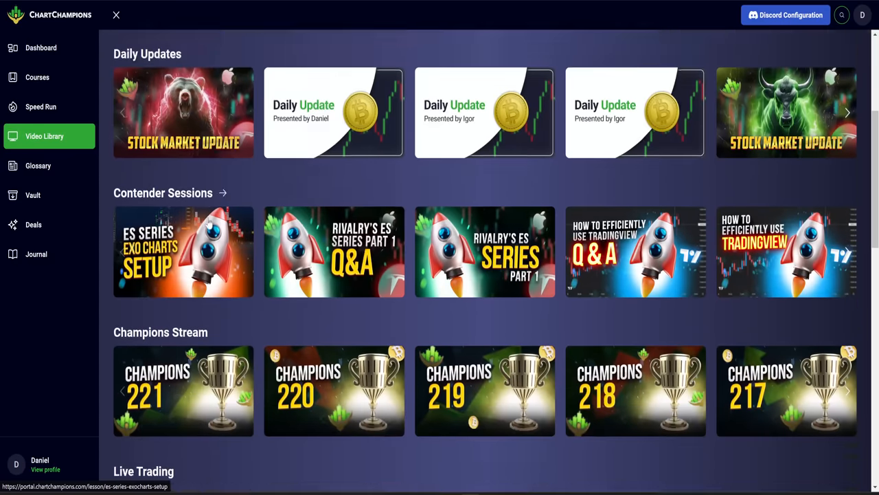
{"action": "scroll", "scroll_direction": "down", "scroll_amount": 3}
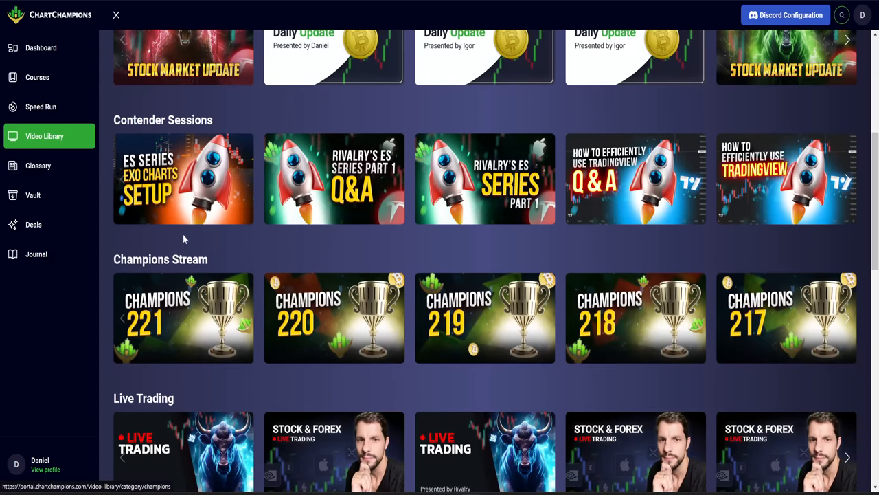
{"action": "scroll", "scroll_direction": "down", "scroll_amount": 3}
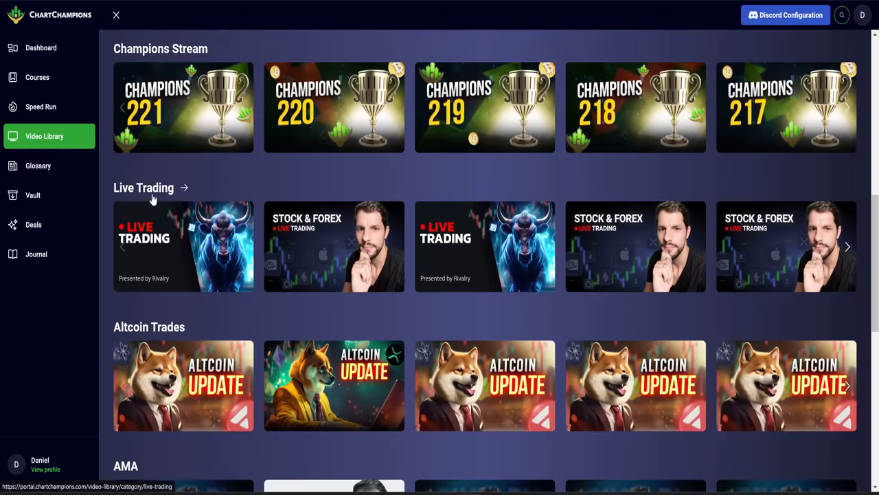
{"action": "scroll", "scroll_direction": "down", "scroll_amount": 3}
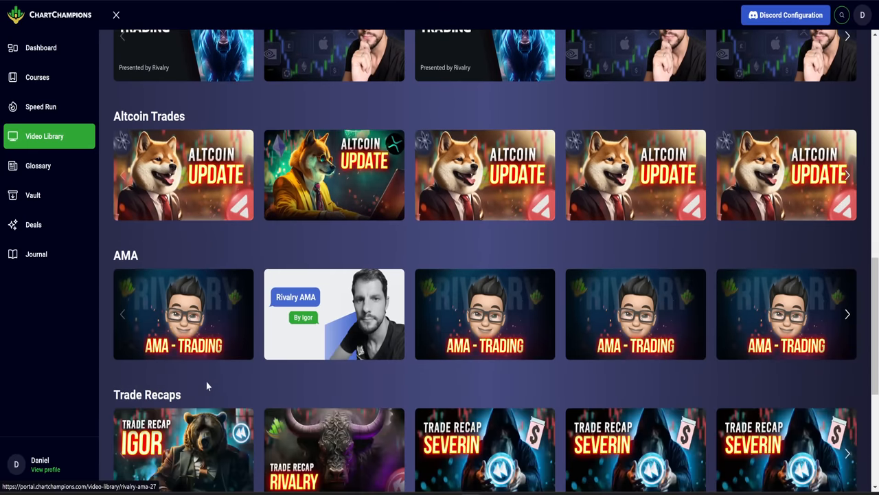
{"action": "scroll", "scroll_direction": "up", "scroll_amount": 3}
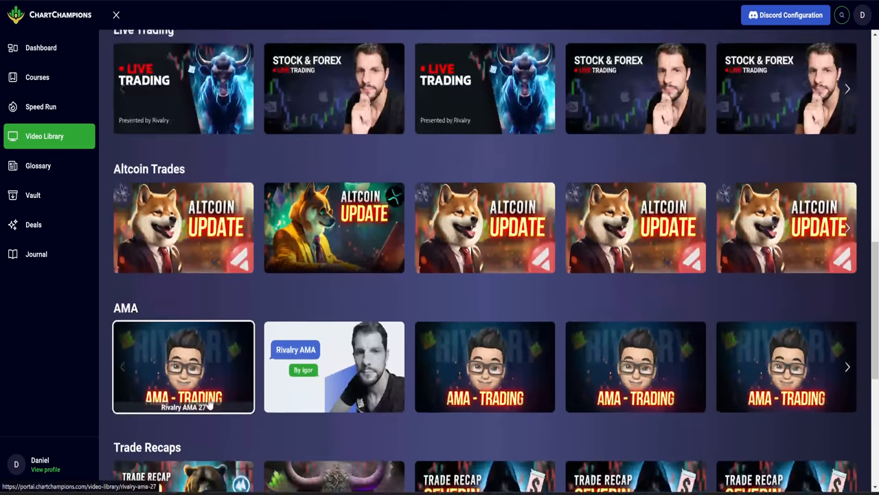
{"action": "scroll", "scroll_direction": "up", "scroll_amount": 3}
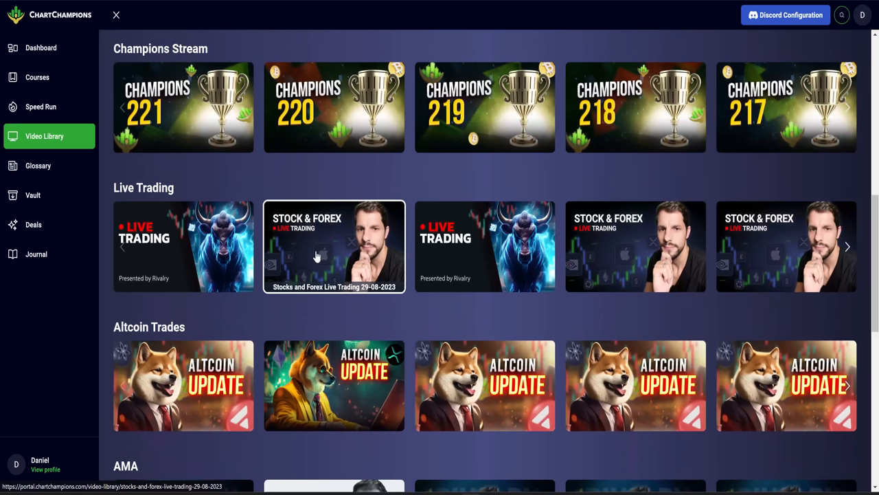
{"action": "mouse_move", "coordinate": [485, 267]}
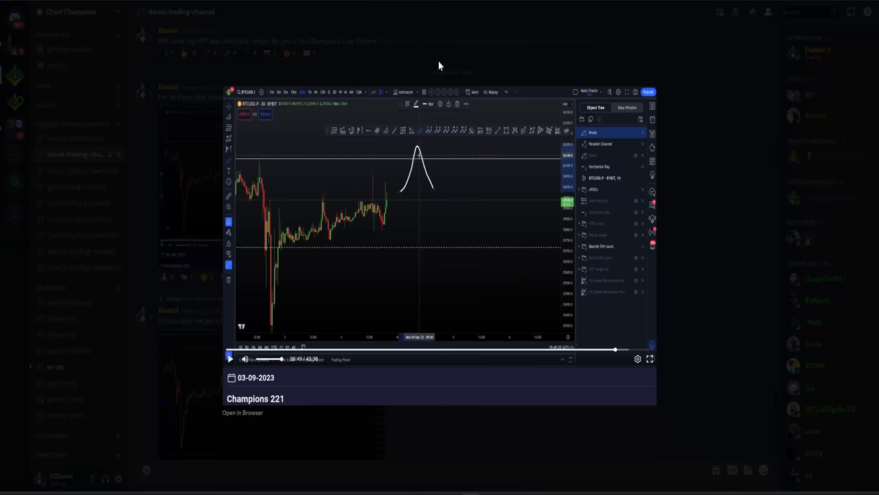
- Dismiss the Champions 221 preview to reveal daniel-trading-channel's replay and range high SFP posts
{"action": "left_click", "coordinate": [447, 186]}
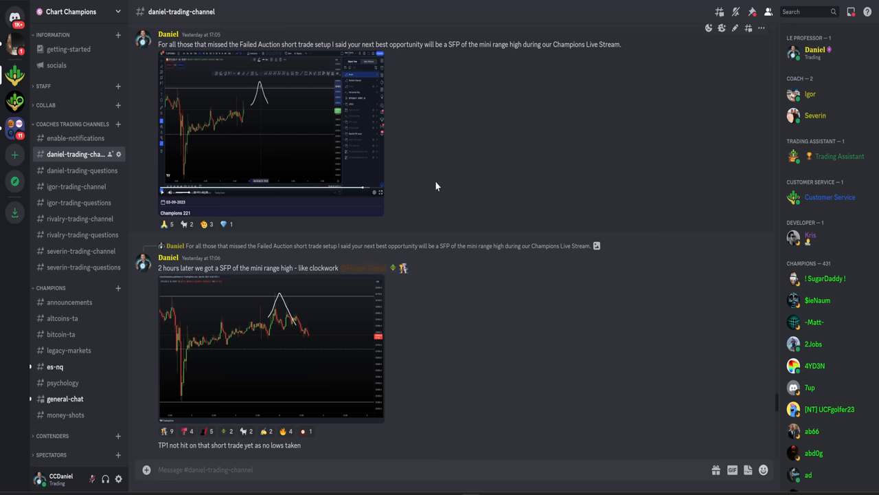
{"action": "mouse_move", "coordinate": [468, 177]}
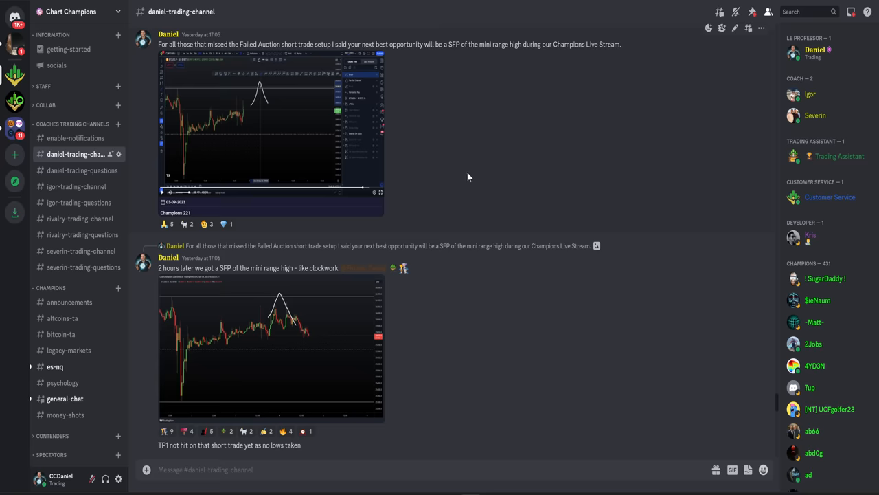
{"action": "mouse_move", "coordinate": [415, 214]}
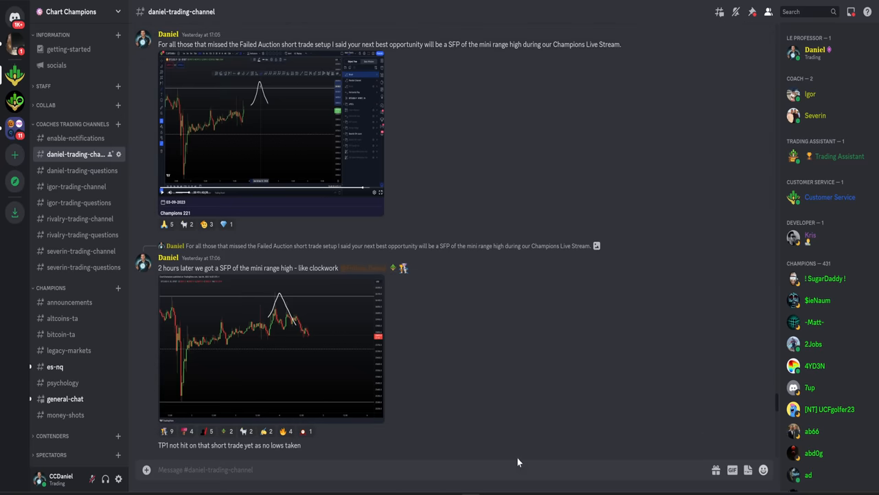
{"action": "mouse_move", "coordinate": [98, 388]}
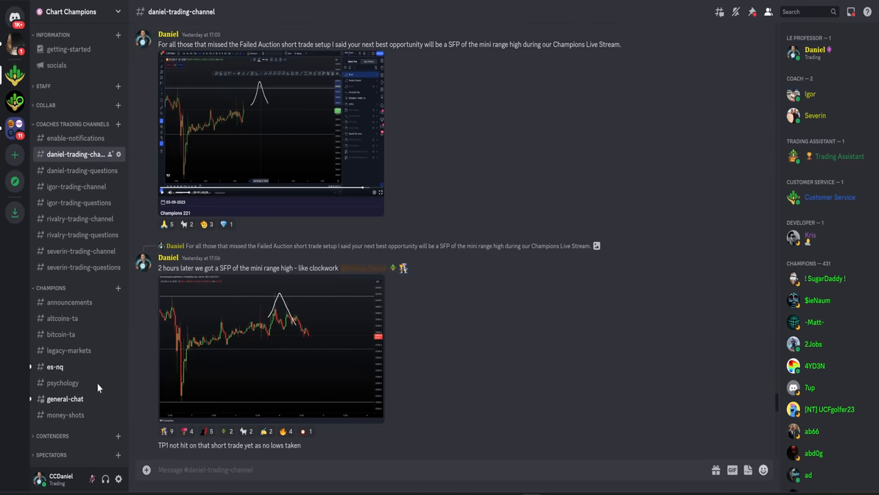